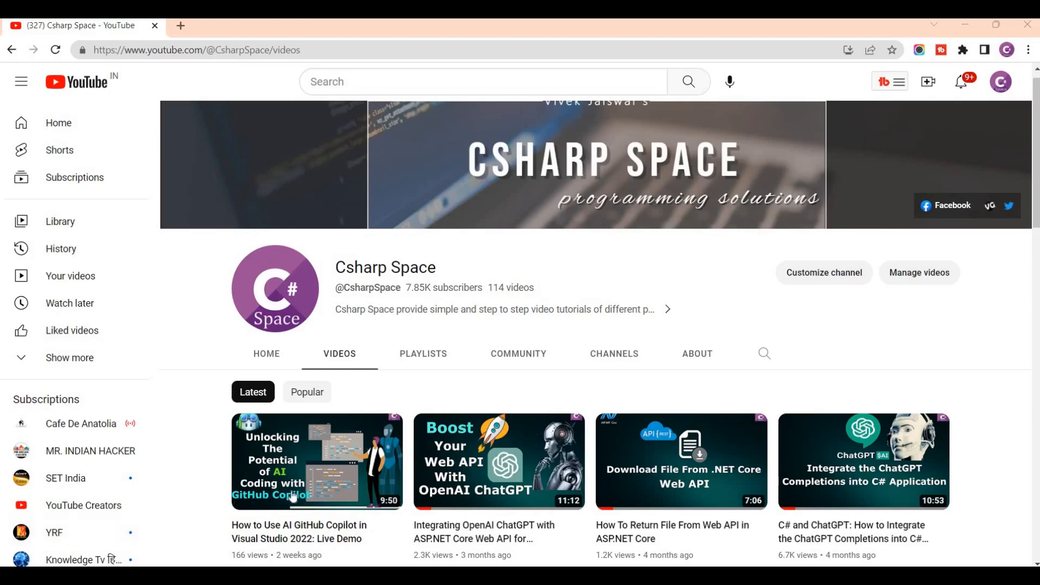
mouse_move(209, 504)
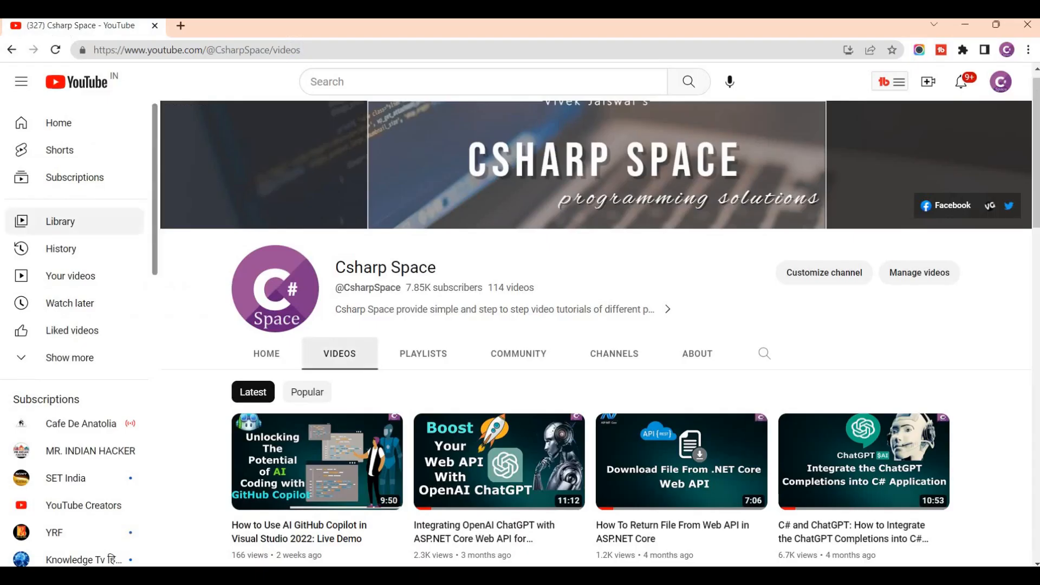
Open kafka.apache.org/downloads in a new tab to show the kafka_2.13-3.4.0.tgz binary
click(180, 25)
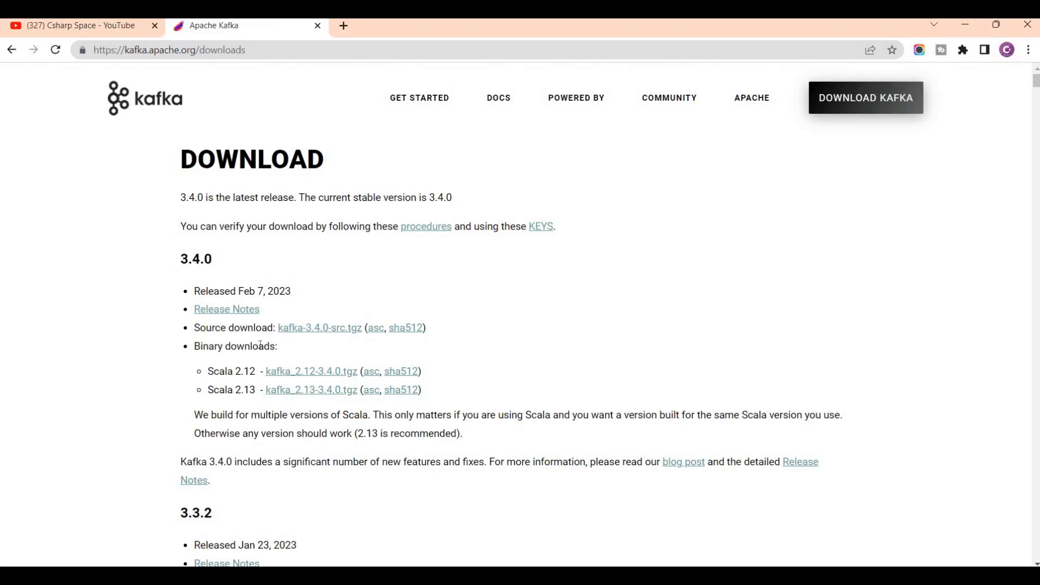
mouse_move(484, 363)
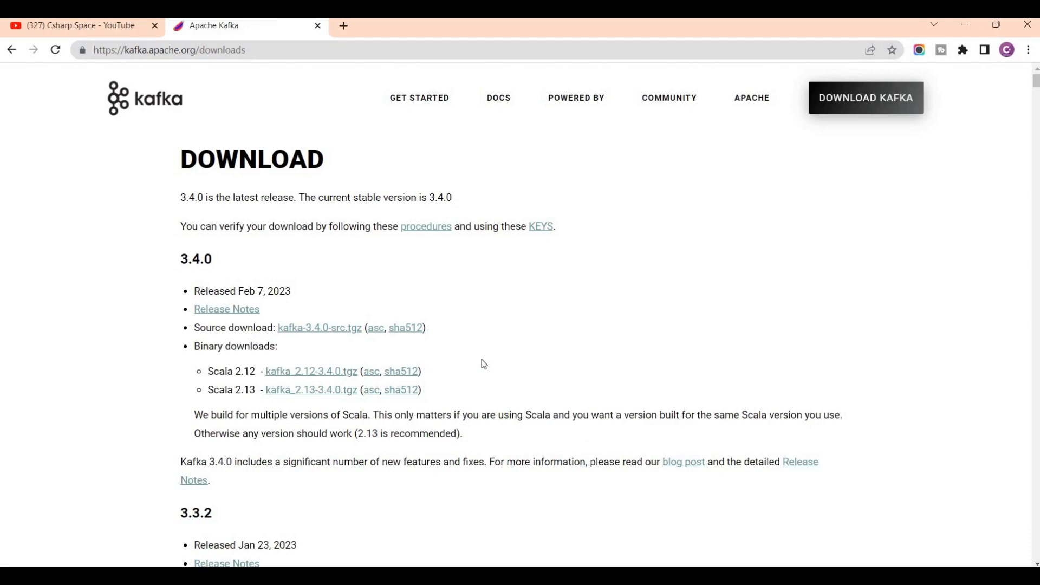
mouse_move(400, 390)
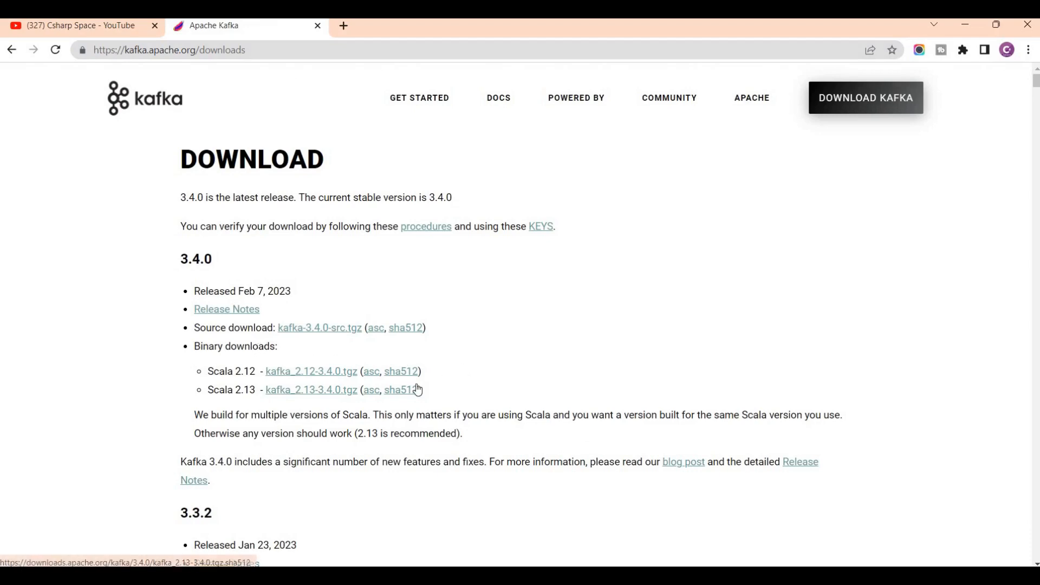
mouse_move(316, 397)
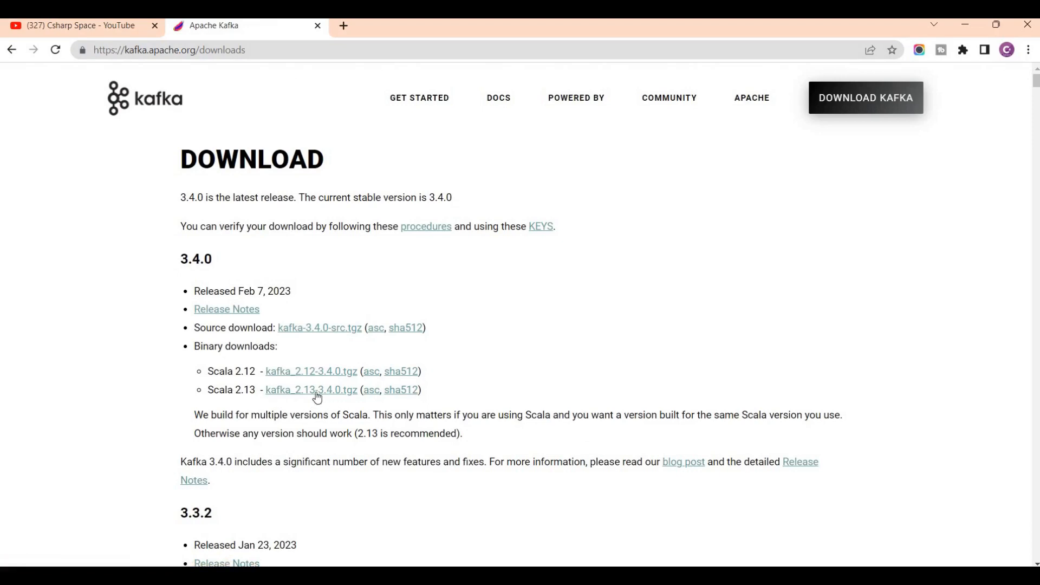
mouse_move(352, 391)
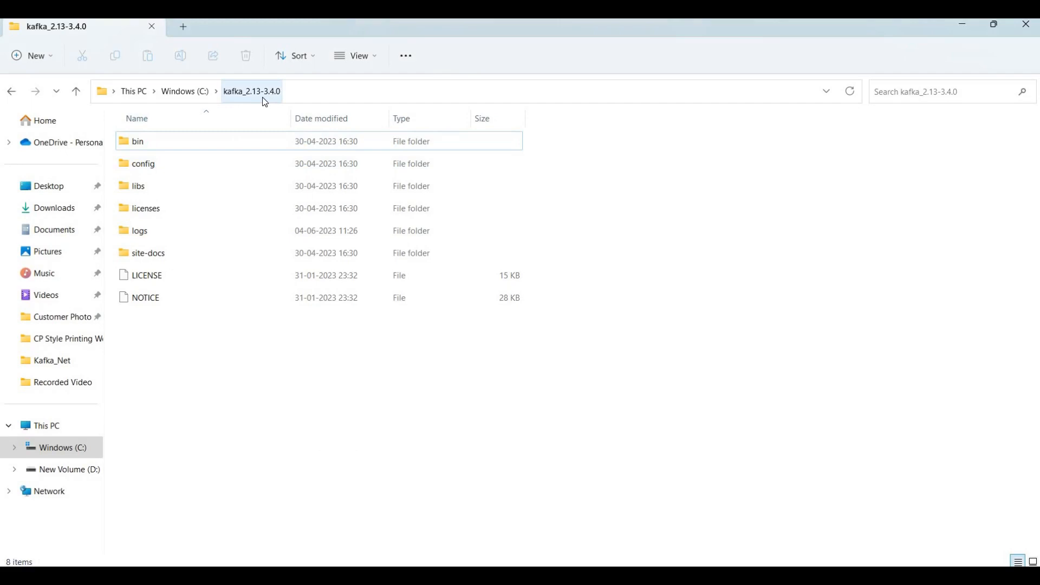
mouse_move(779, 341)
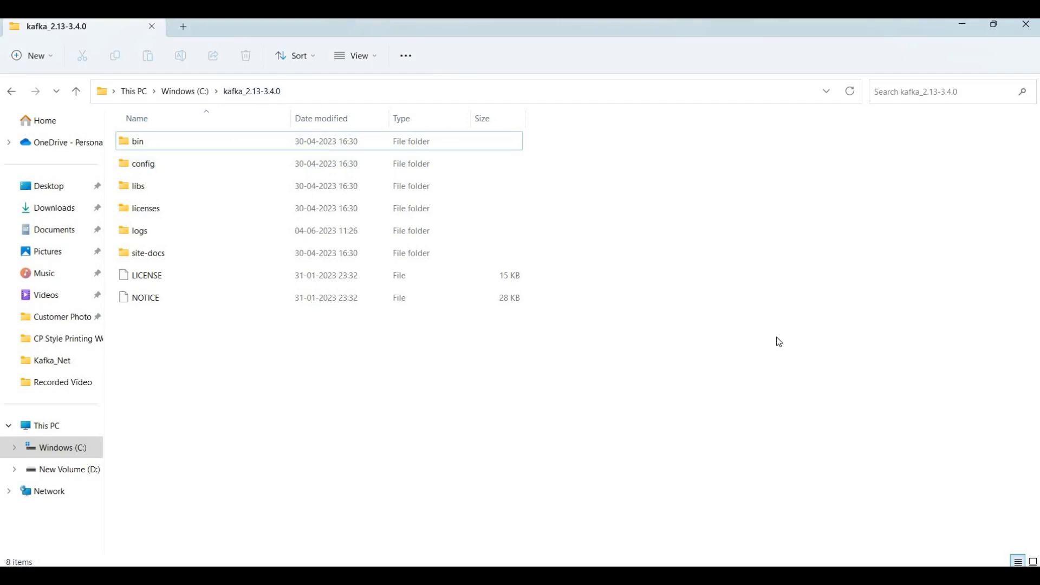
mouse_move(652, 356)
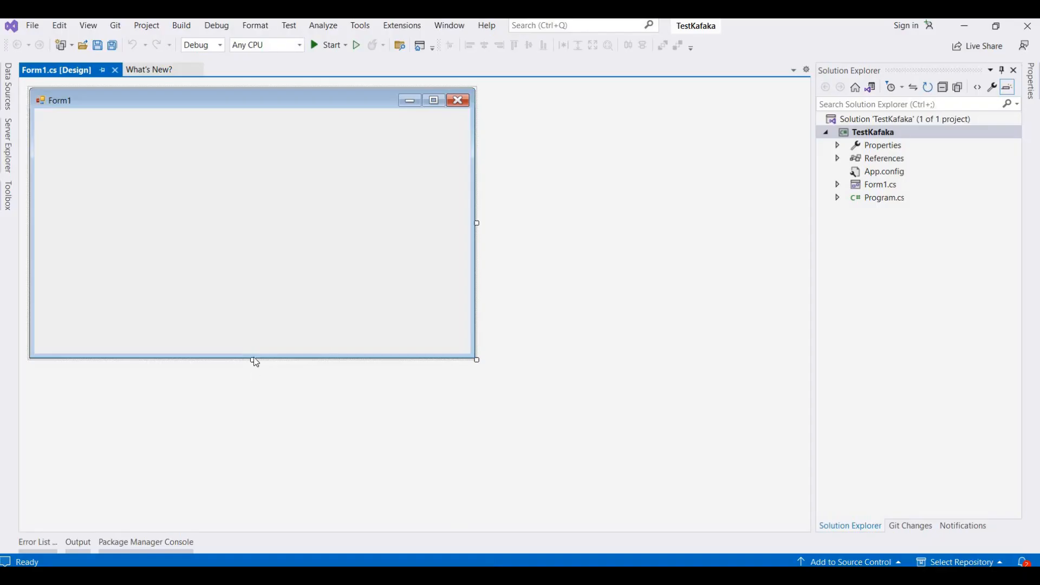
mouse_move(776, 282)
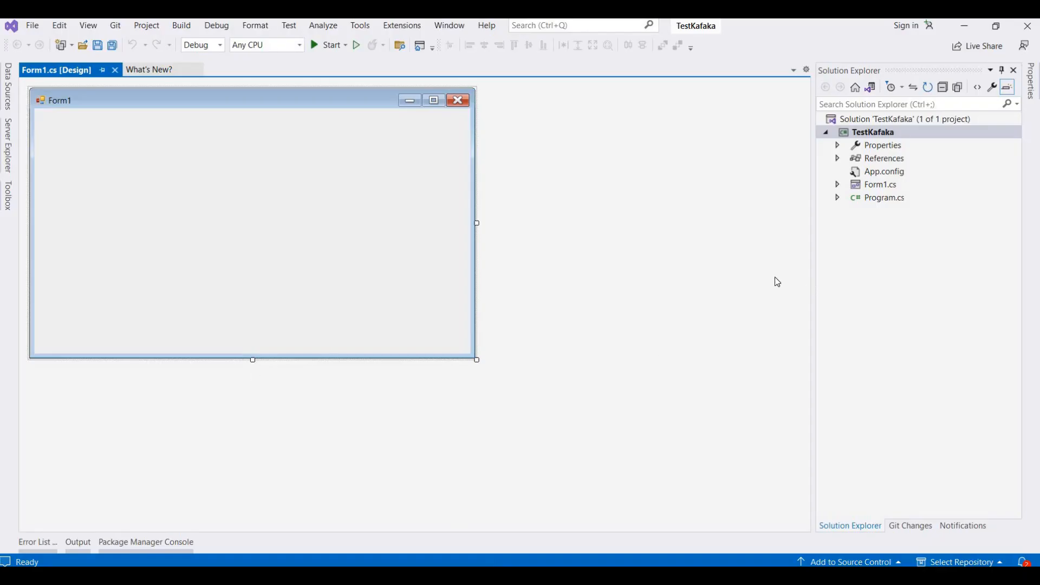
mouse_move(176, 184)
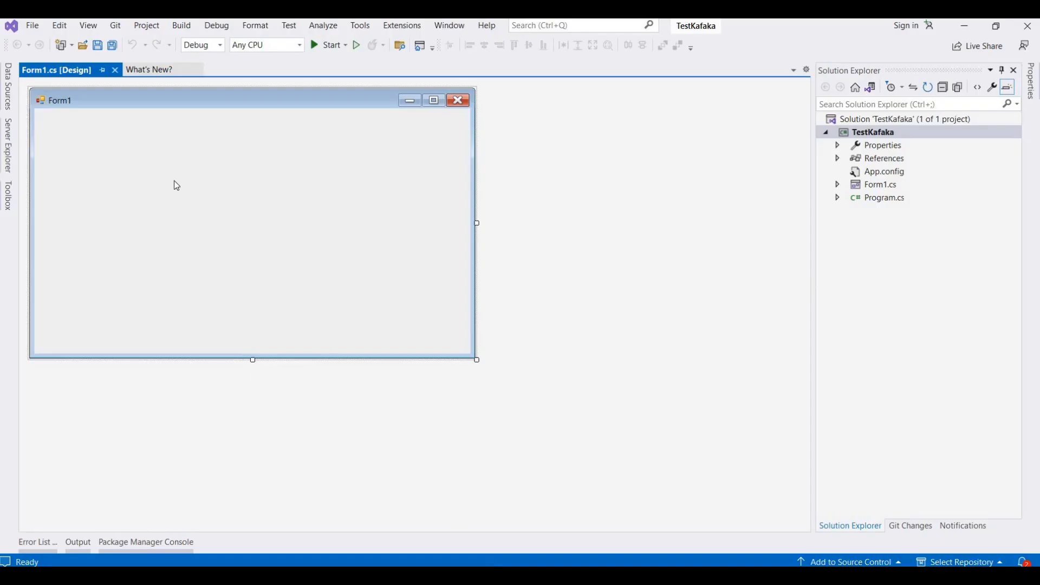
mouse_move(298, 192)
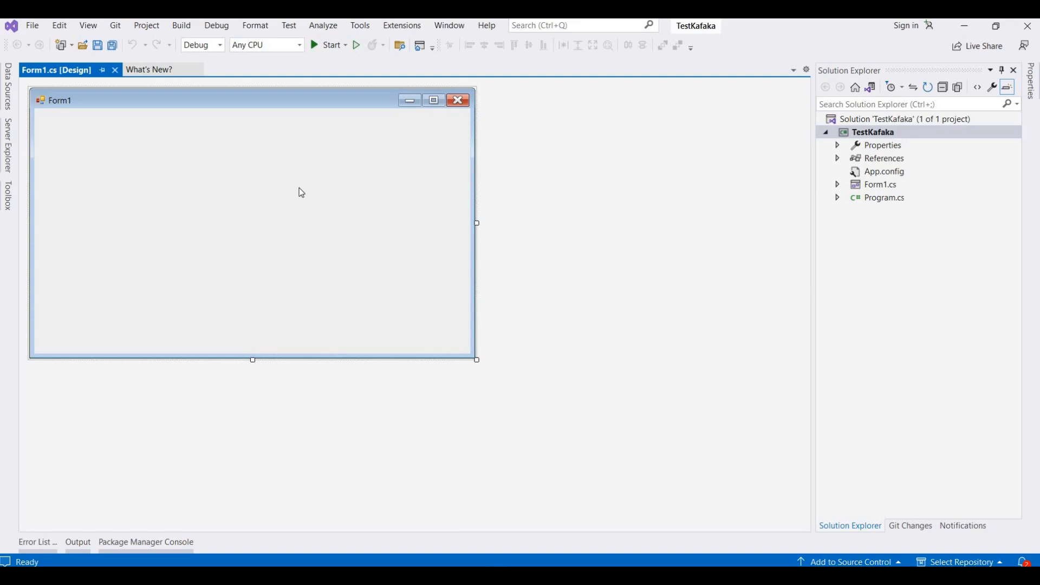
mouse_move(514, 213)
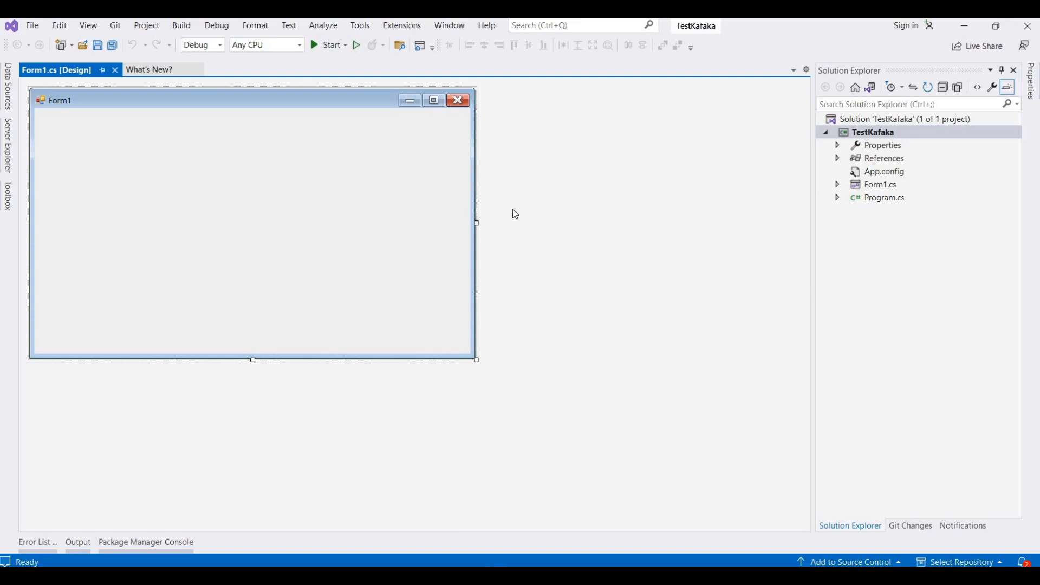
mouse_move(603, 225)
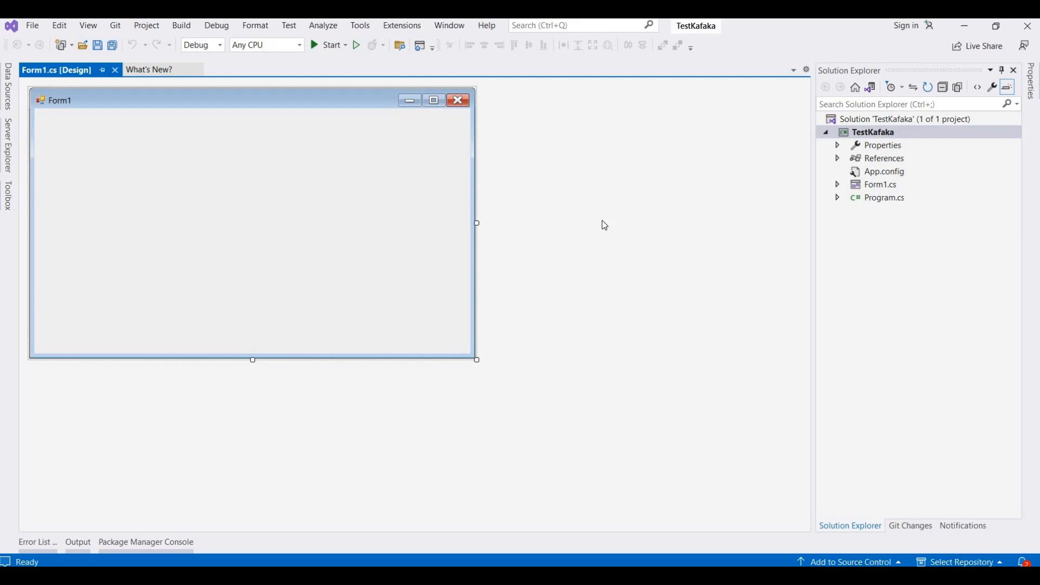
mouse_move(724, 435)
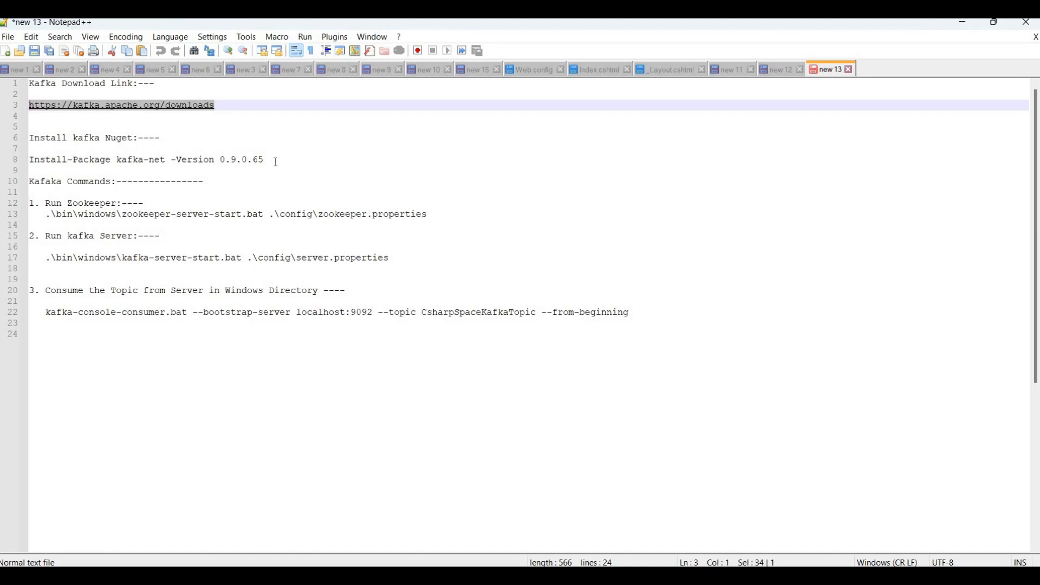
Copy the Install-Package kafka-net command from the Notepad++ 'new 13' notes
click(271, 160)
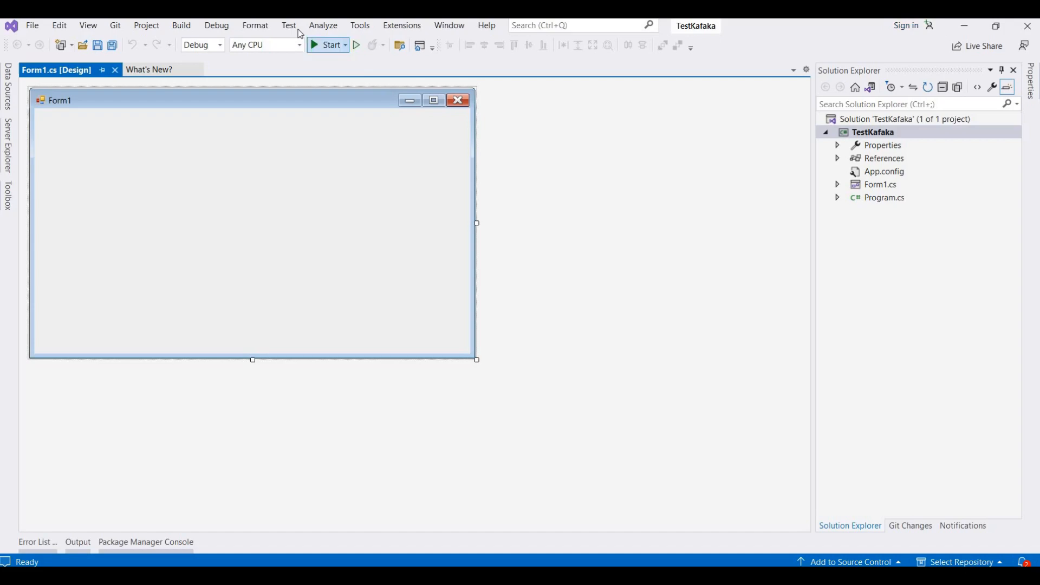
Paste the Install-Package kafka-net command into the Package Manager Console and run it
click(359, 25)
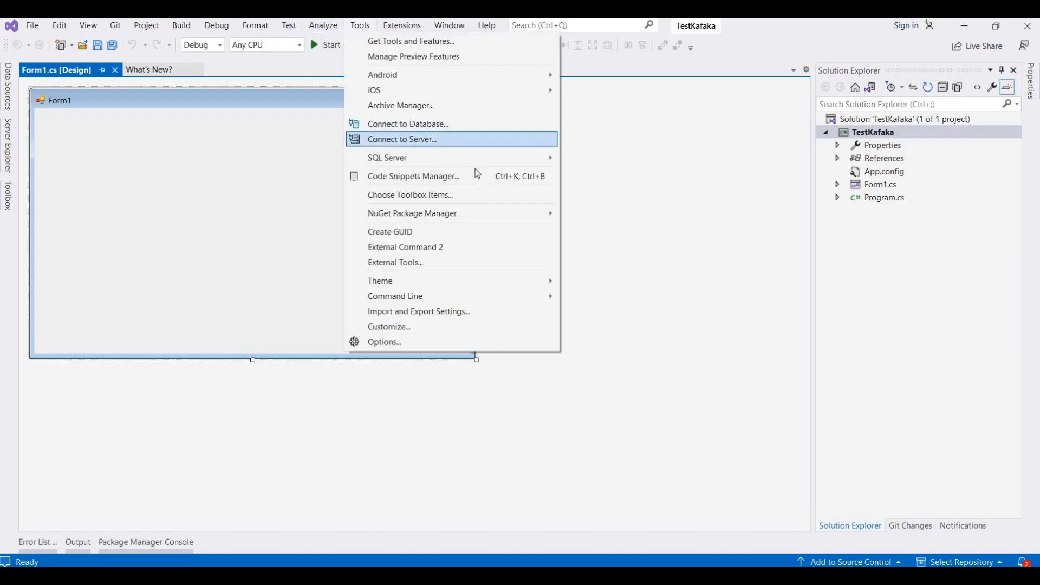
mouse_move(411, 213)
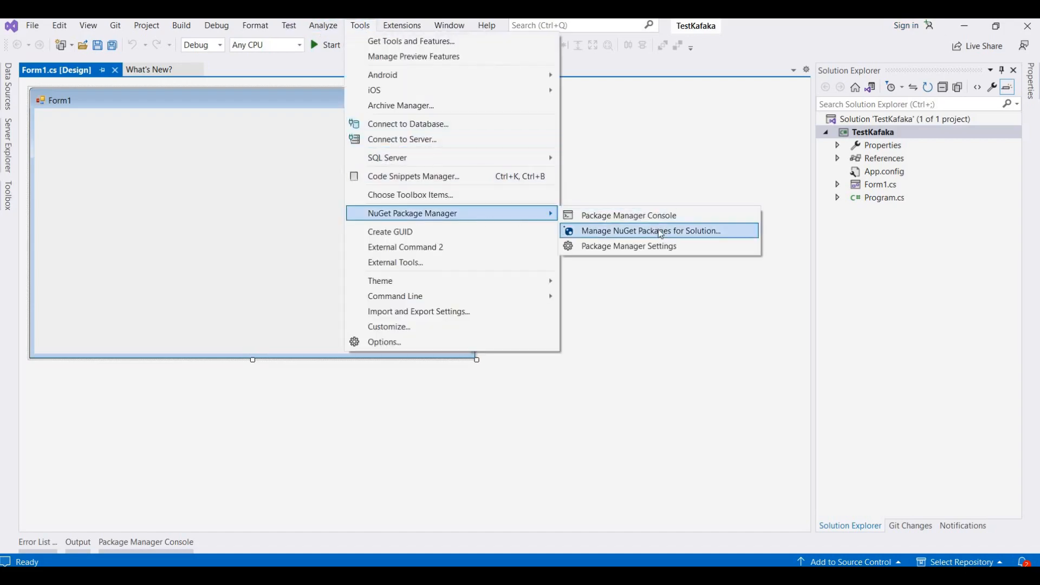
click(628, 215)
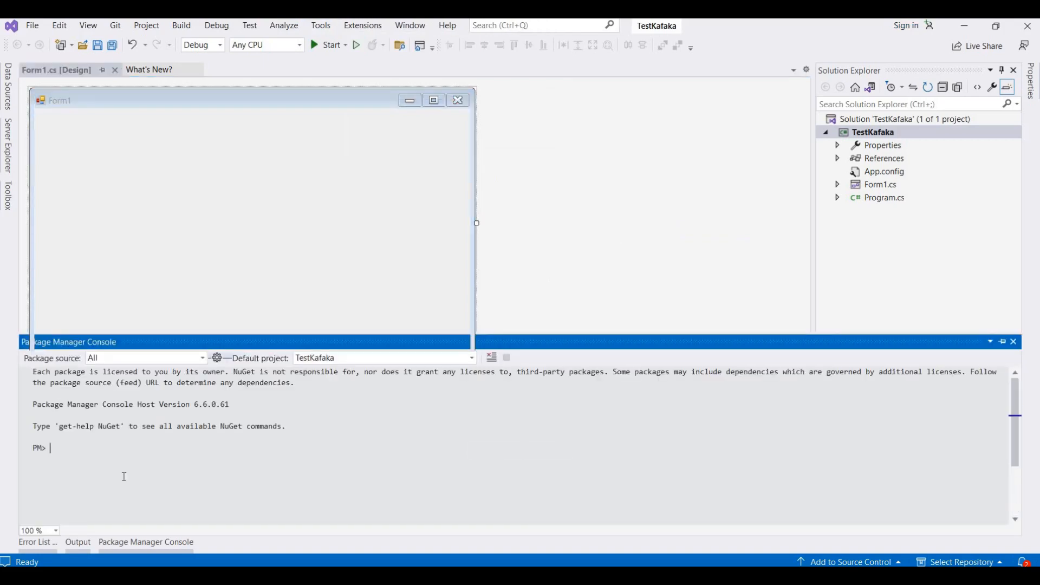
right_click(123, 476)
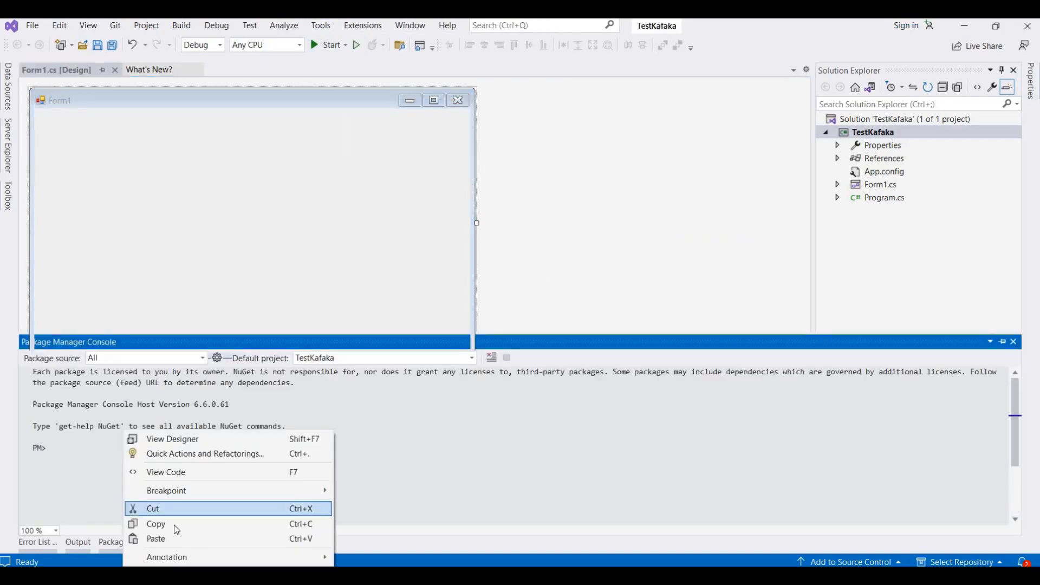
click(155, 538)
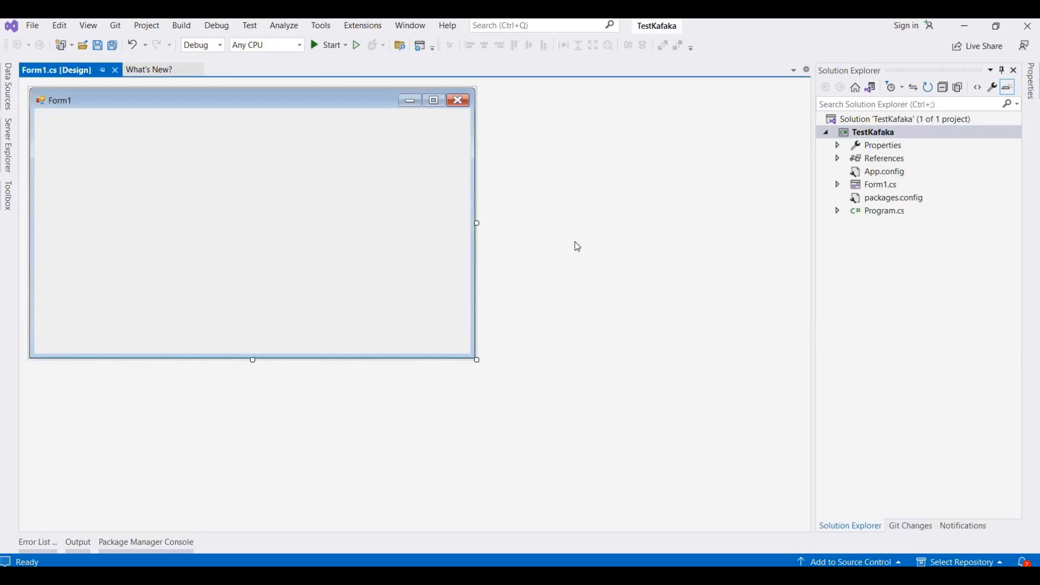
Add a TextBox control to Form1 from the Toolbox
click(252, 225)
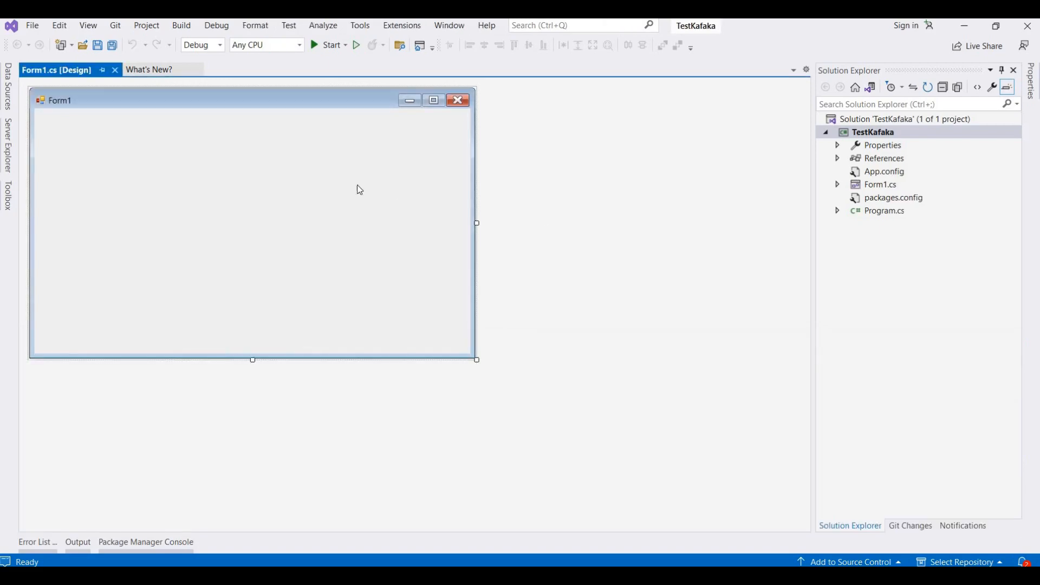
mouse_move(431, 362)
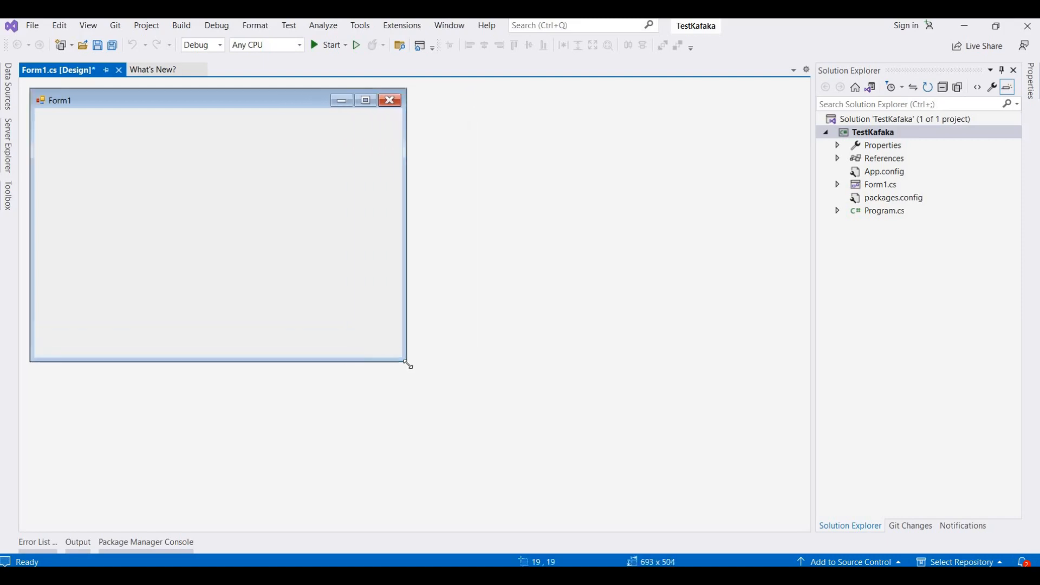
click(838, 184)
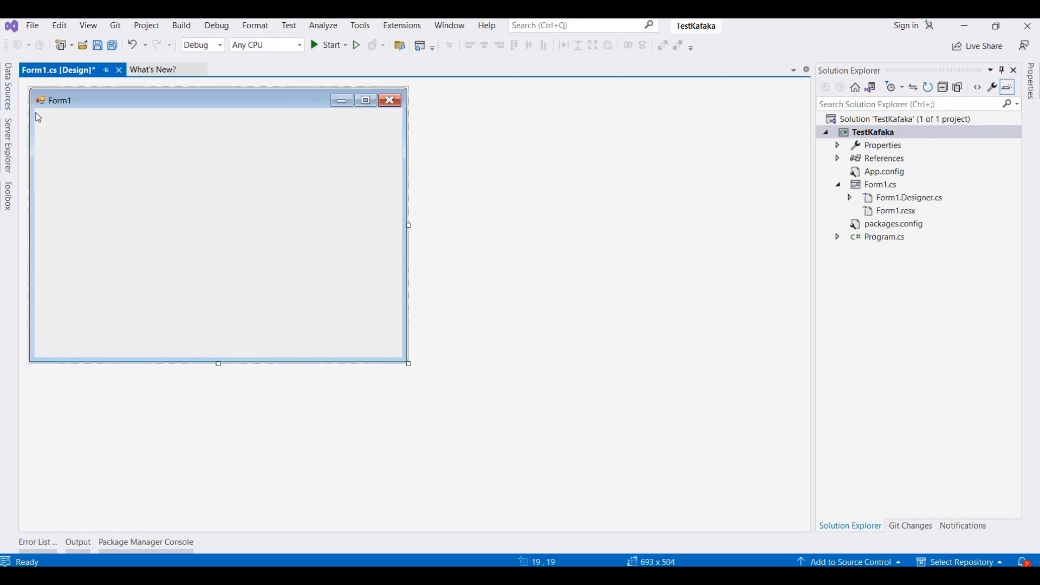
click(7, 193)
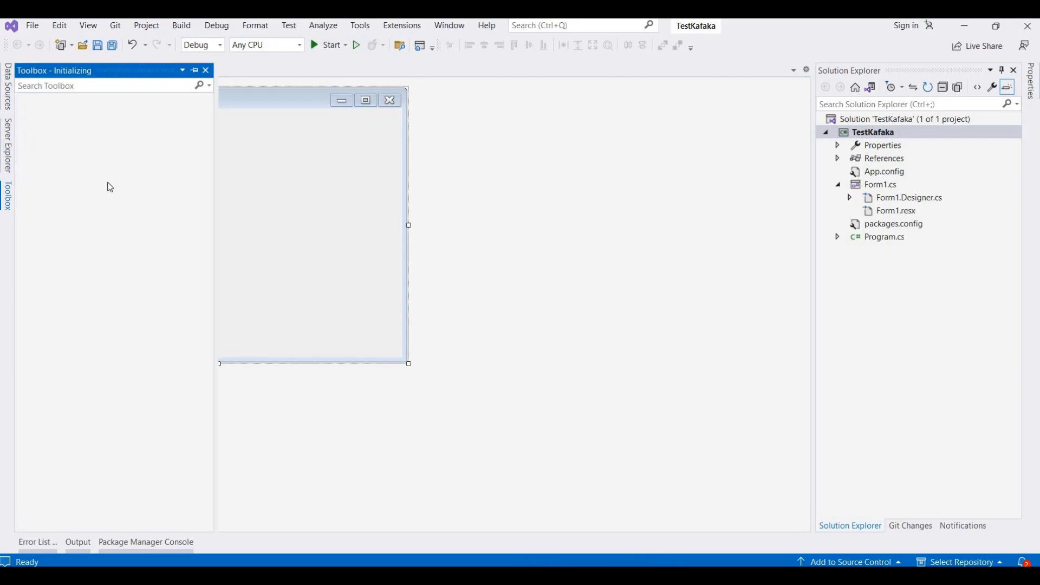
mouse_move(198, 81)
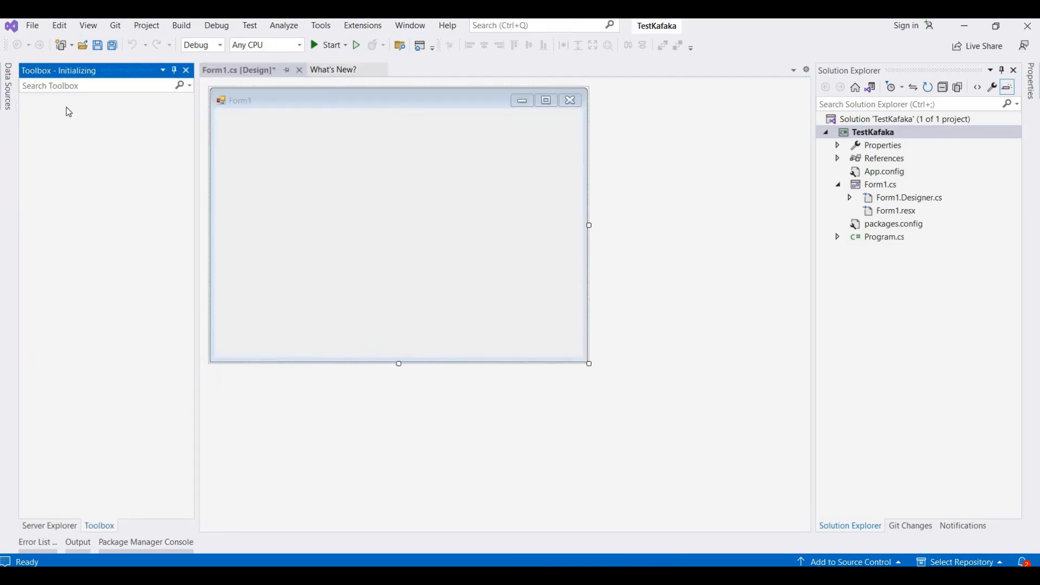
click(92, 85)
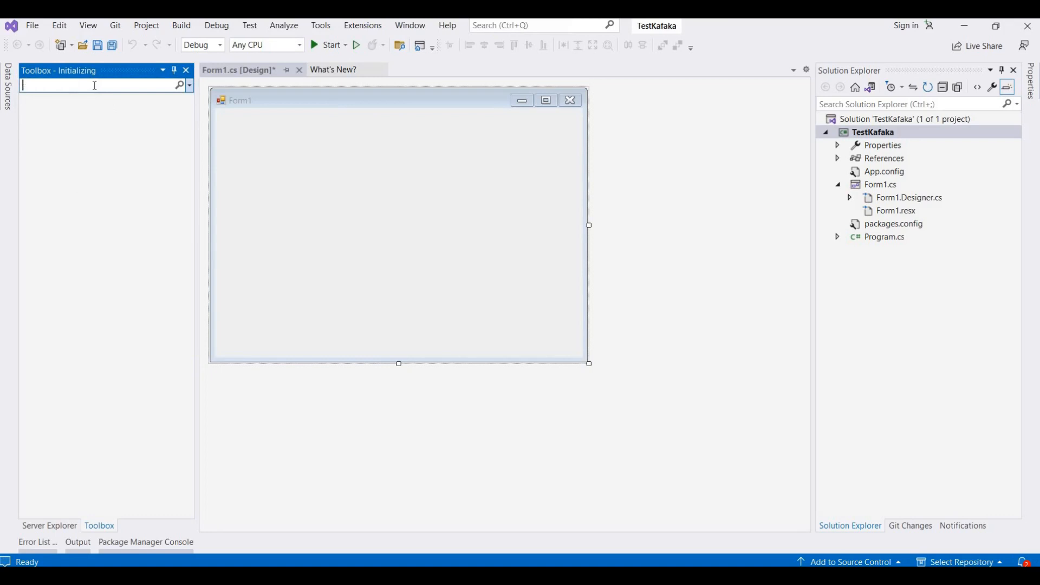
text(tes)
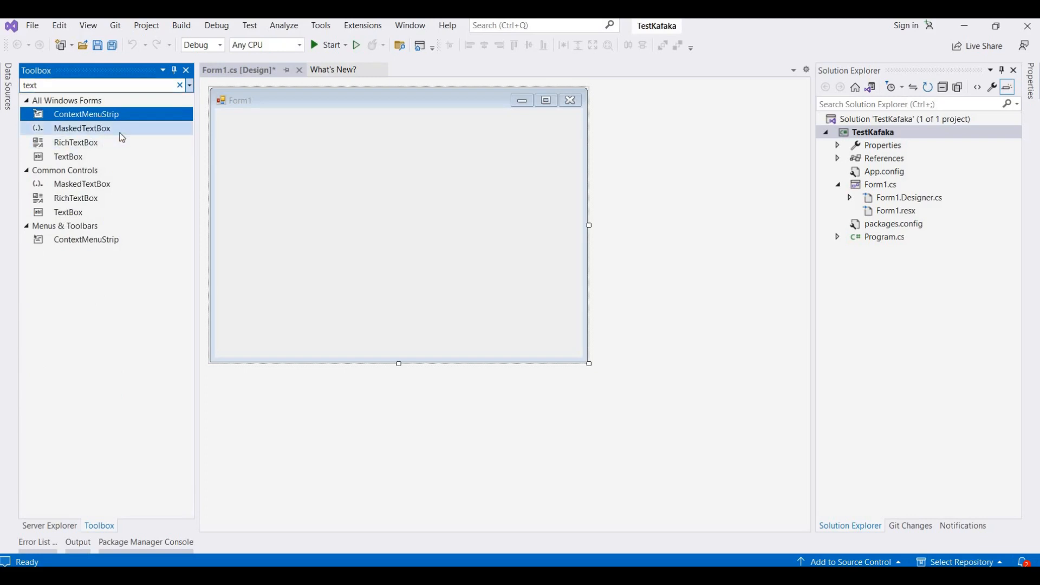
click(68, 156)
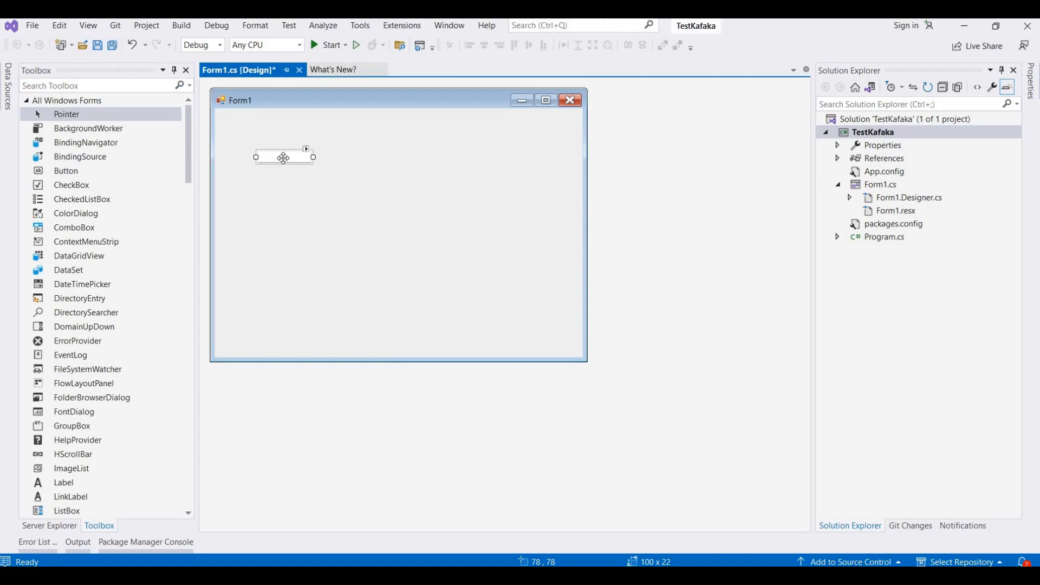
Enable MultiLine on the text box and enlarge it across the top of the form
click(284, 157)
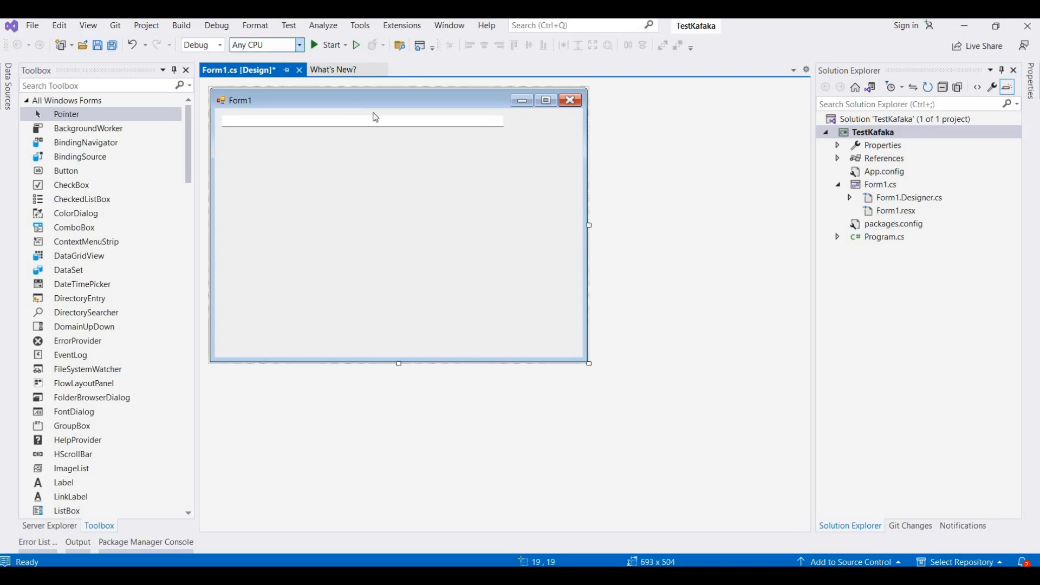
click(498, 112)
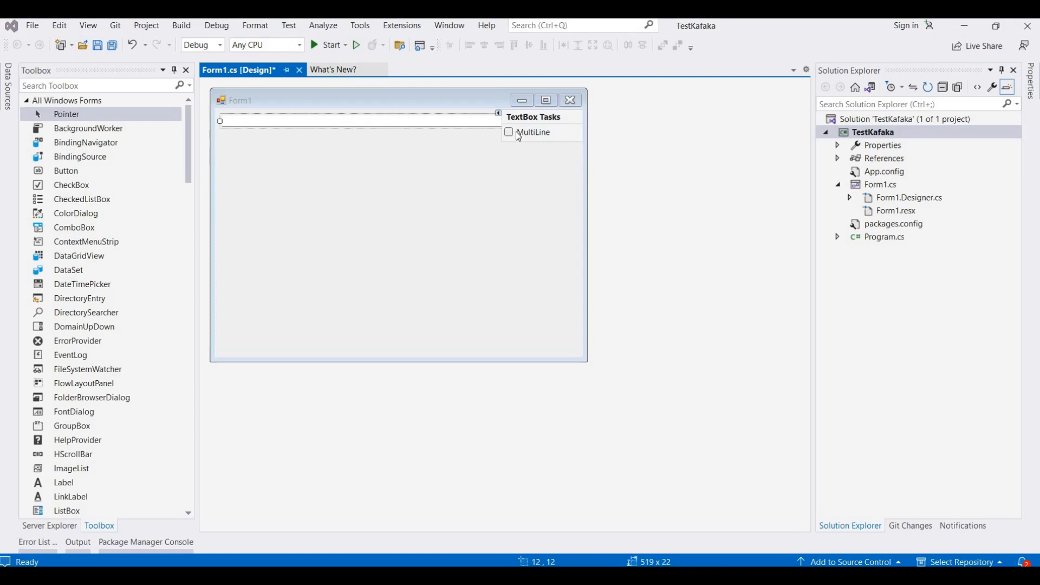
click(509, 132)
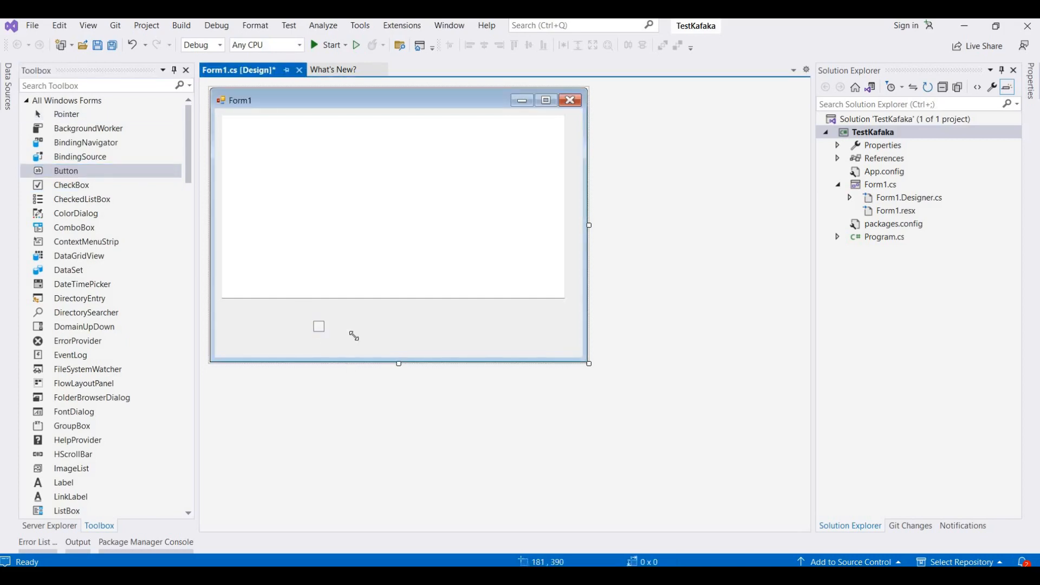
Add Send and Clear buttons below the text box and generate the button1_Click handler
click(319, 325)
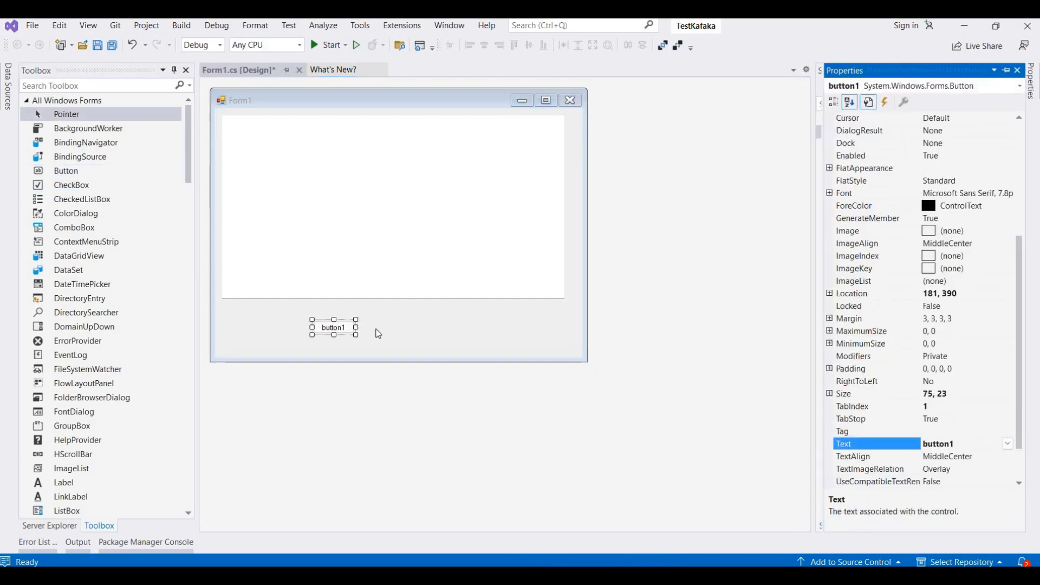
text(Send)
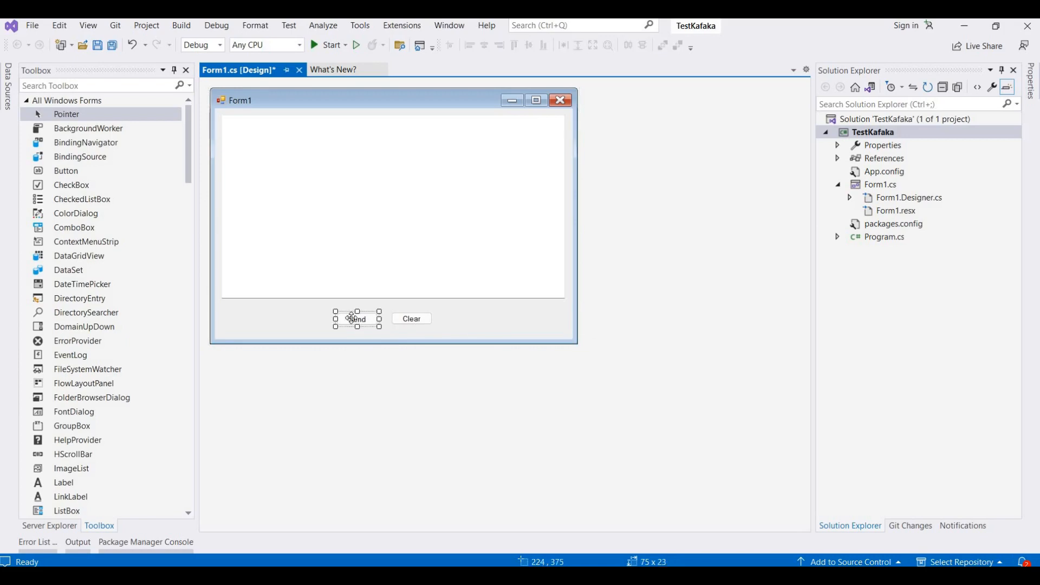
double_click(357, 319)
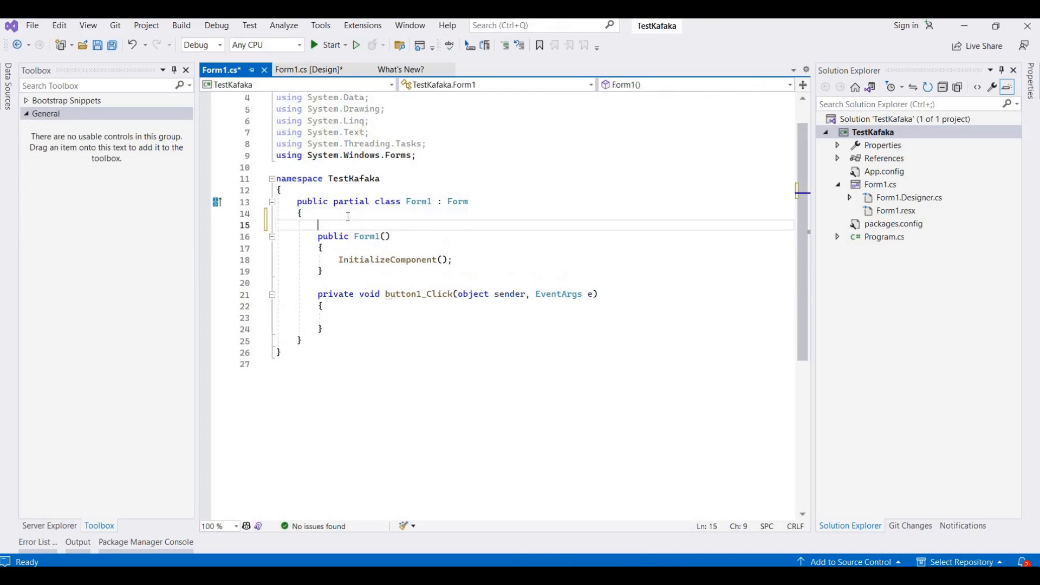
text(Usr)
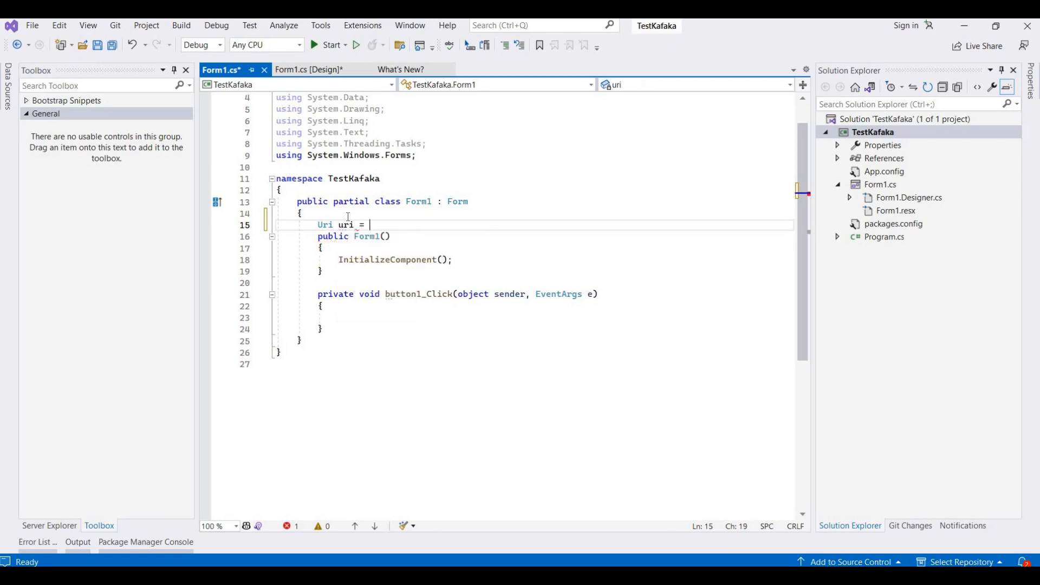
text(new Uri("http://localhost:9092");)
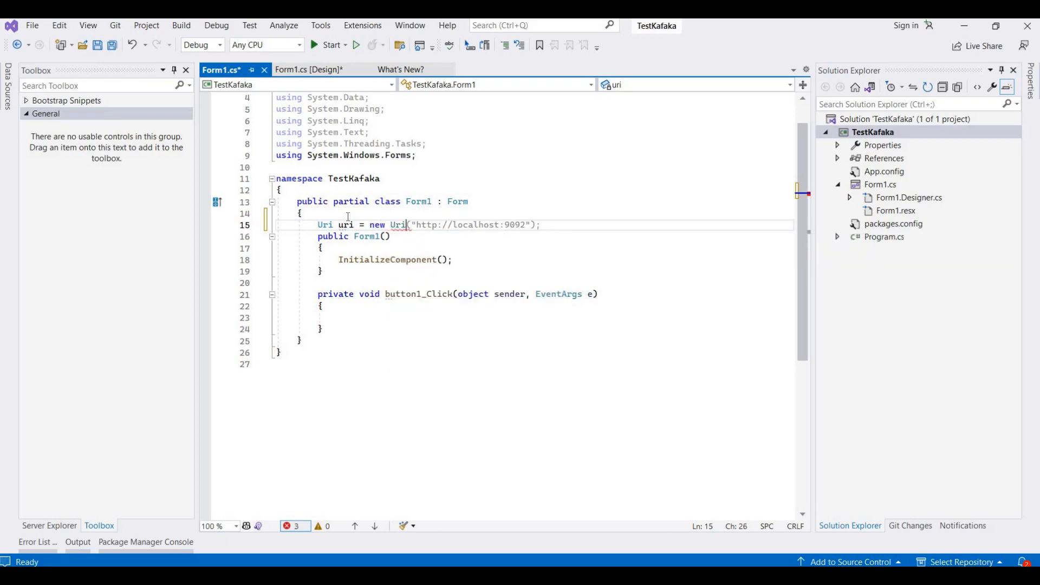
click(541, 225)
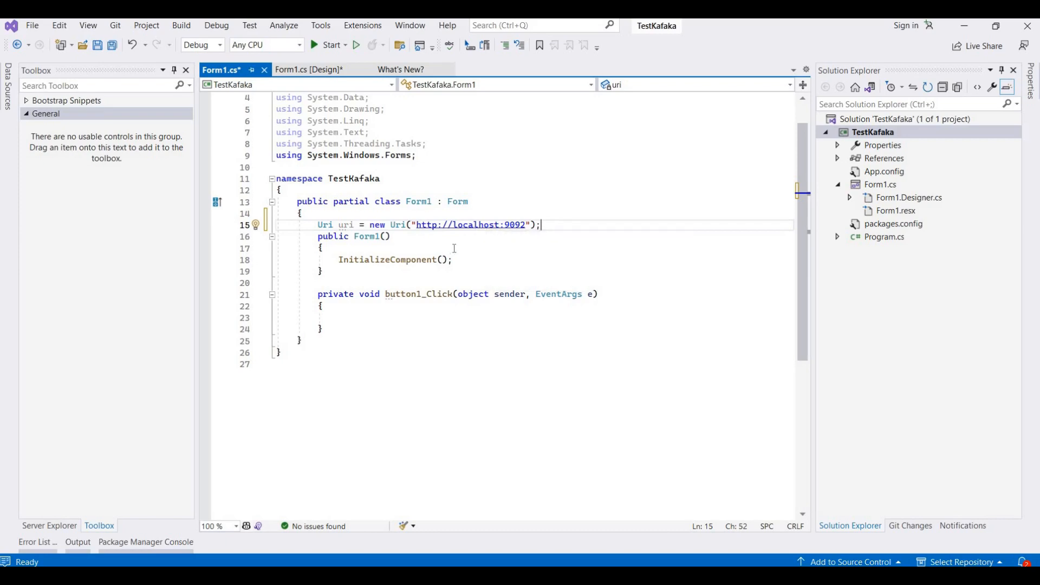
mouse_move(517, 230)
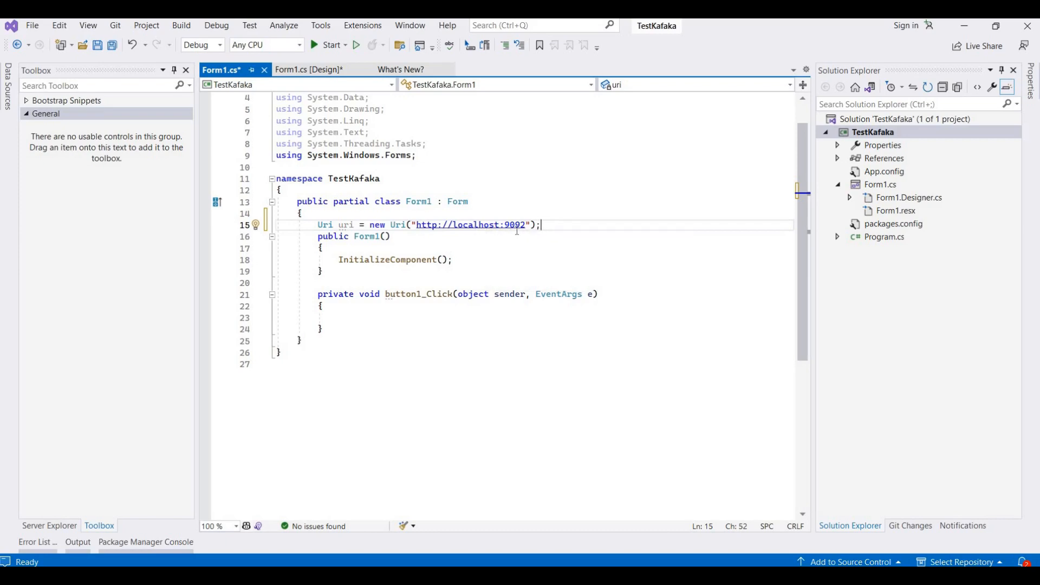
mouse_move(550, 227)
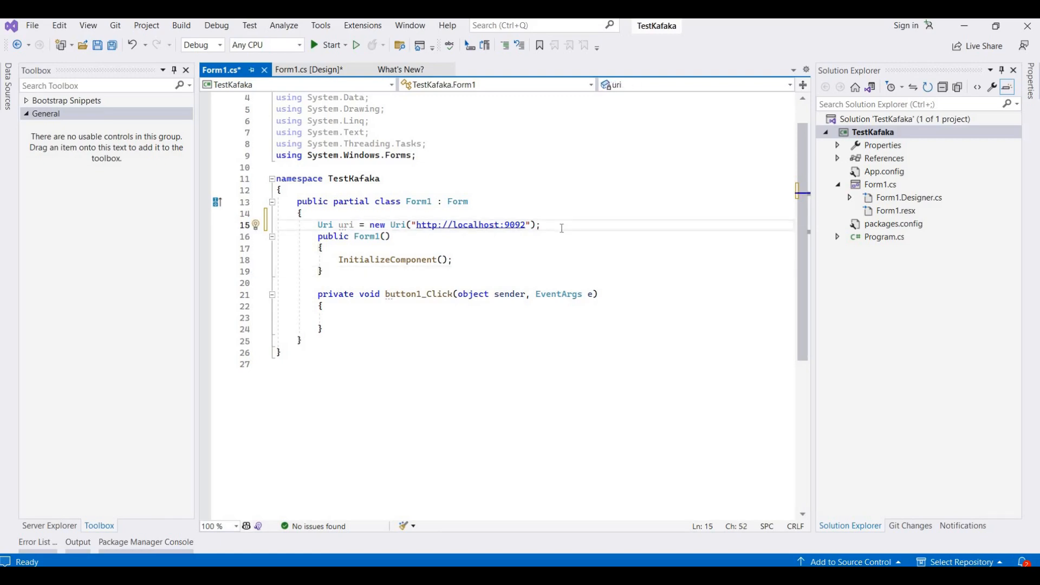
Declare the topicName string with the value 'CsharpSpacerKafkaTpic'
text(string topicName = "test";)
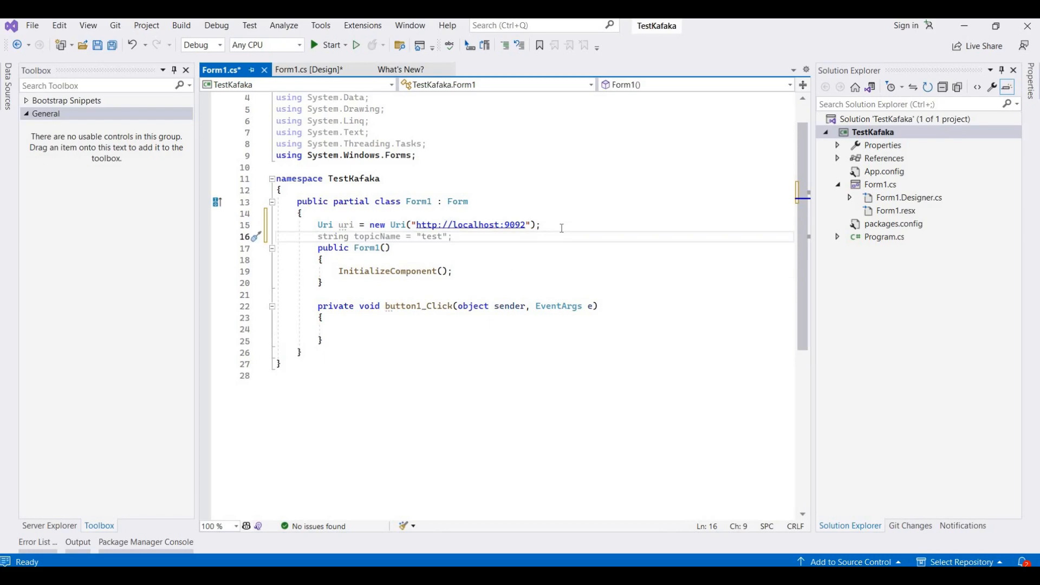
click(449, 237)
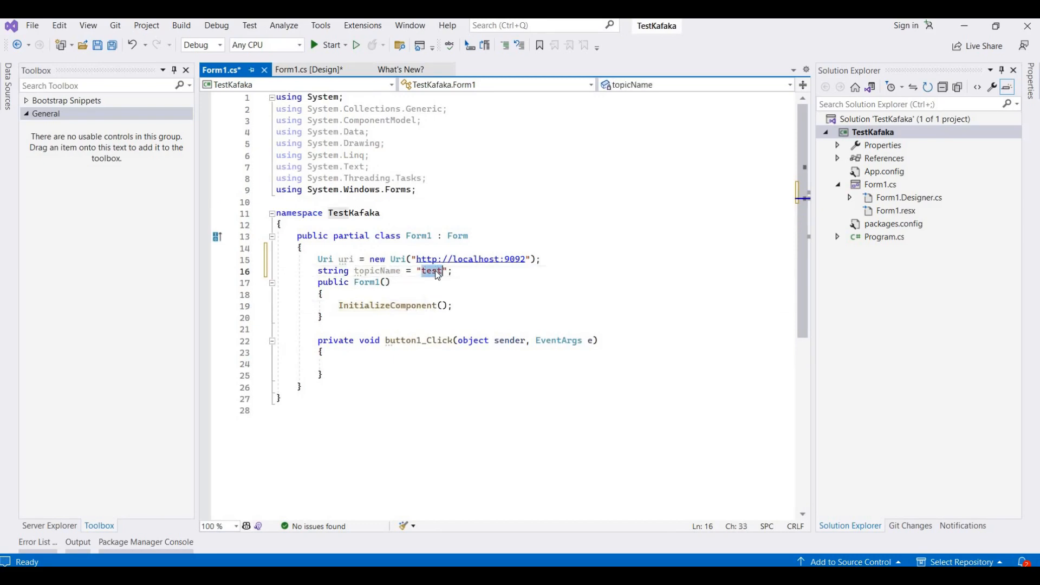
text(C)
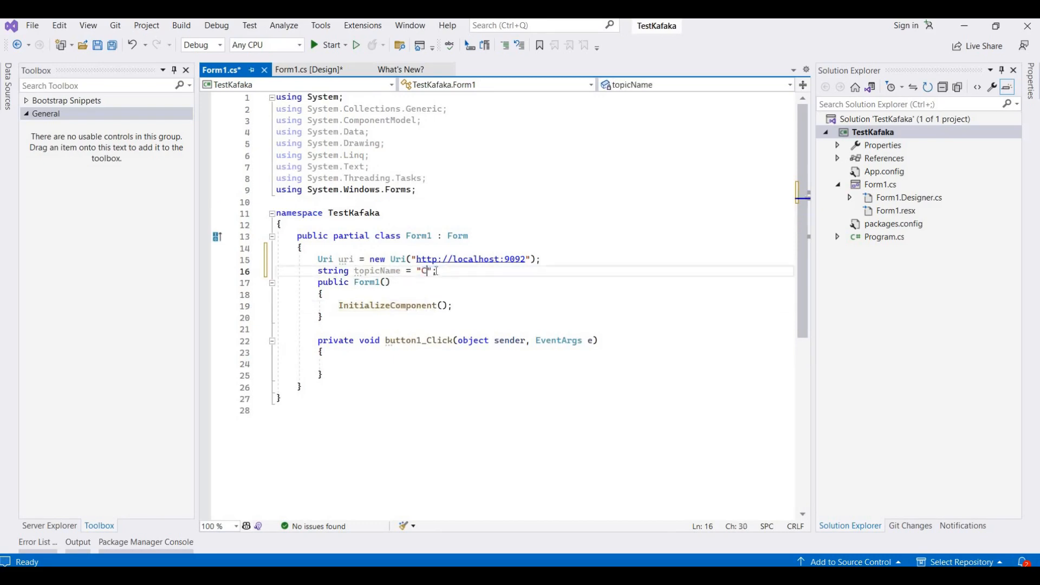
text(sharpSpa)
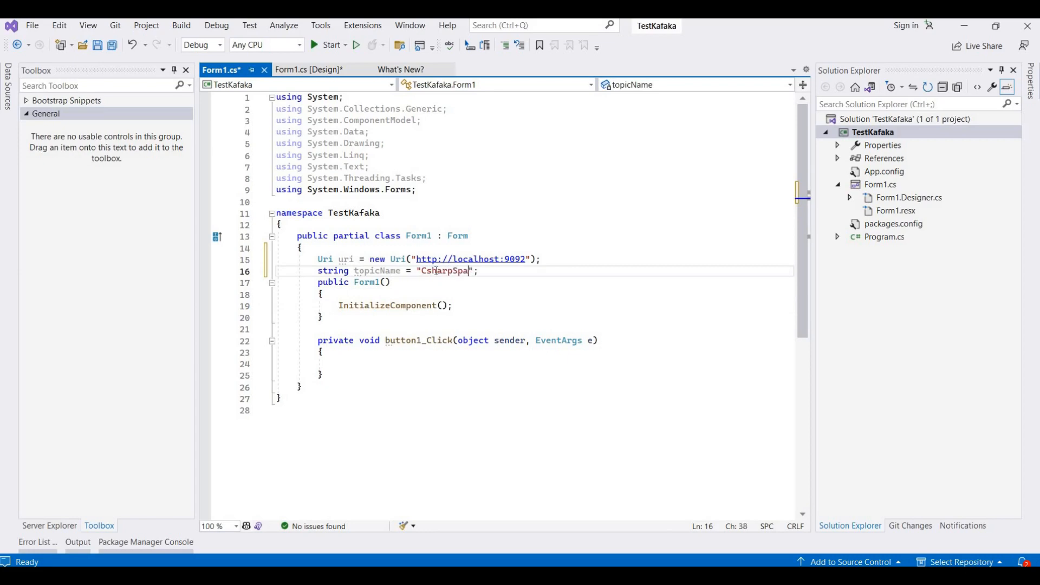
text(cer)
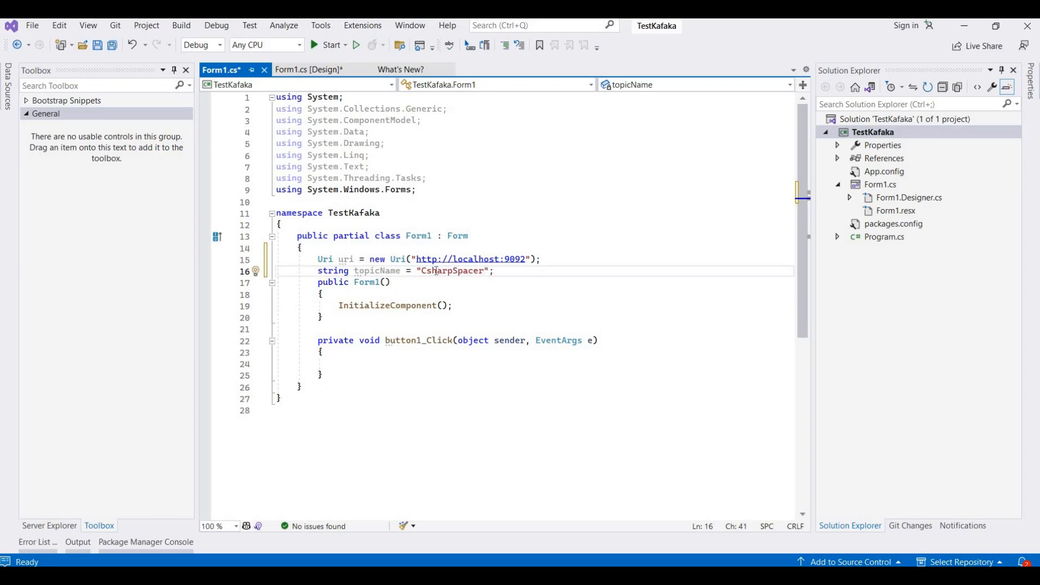
text(Kaf)
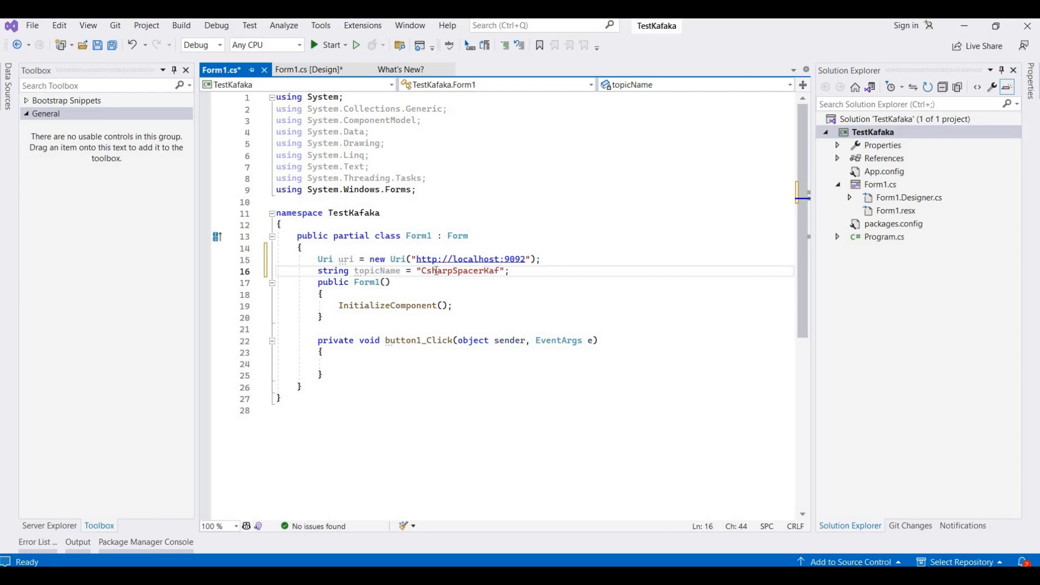
text(aka)
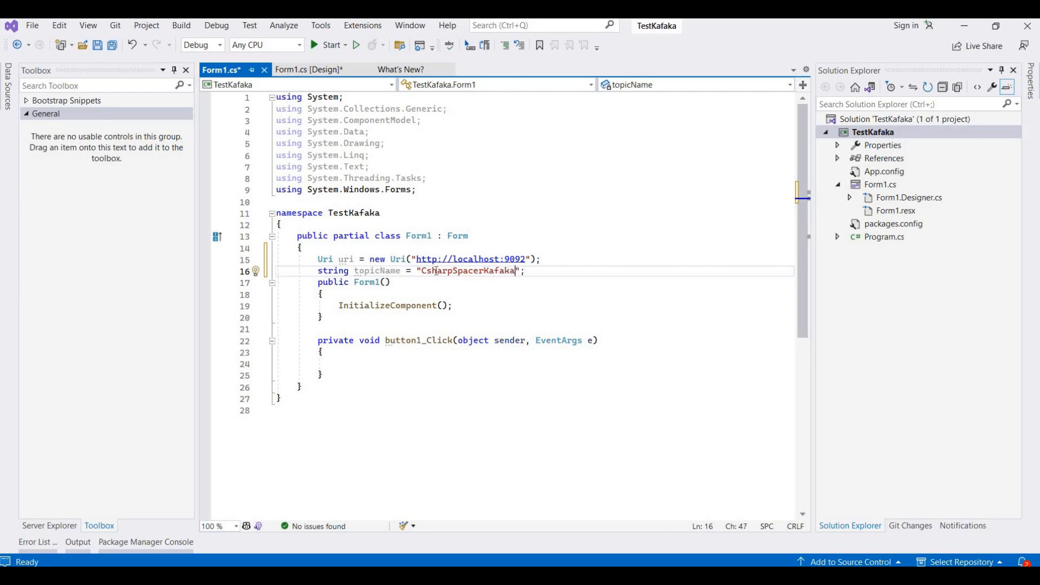
text(Tpic)
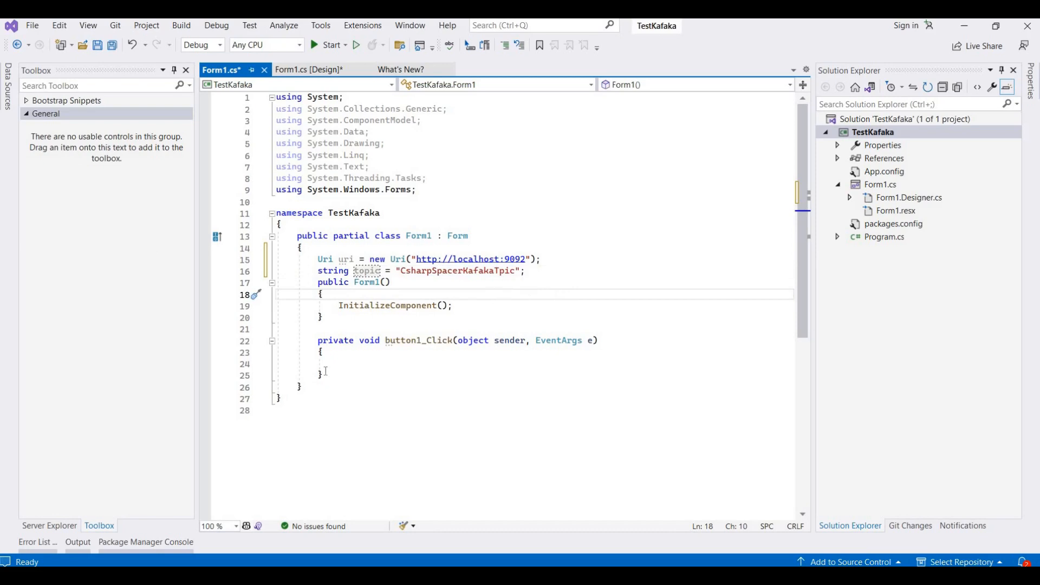
Start an if statement in button1_Click, then return to the Form1 designer
click(346, 364)
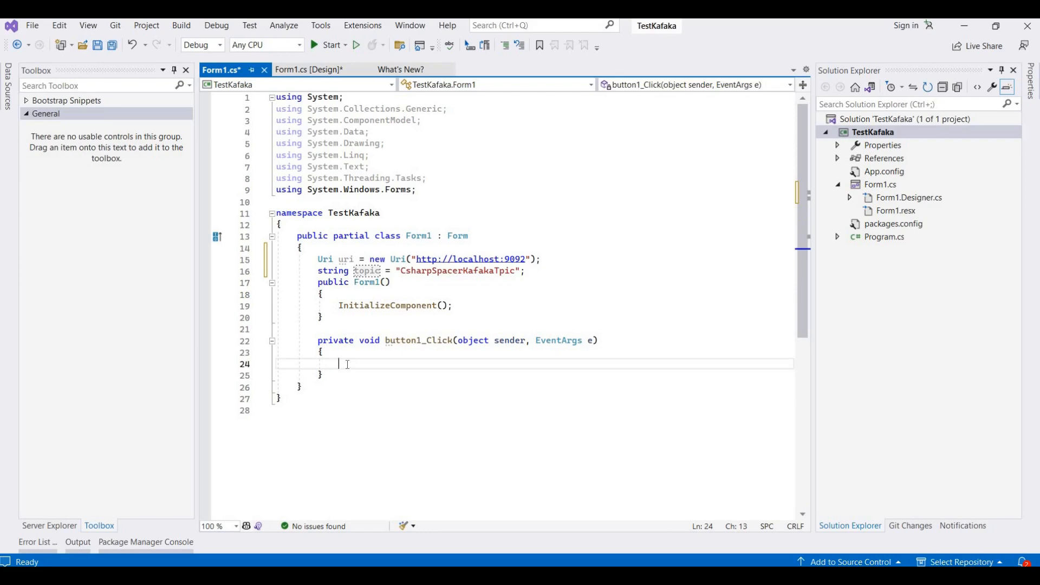
text(if)
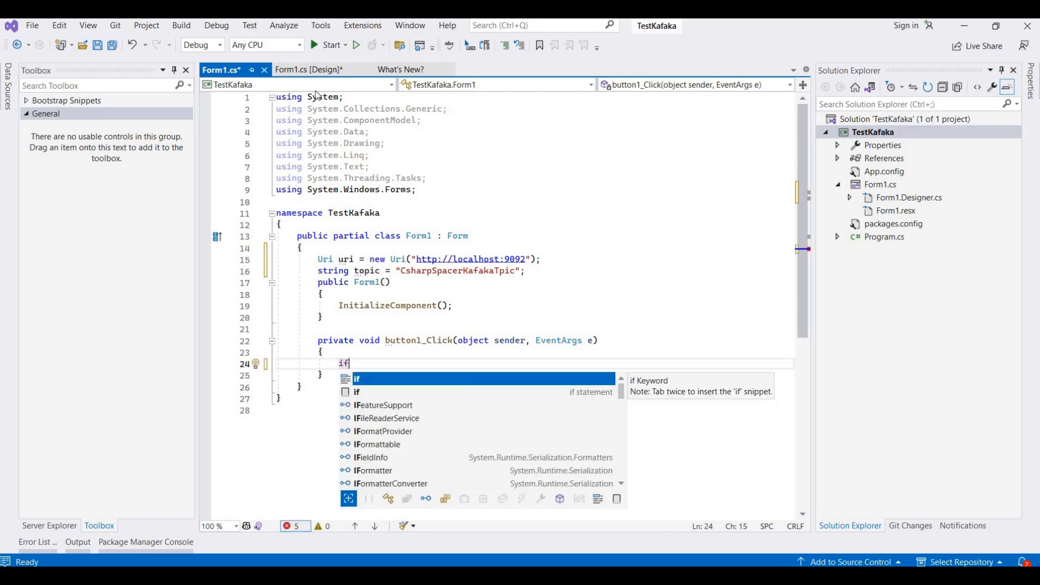
click(307, 68)
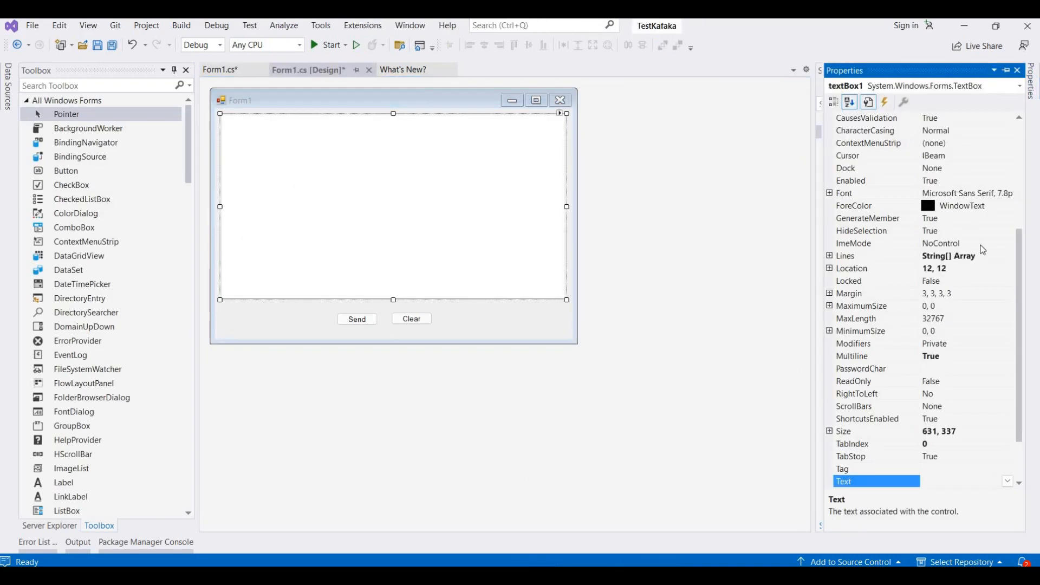
Set textBox1's (Name) property to txtMessage in the Properties window
scroll(up, 3)
text(txt)
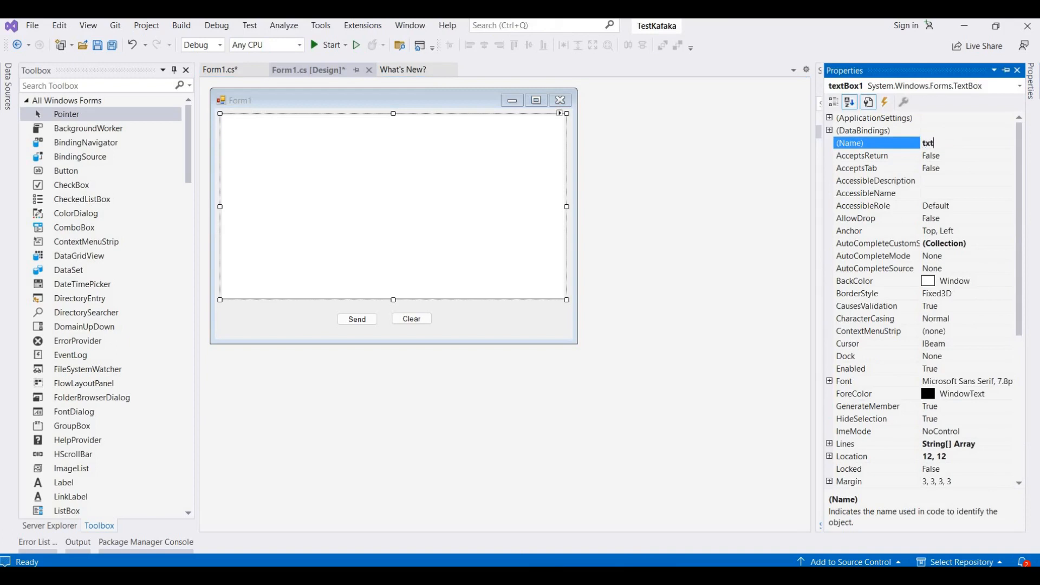
text(Message)
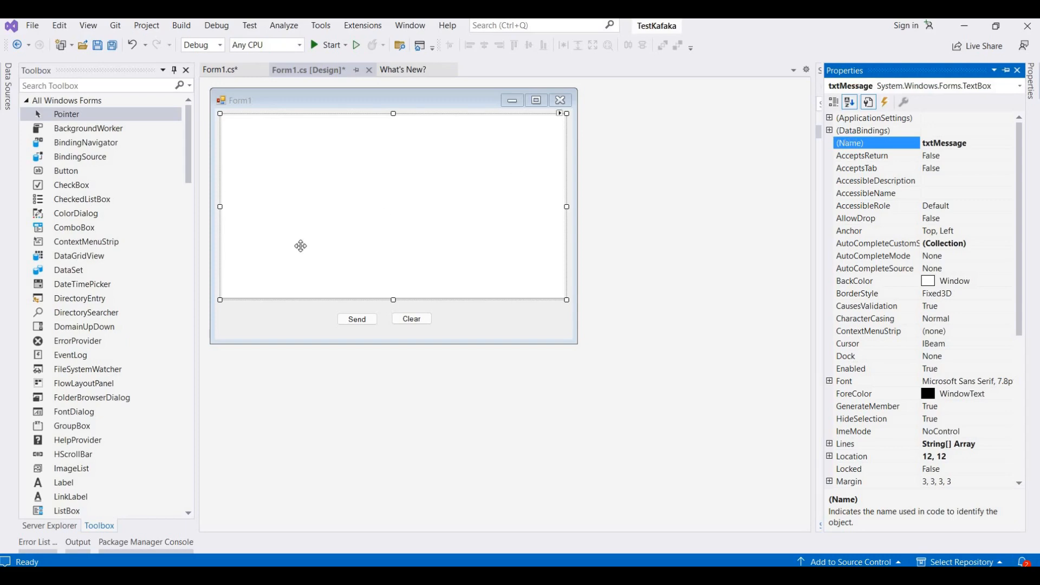
click(357, 319)
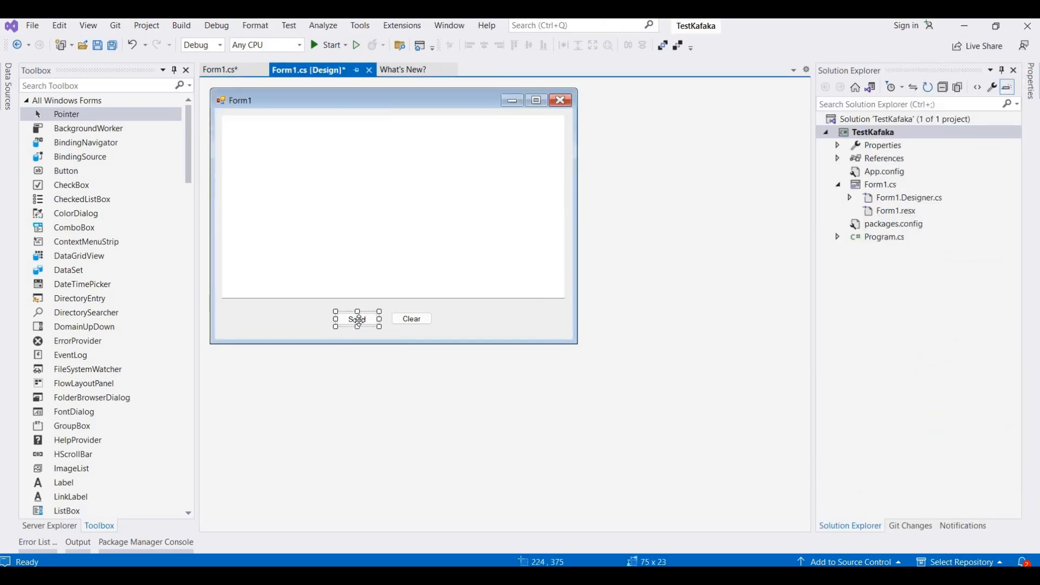
Write the condition if (txtMessage.Text == string.Empty) at the top of button1_Click
click(225, 69)
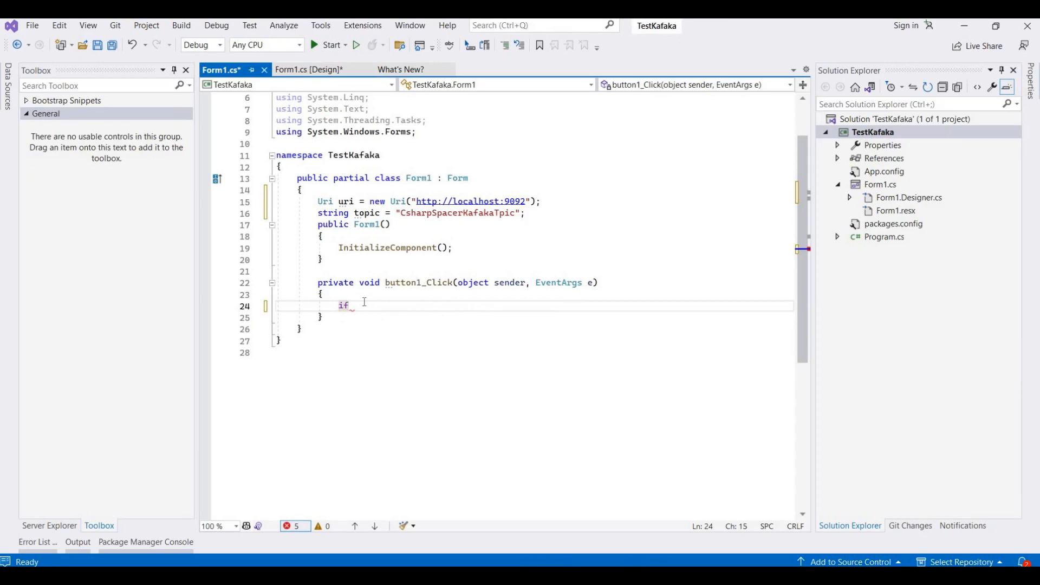
text(())
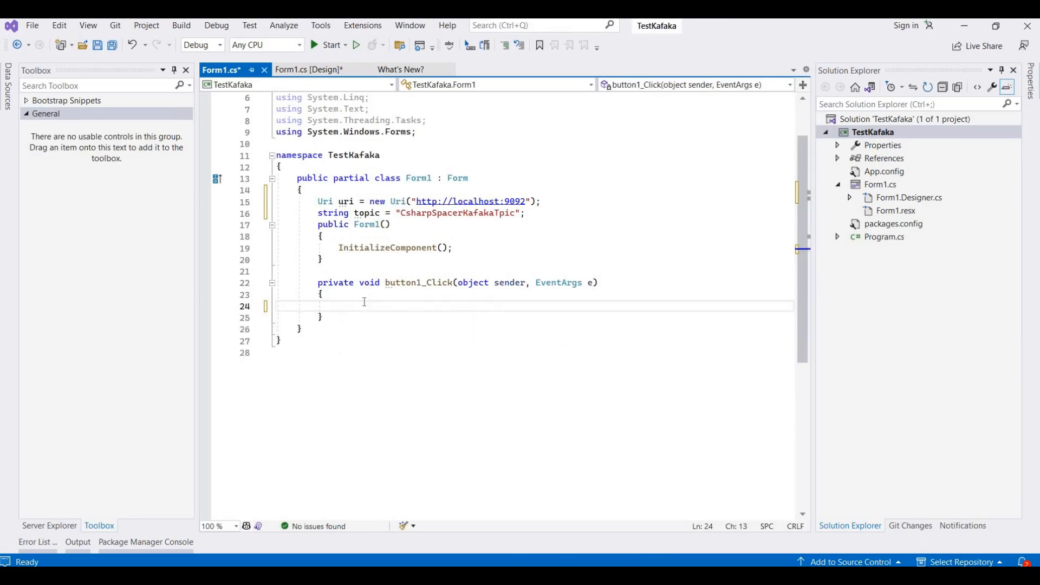
text(if (textBox1.Text.Trim() != ""))
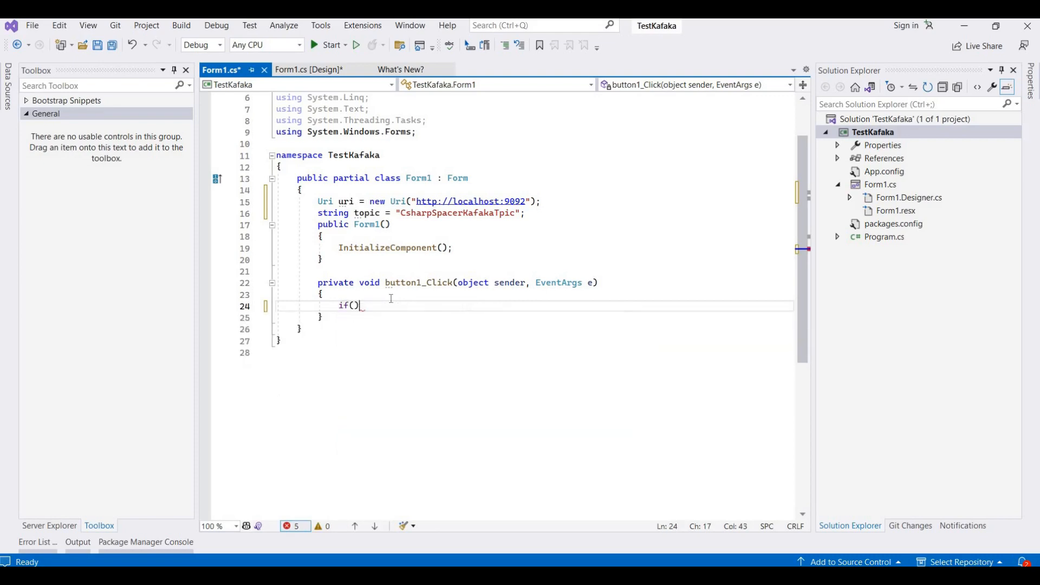
text(text)
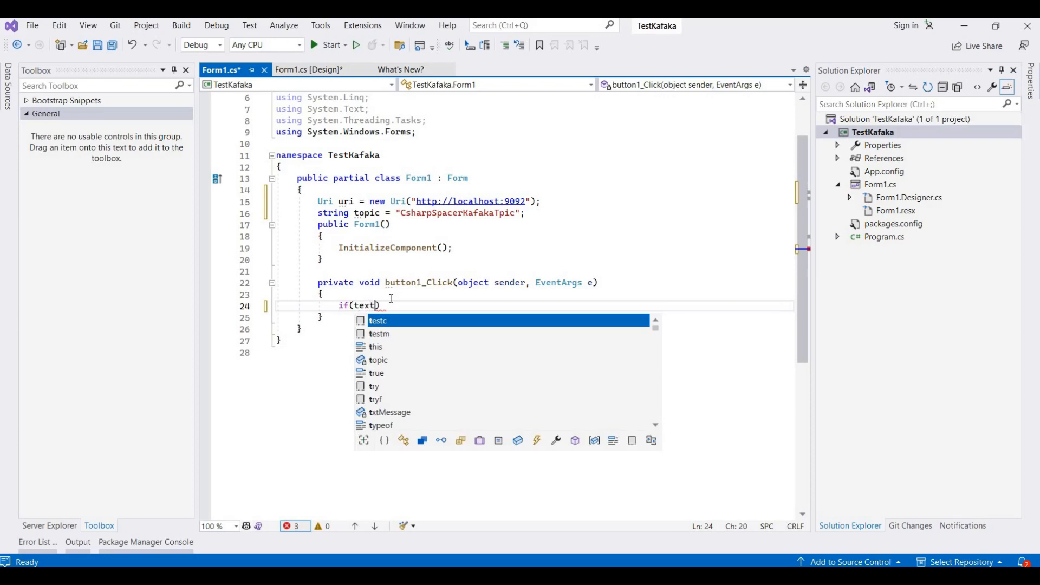
key(backspace)
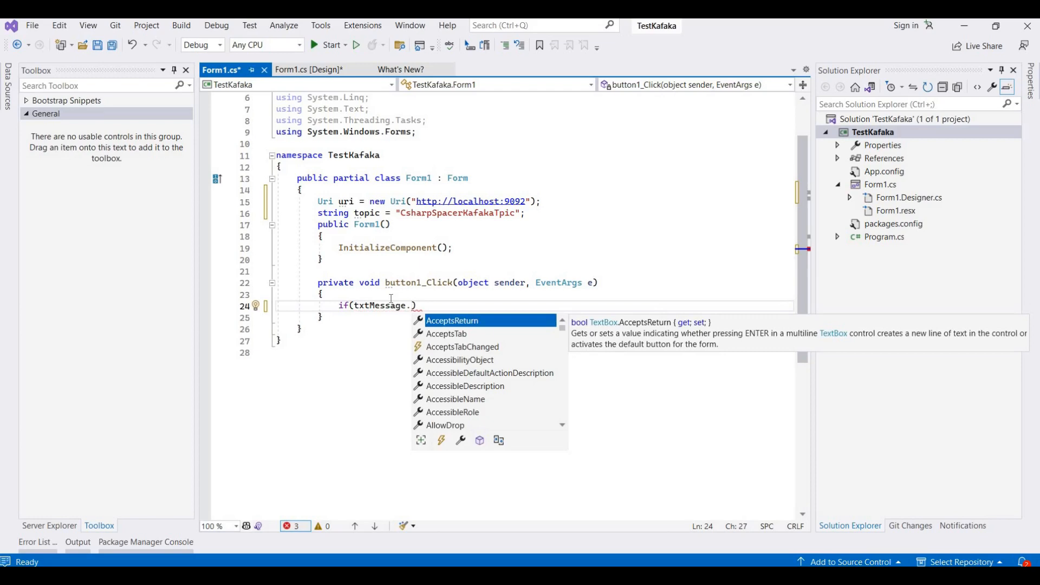
text(Text)
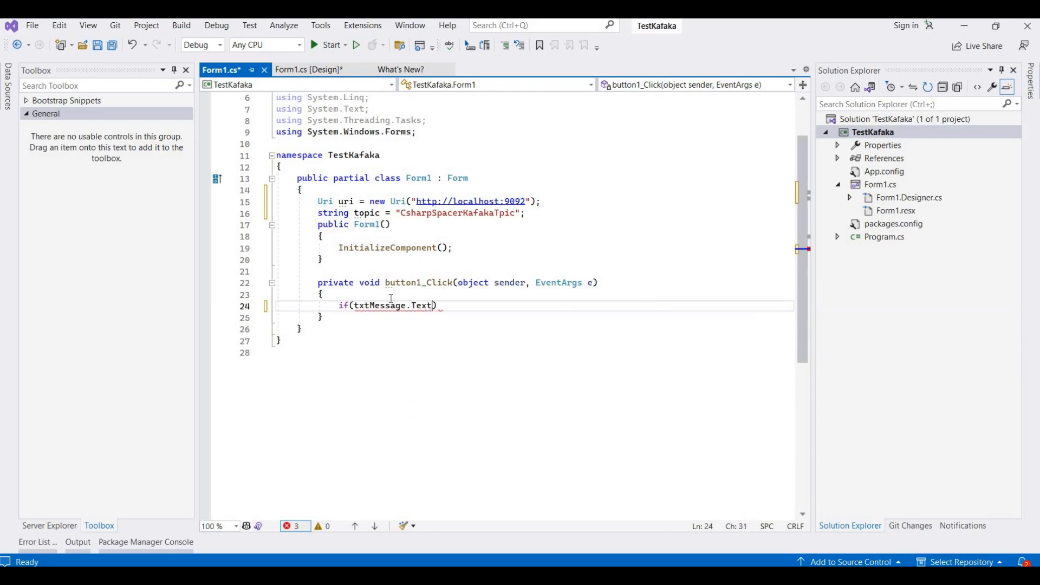
text(==)
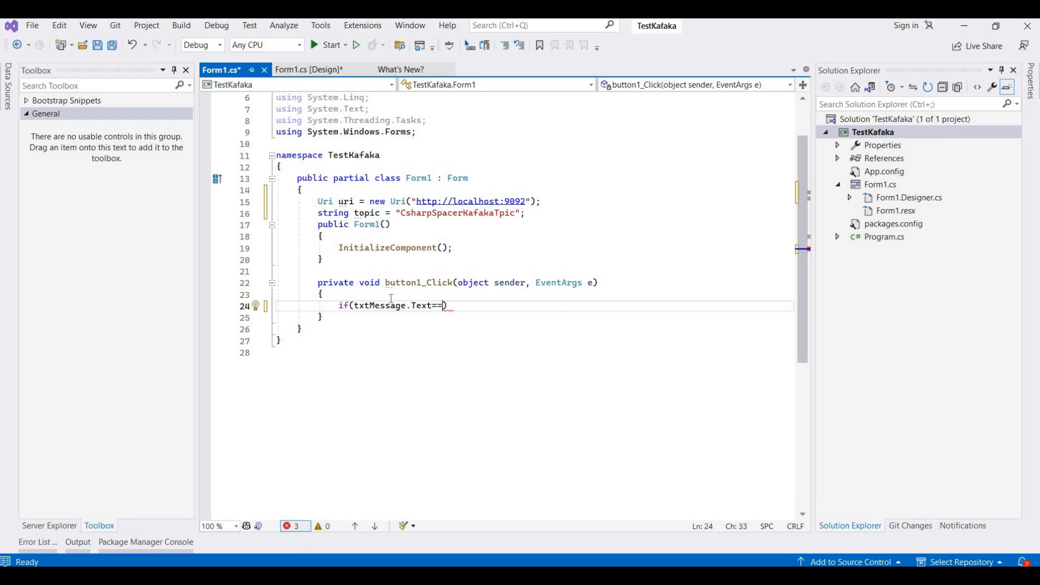
text(string.Empty)
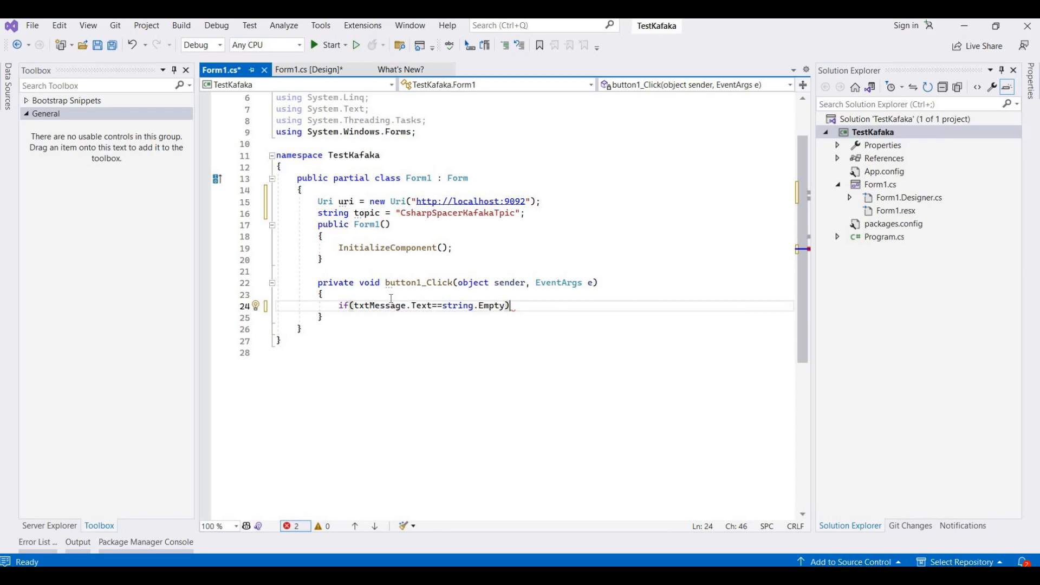
key(Return)
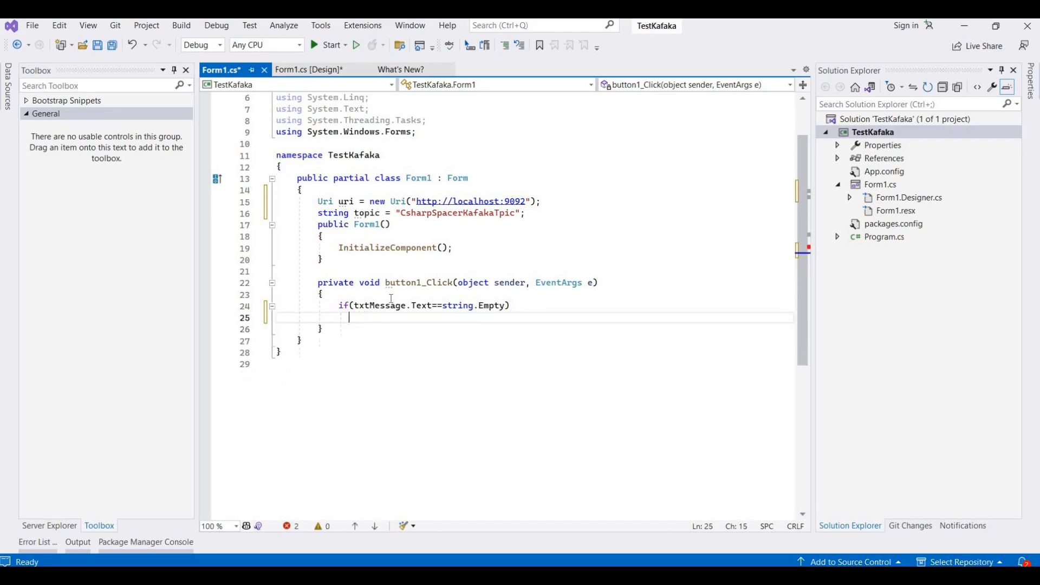
Show a 'Please enter message' Warning MessageBox with OK and warning icon, then return
text({ })
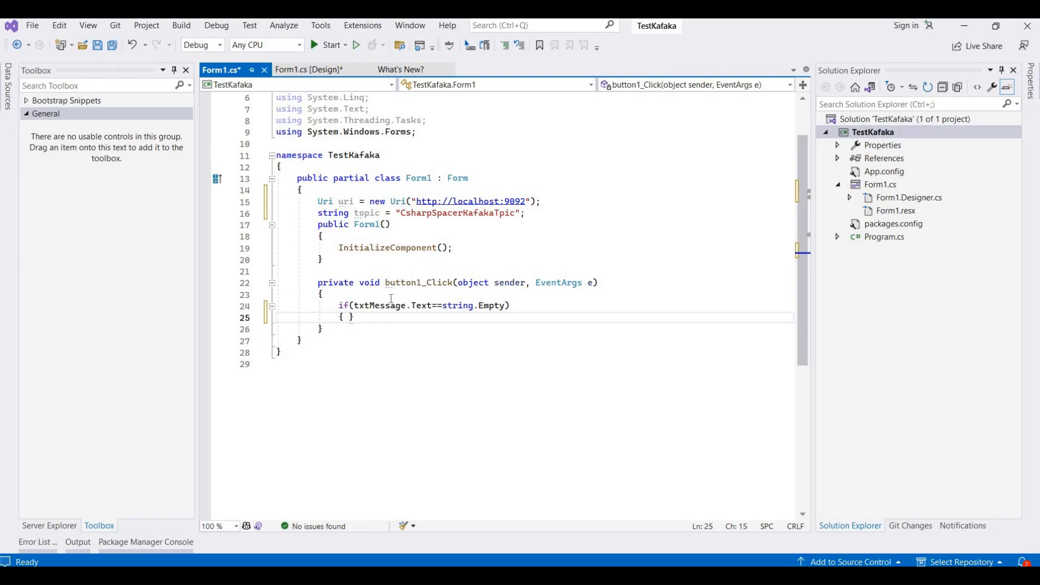
text(M)
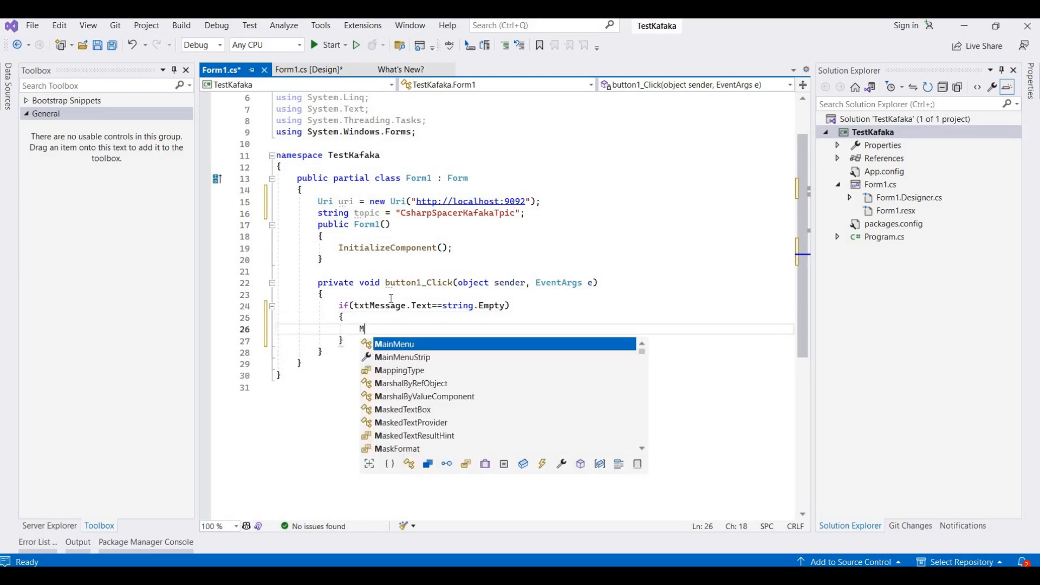
text(essageBox.Show()
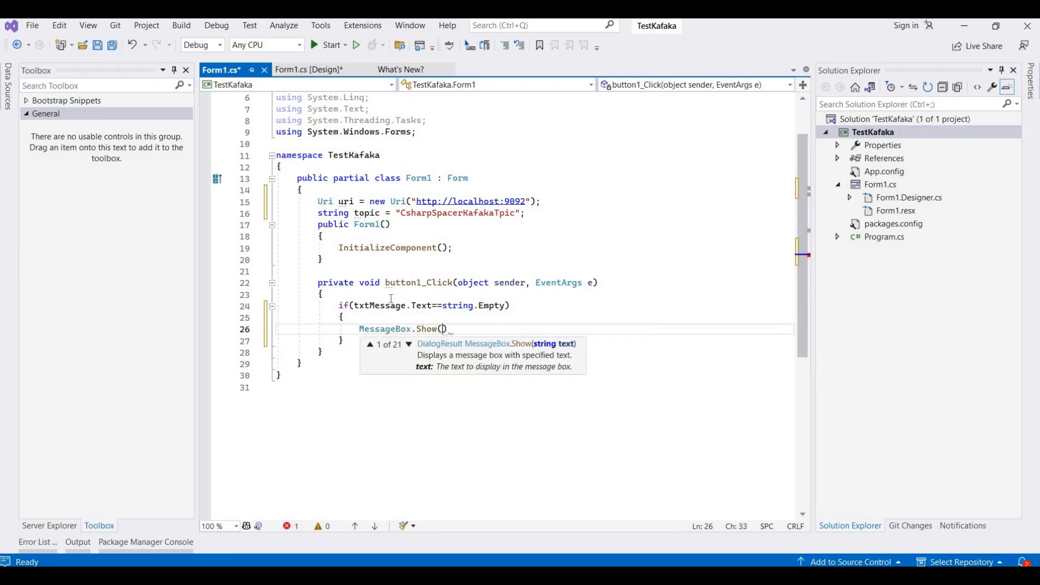
text(")
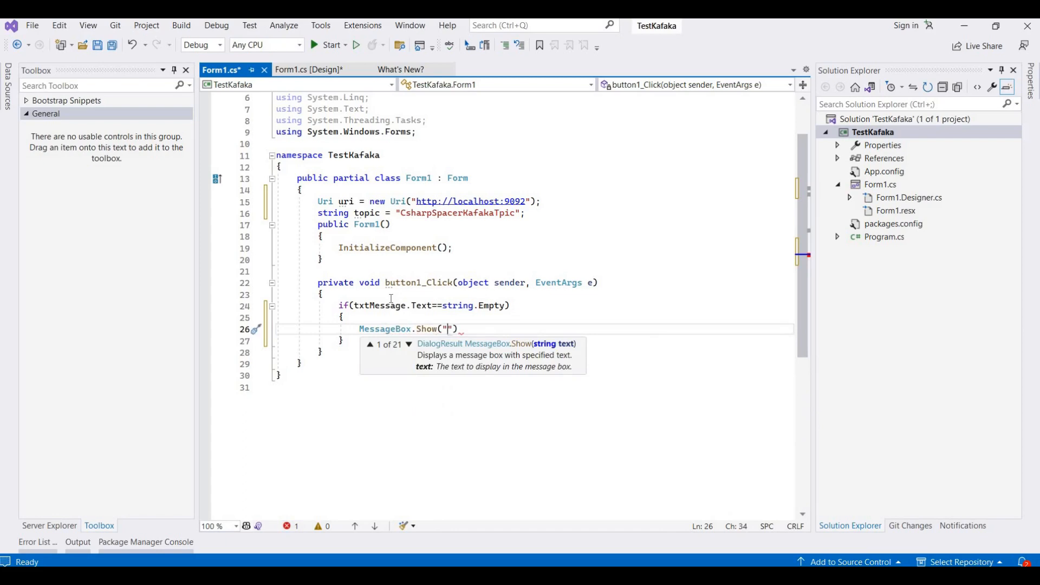
text(Please enter message)
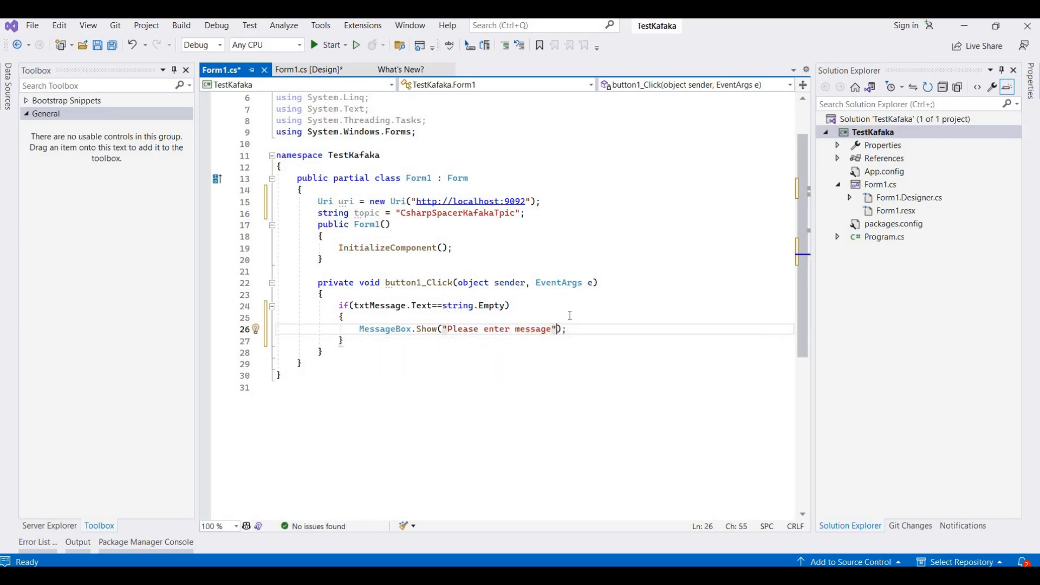
text(,"")
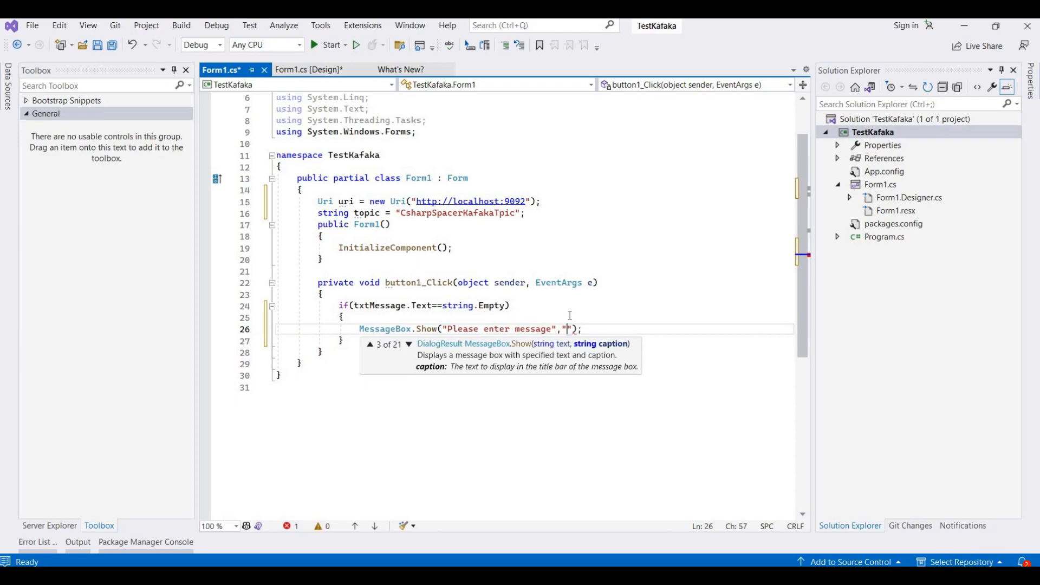
text(wa)
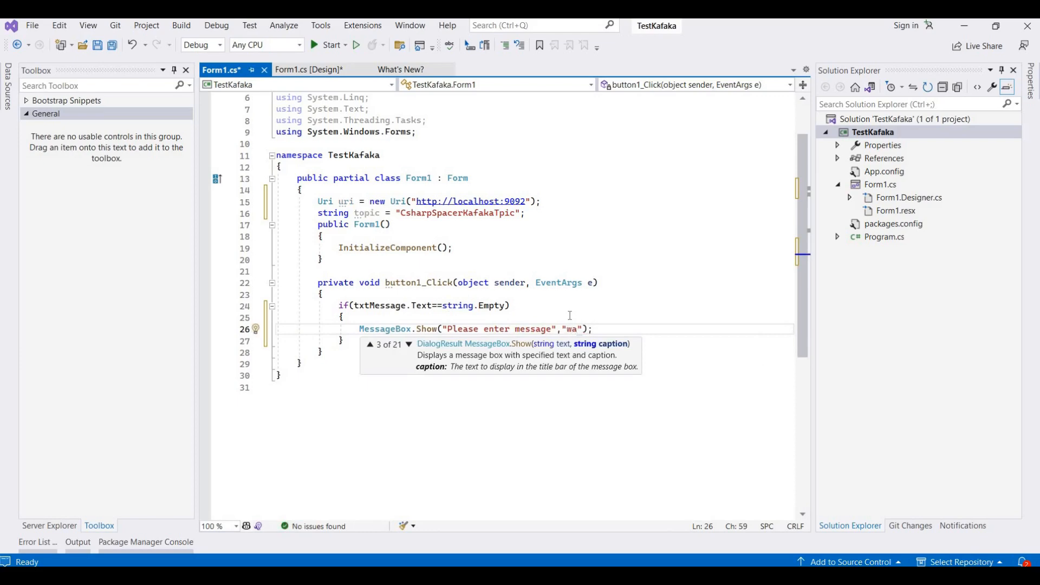
text(Warning)
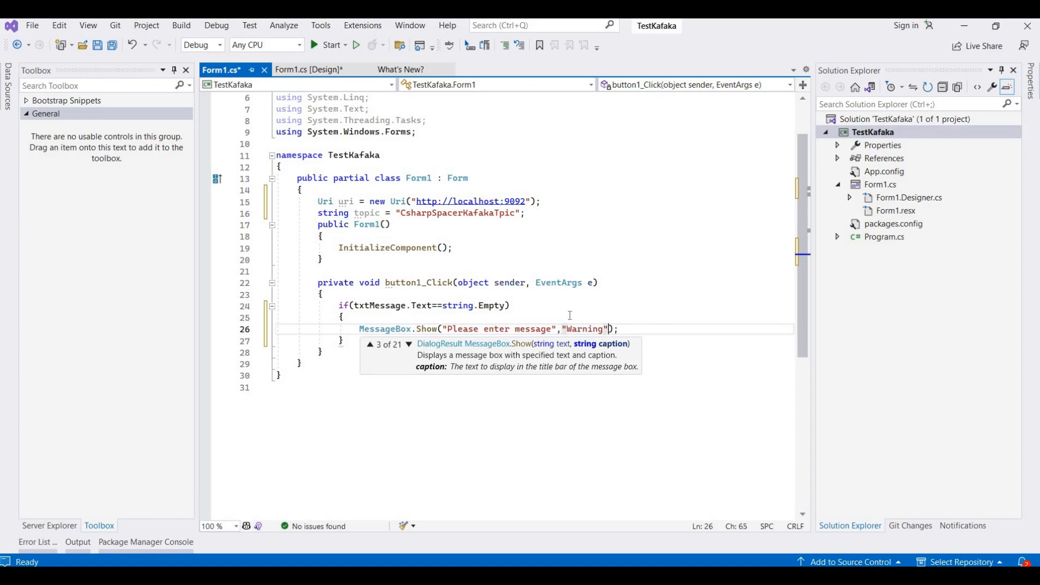
text(,)
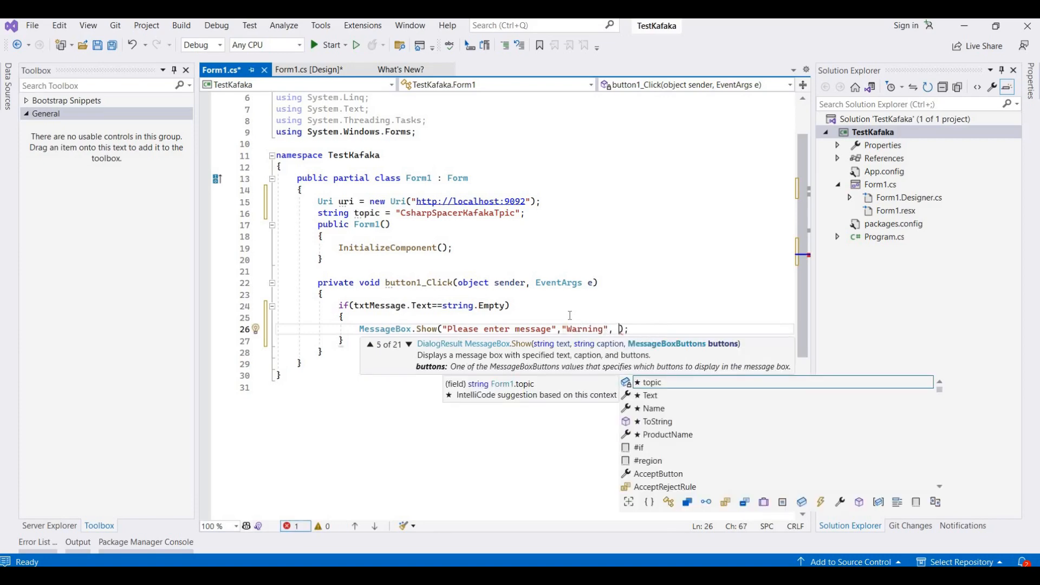
text(mess)
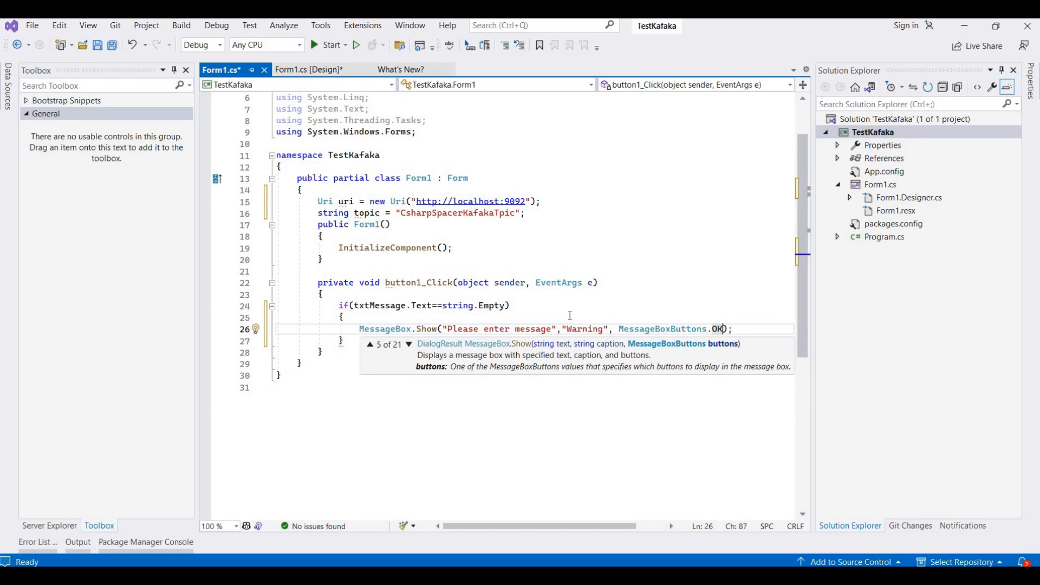
text(,)
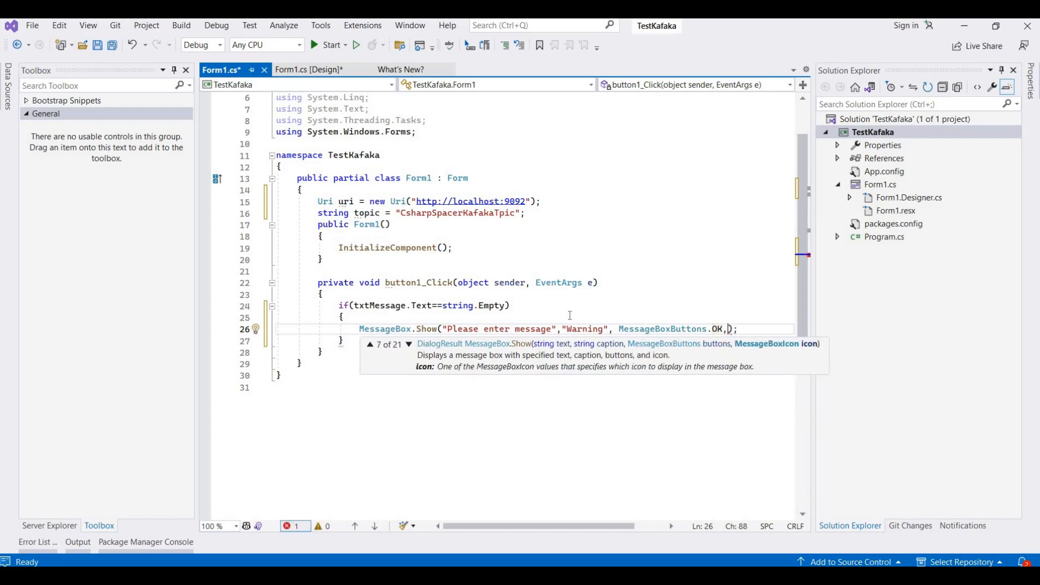
text(mes)
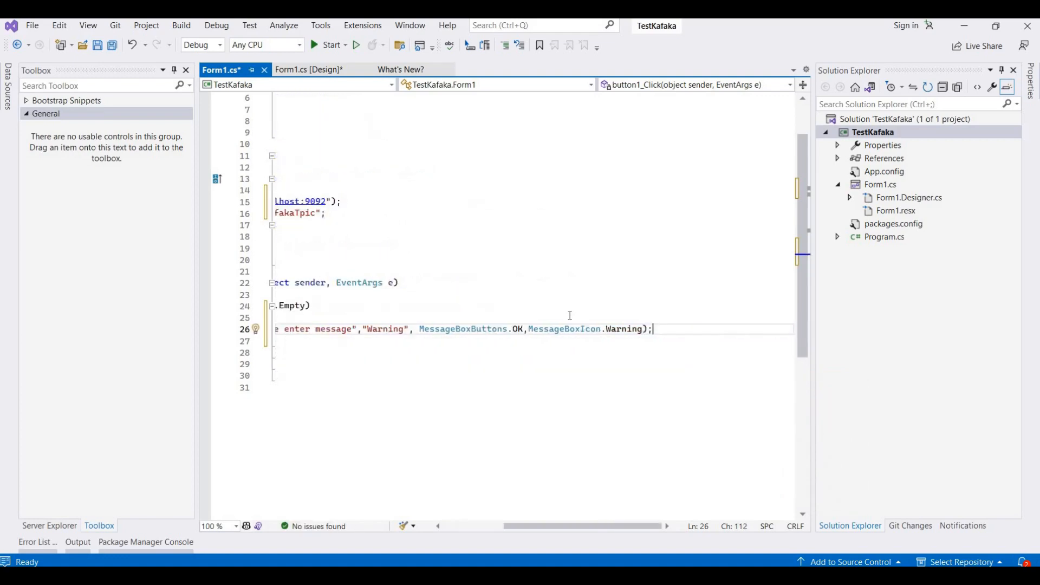
text(return;)
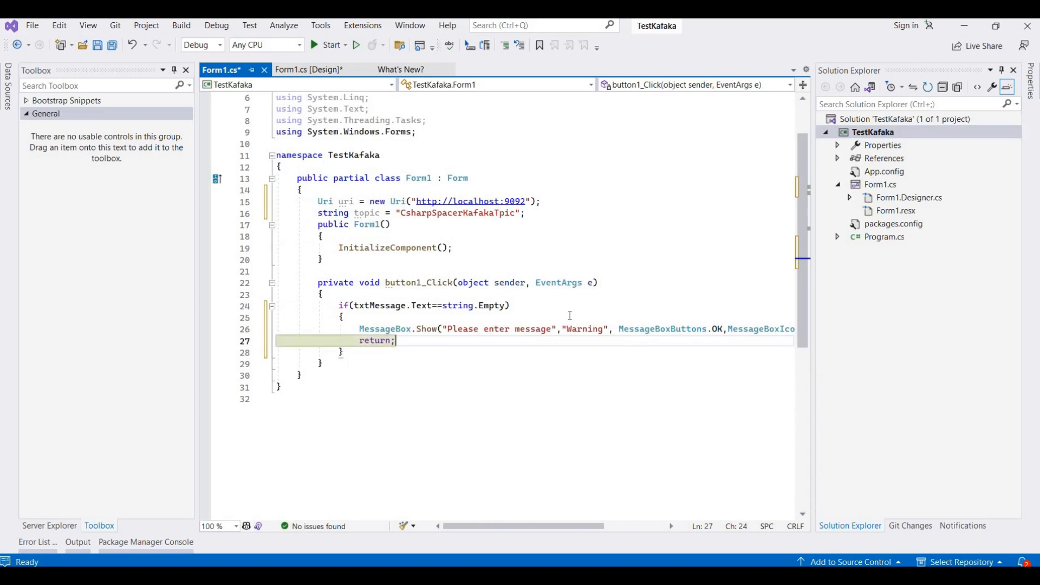
Store txtMessage.Text.Trim() in payload and start creating the producer with uri and topic
click(341, 352)
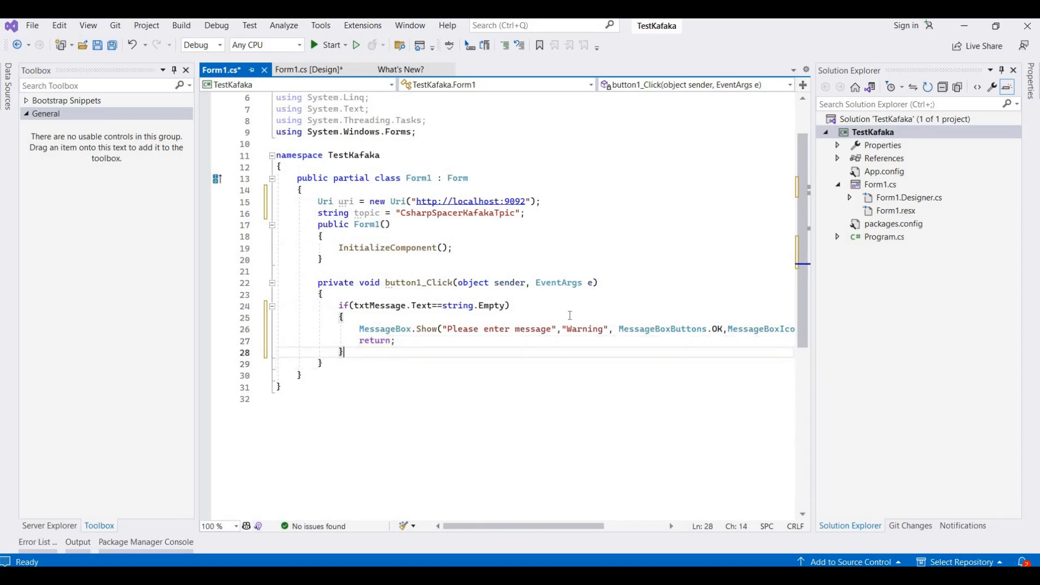
text(var config = new Dictionary<string, object>)
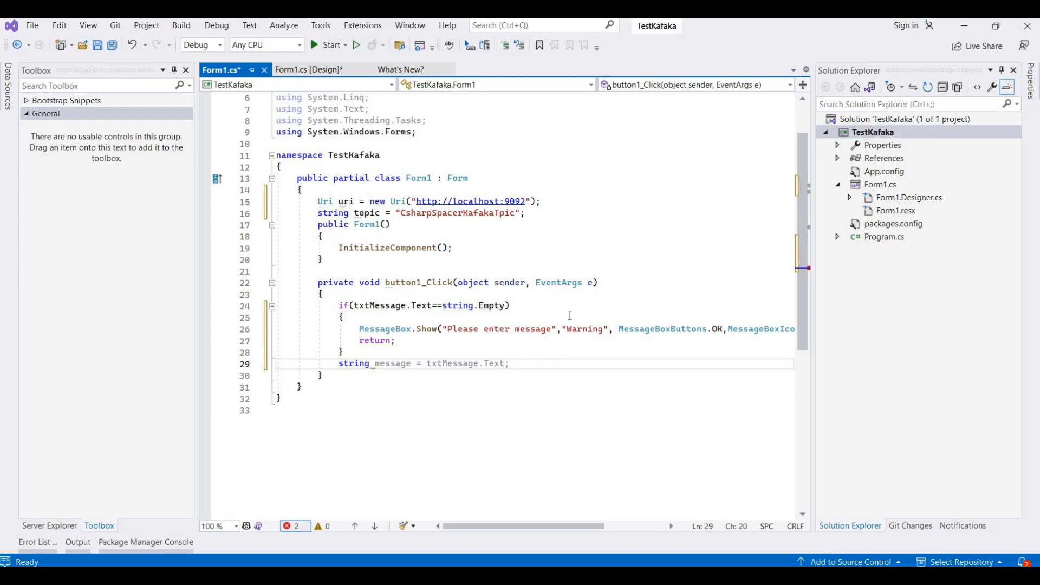
text(pay)
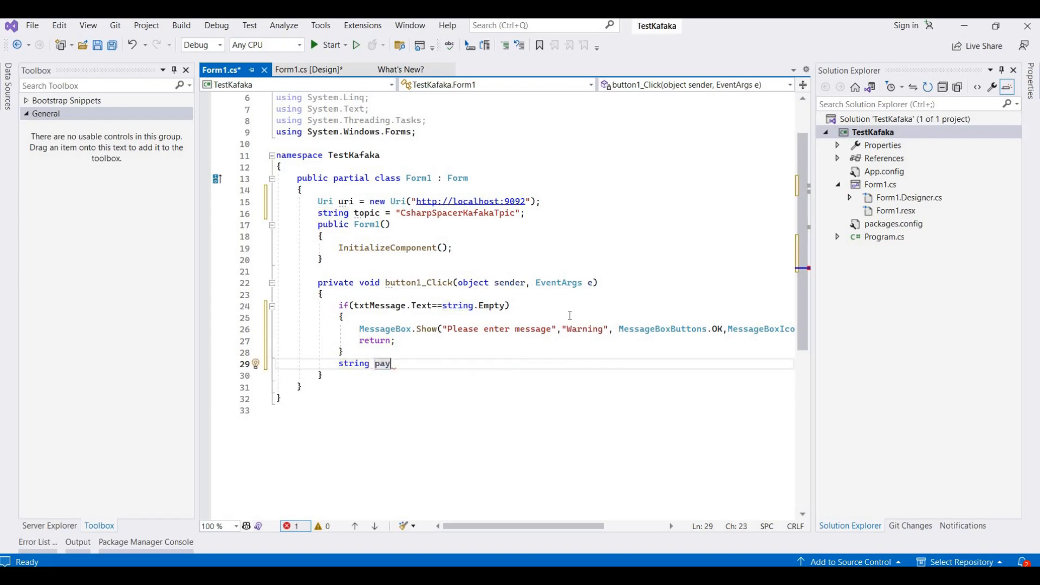
text(load = txtMessage.Text;)
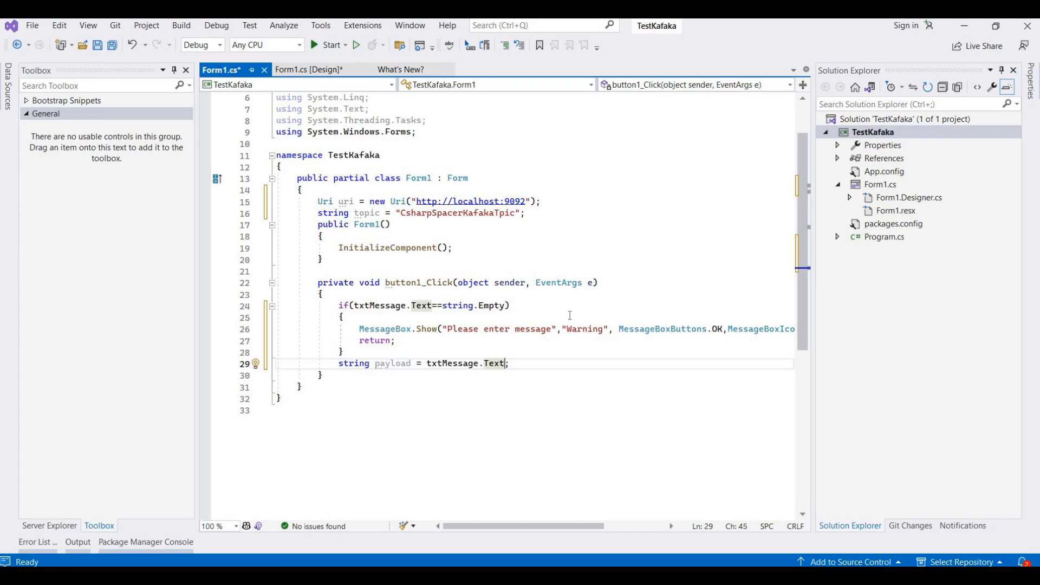
text(.Trim()
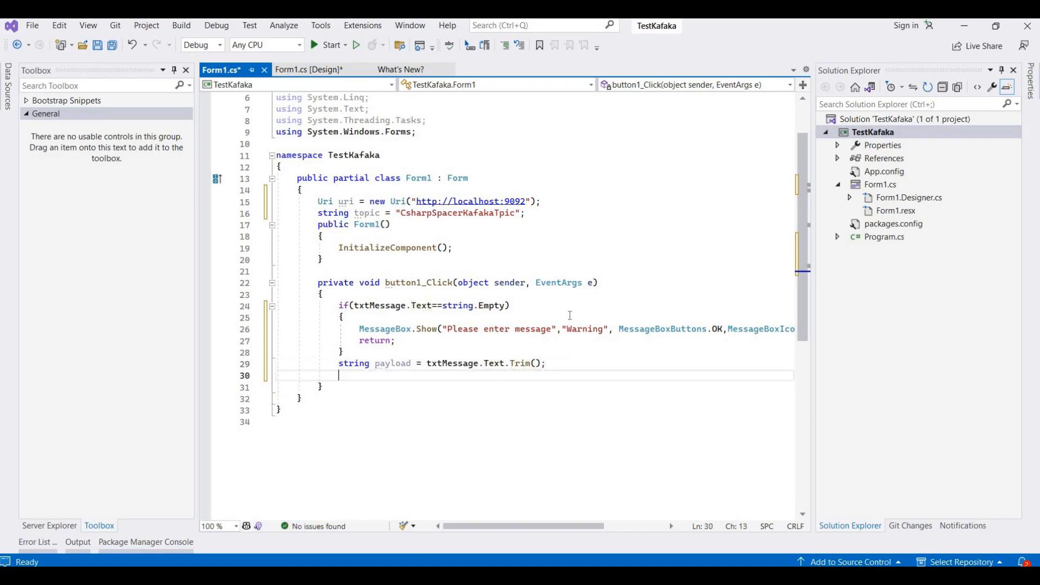
text(var producer = new Producer(uri, topic);)
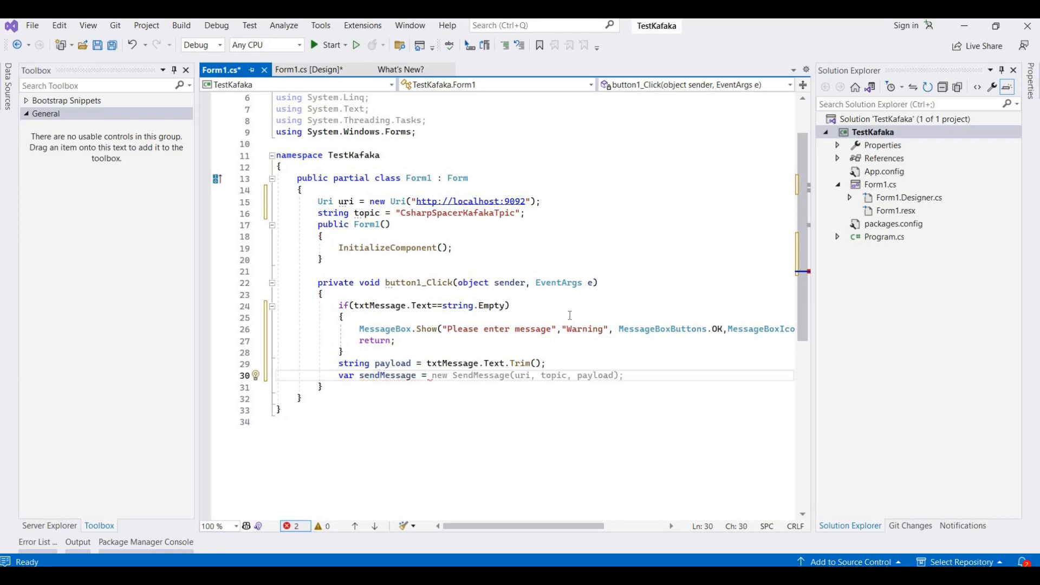
Declare sendMessage as a new Thread and add the System.Threading using directive
text(m)
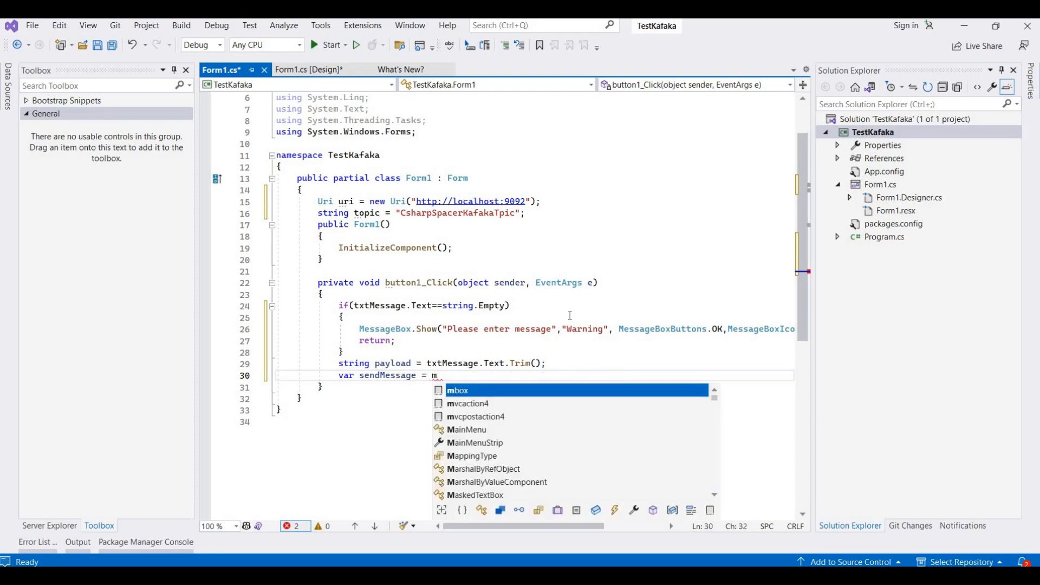
text(new SendMessage(uri, topic, payload);)
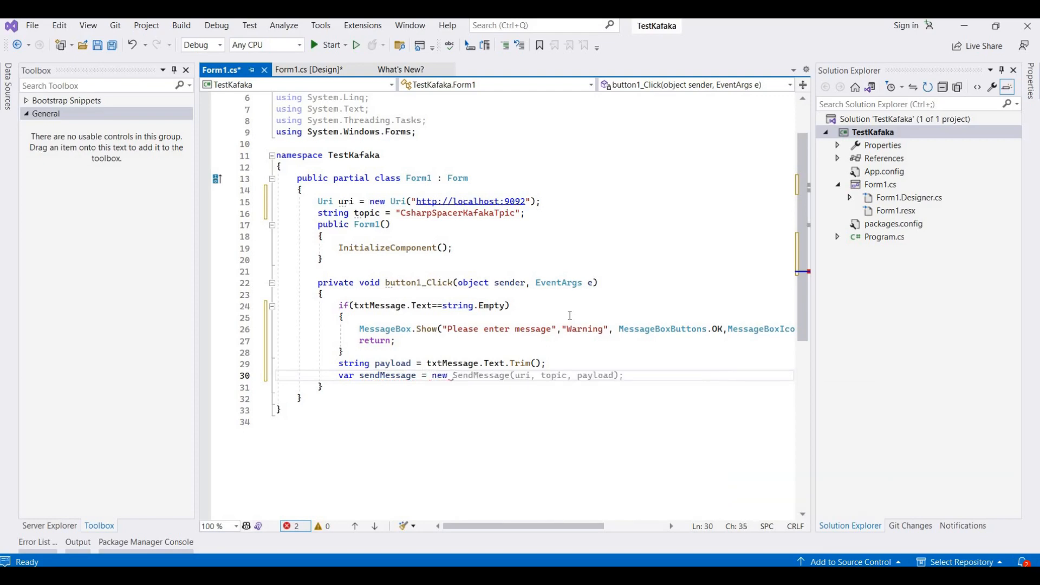
text(ThreadExceptionDialog()
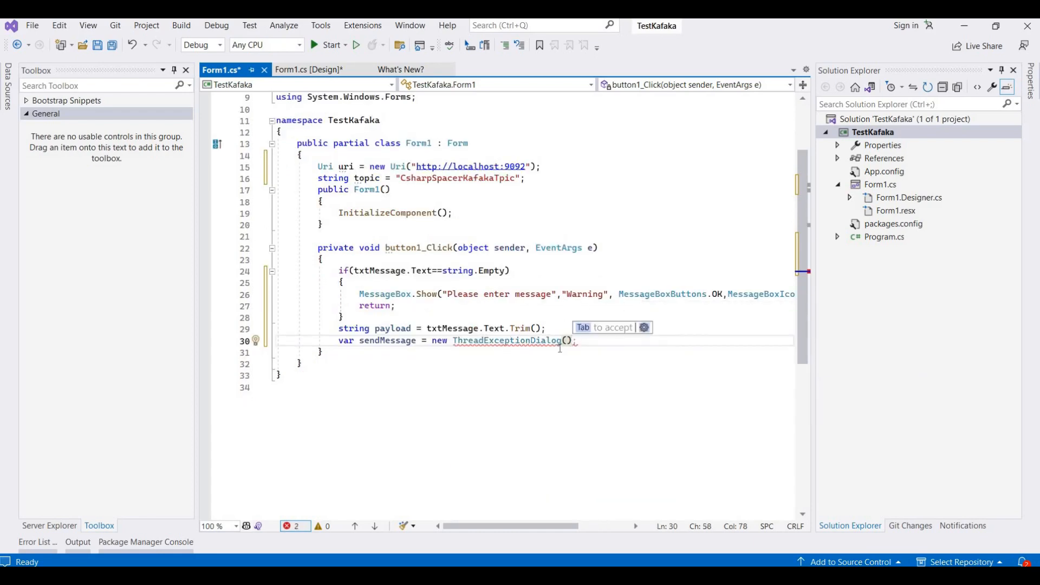
double_click(518, 340)
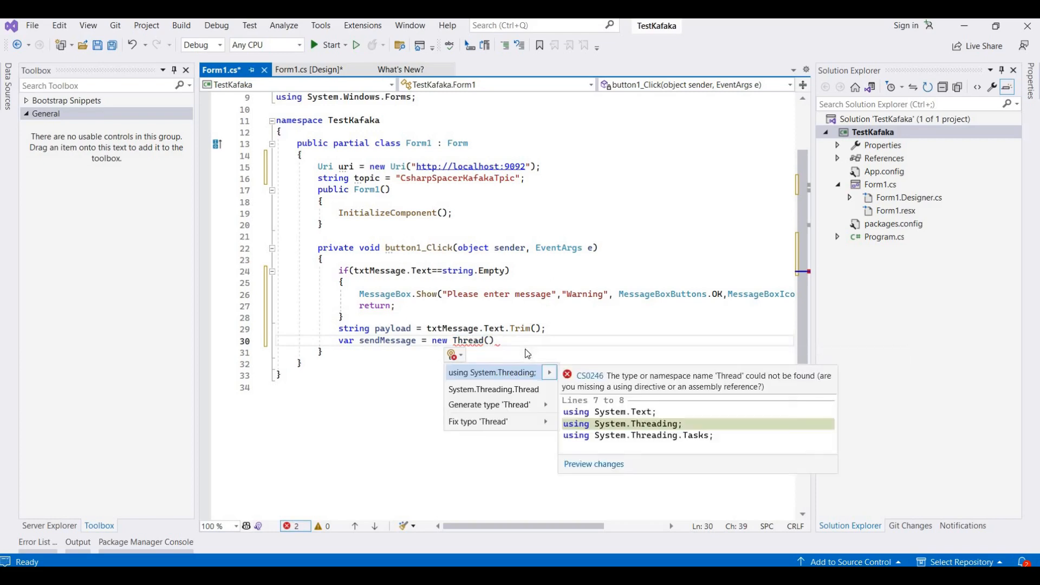
mouse_move(544, 345)
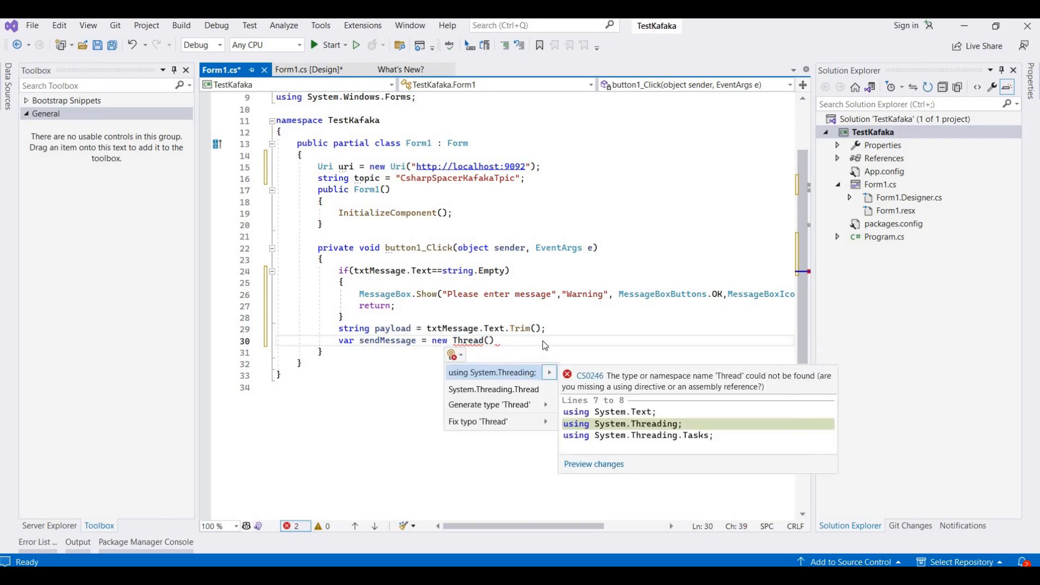
click(493, 372)
text( =>)
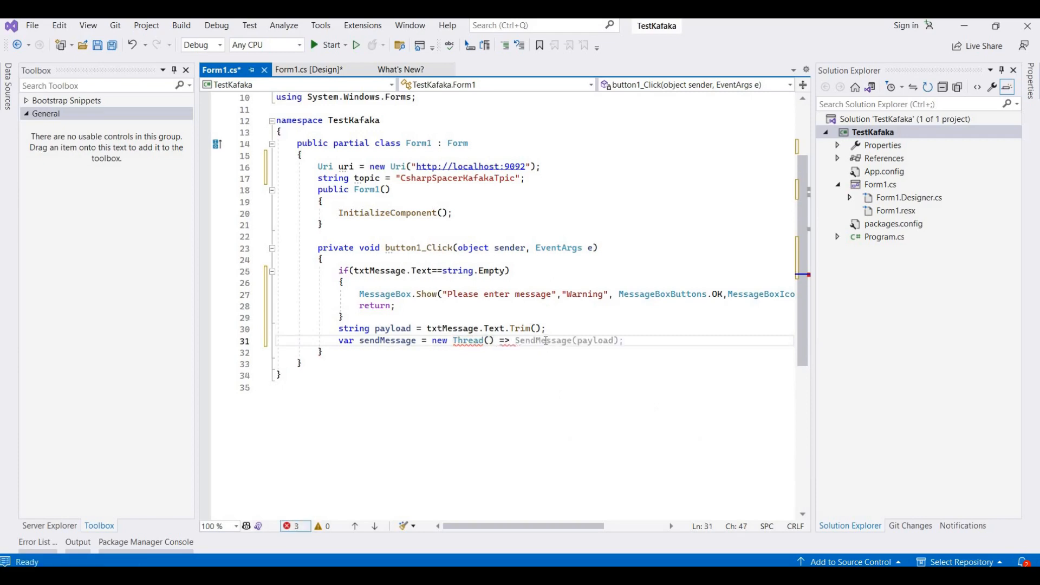
In the thread body, create KafkaNet.Protocol.Message message from payload
text( {)
key(Enter)
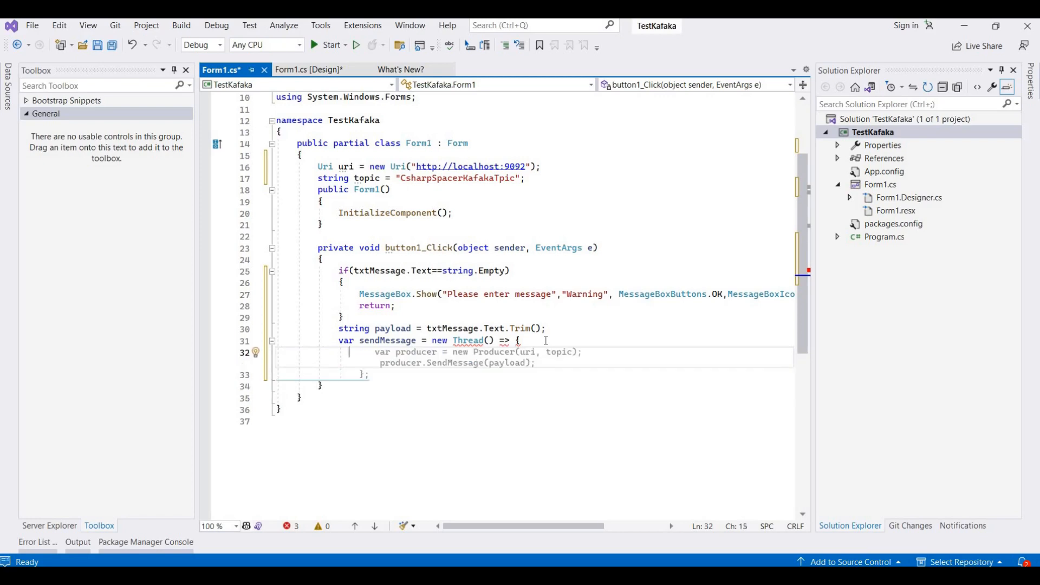
text(kafakaNet)
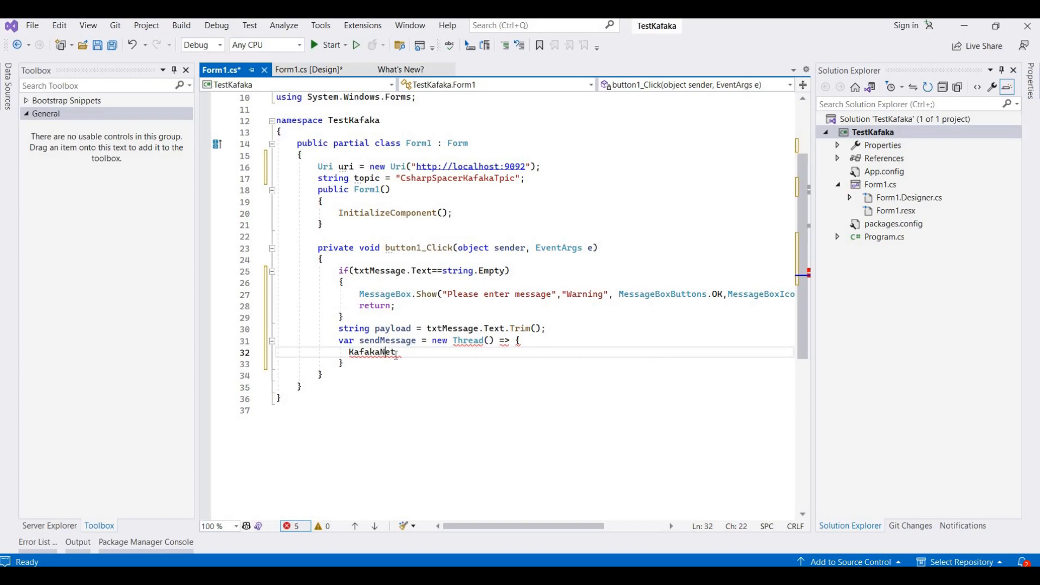
click(373, 366)
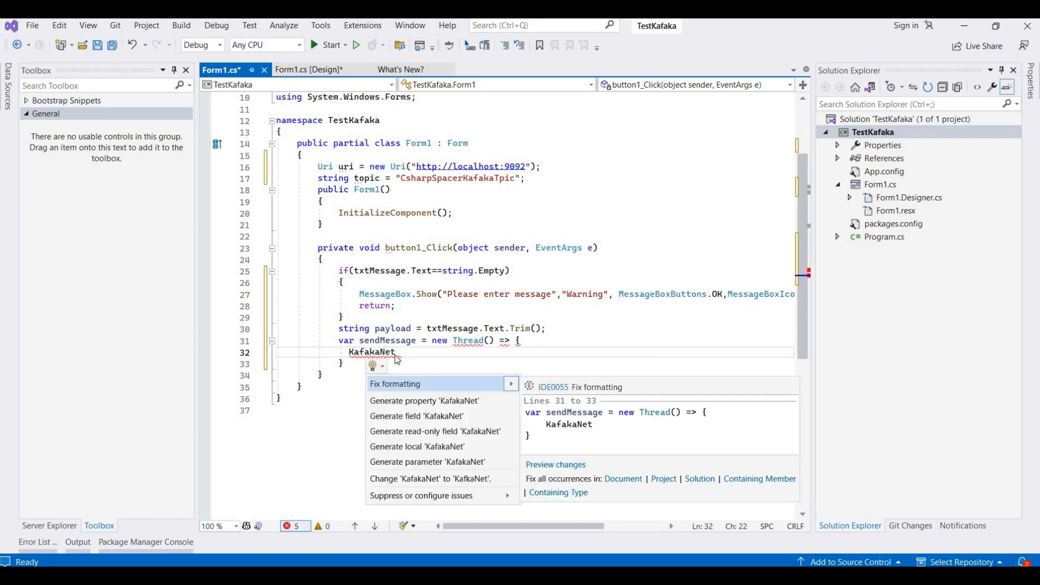
mouse_move(431, 375)
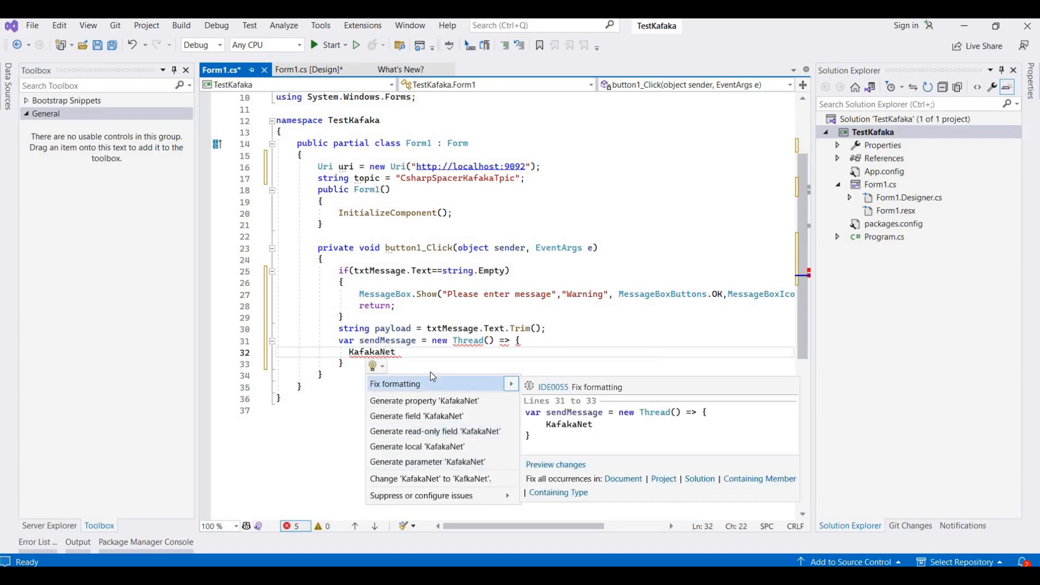
mouse_move(420, 358)
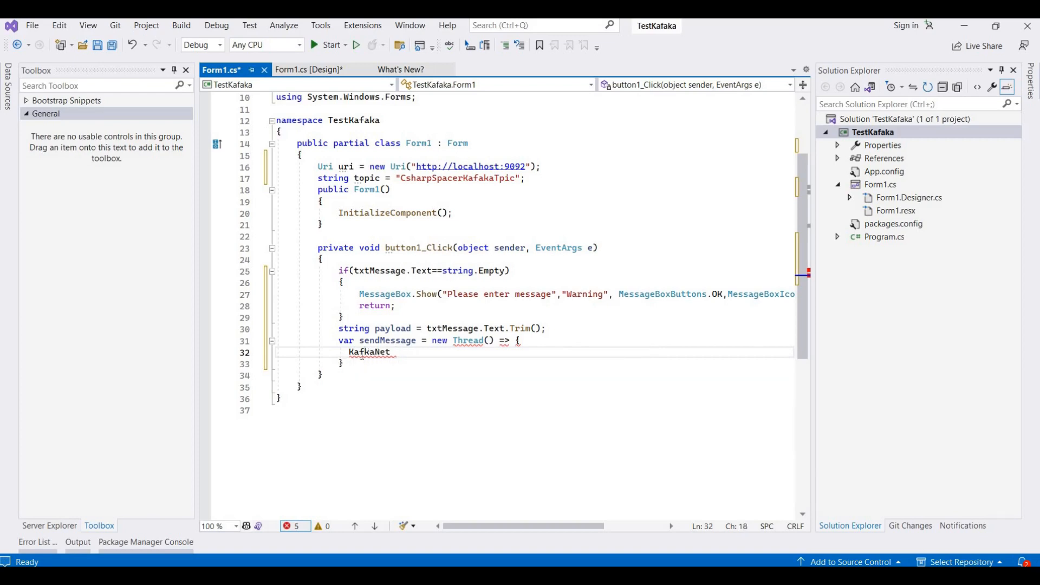
click(346, 366)
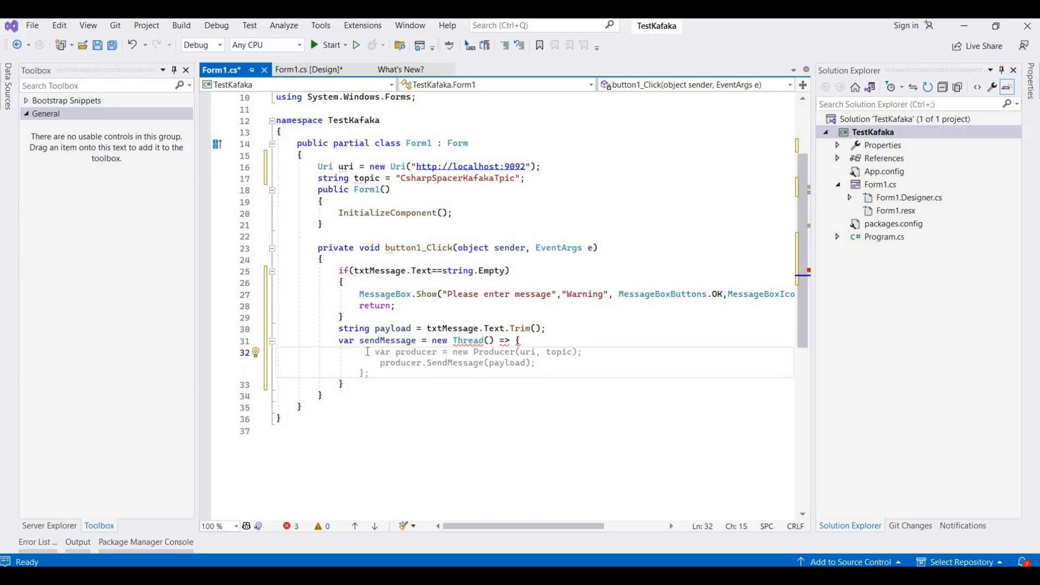
text(kaf)
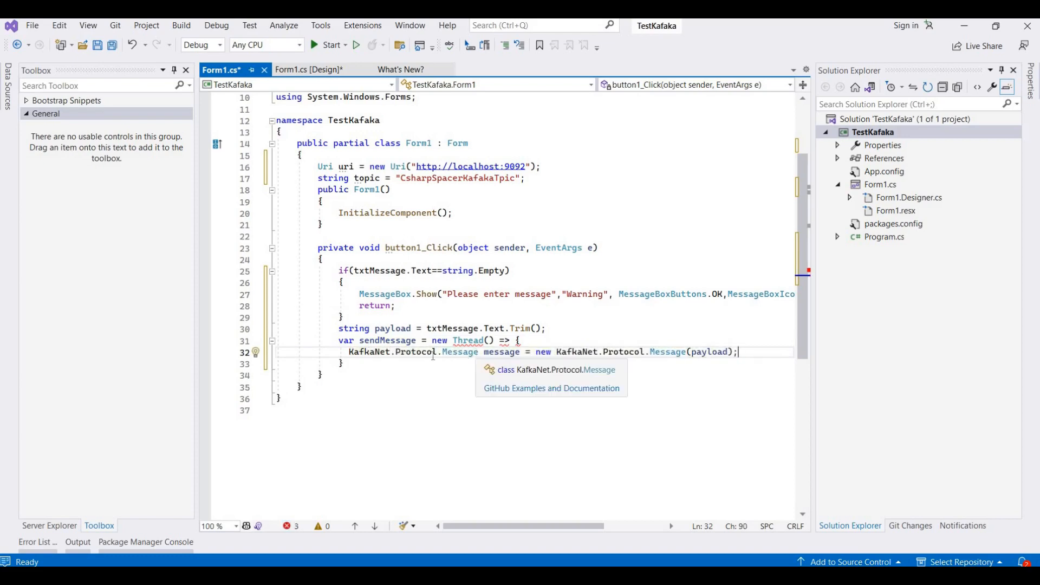
Rename message to msg and add var options = new KafkaOptions(uri)
double_click(502, 352)
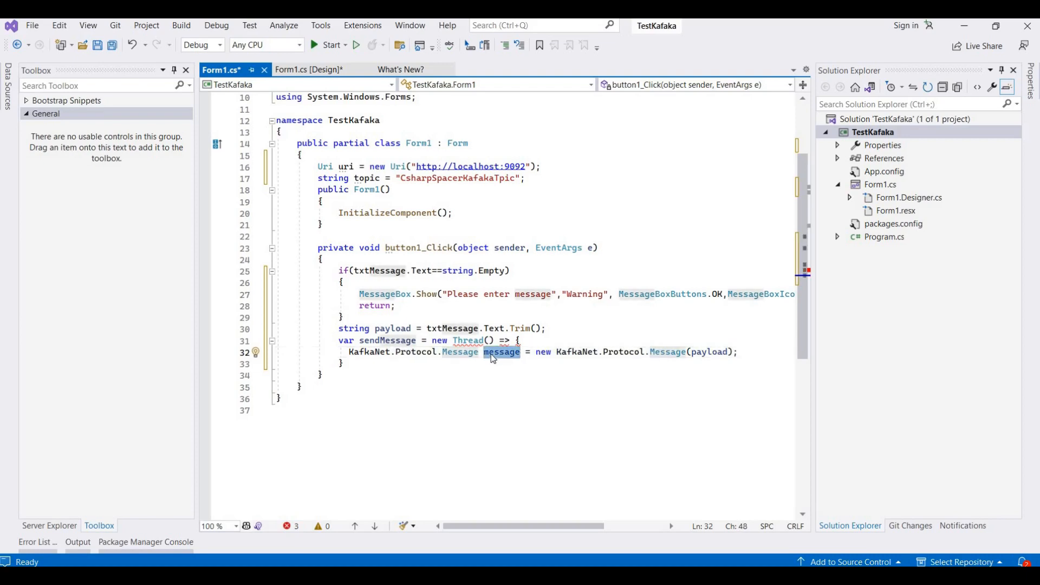
text(msg)
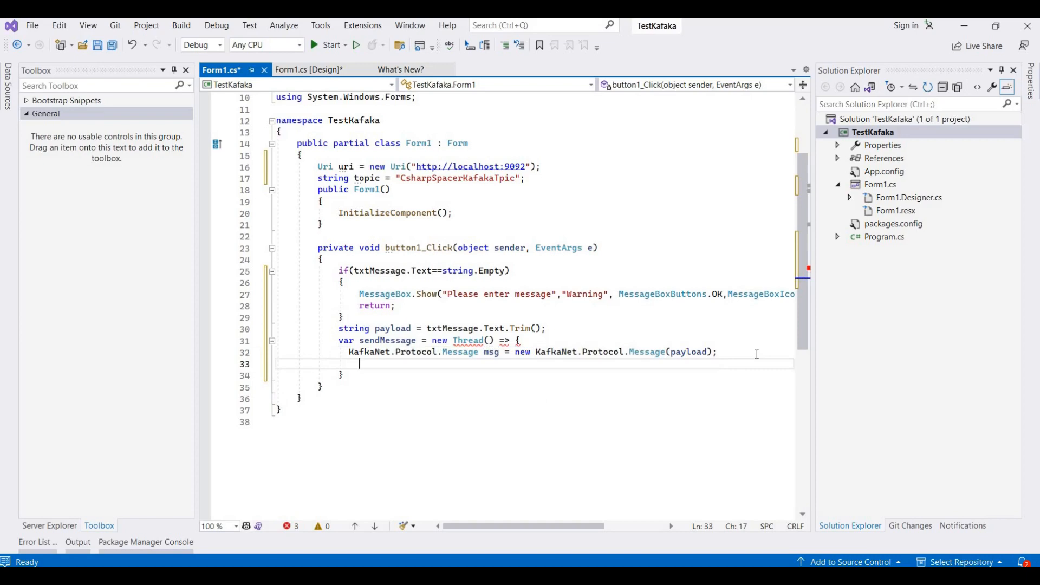
text(var)
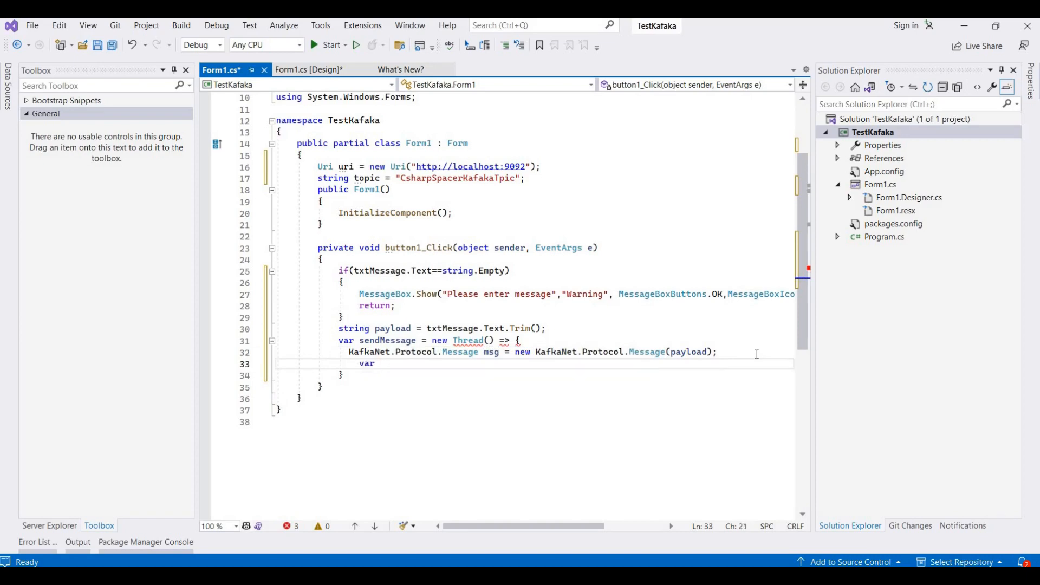
text(options = new KafkaNet.ProducerOptions(topic, new BrokerRouter(new KafkaOptions()
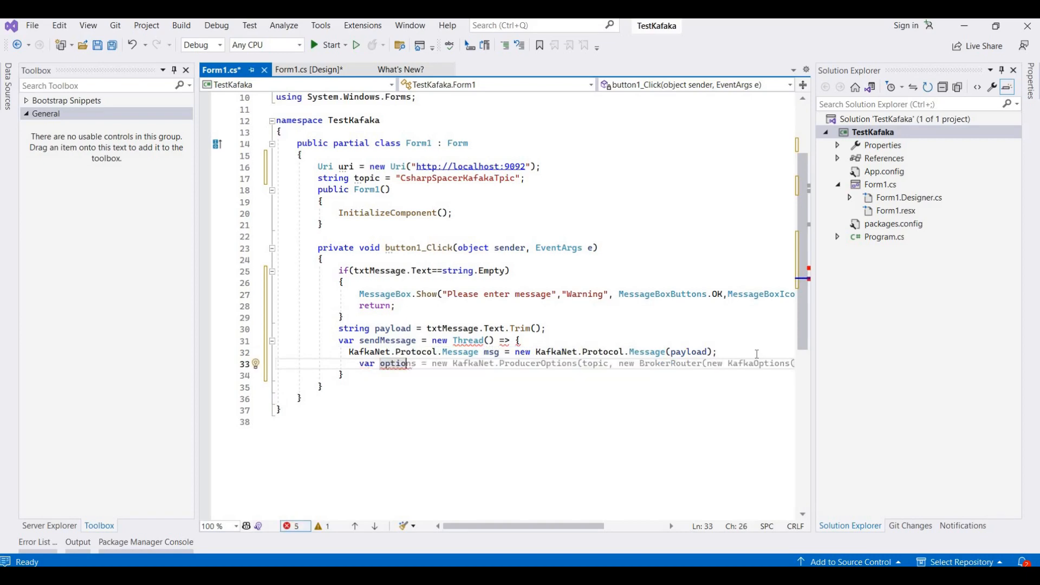
mouse_move(885, 372)
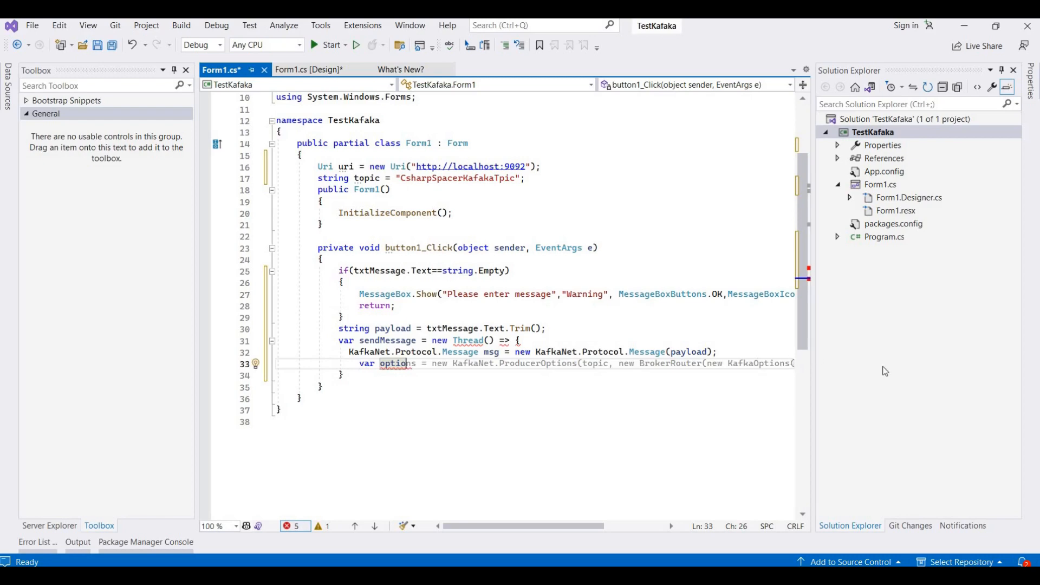
mouse_move(652, 389)
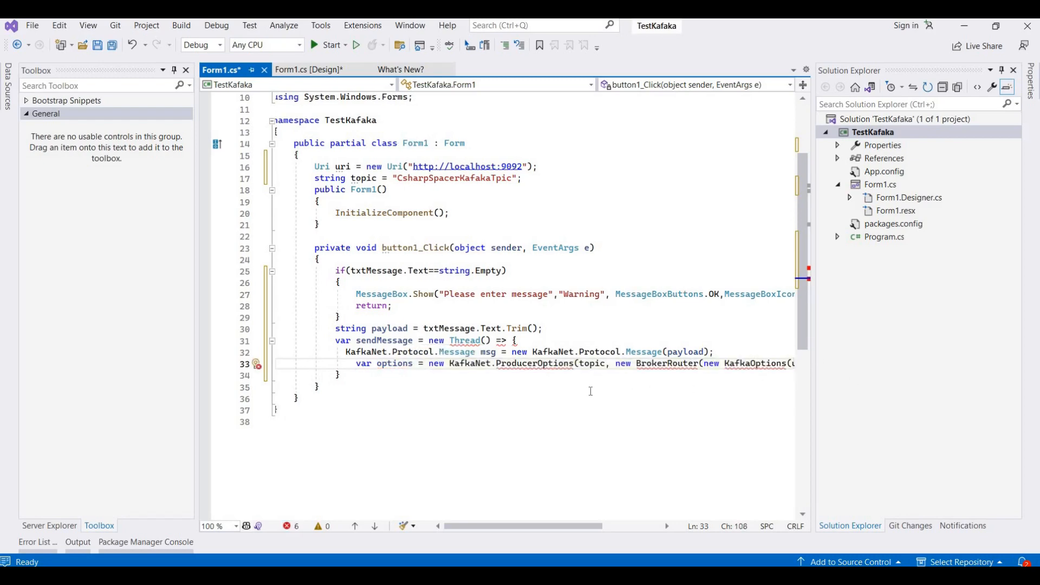
mouse_move(534, 363)
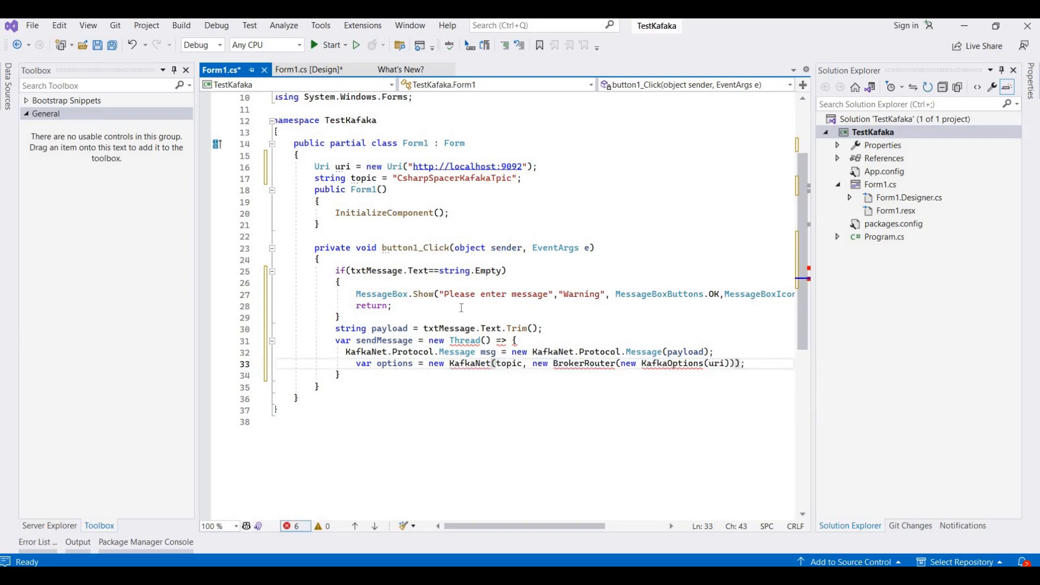
double_click(342, 165)
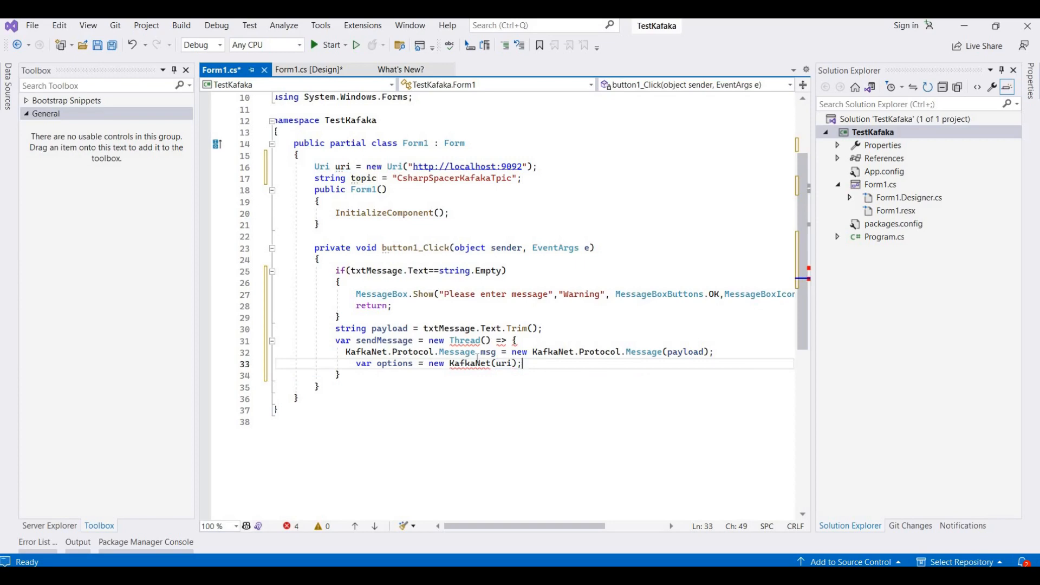
double_click(470, 363)
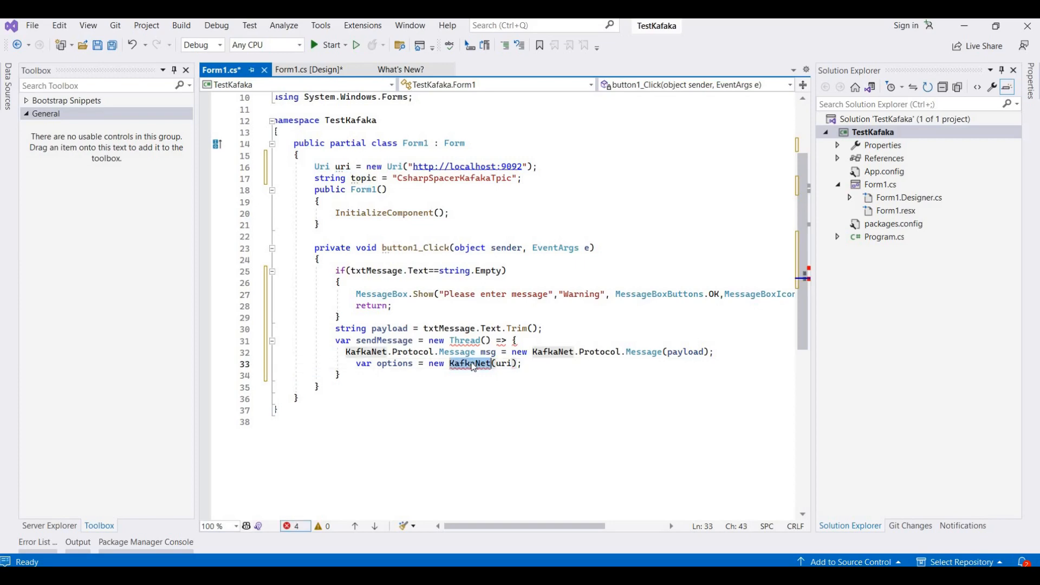
text(kafa)
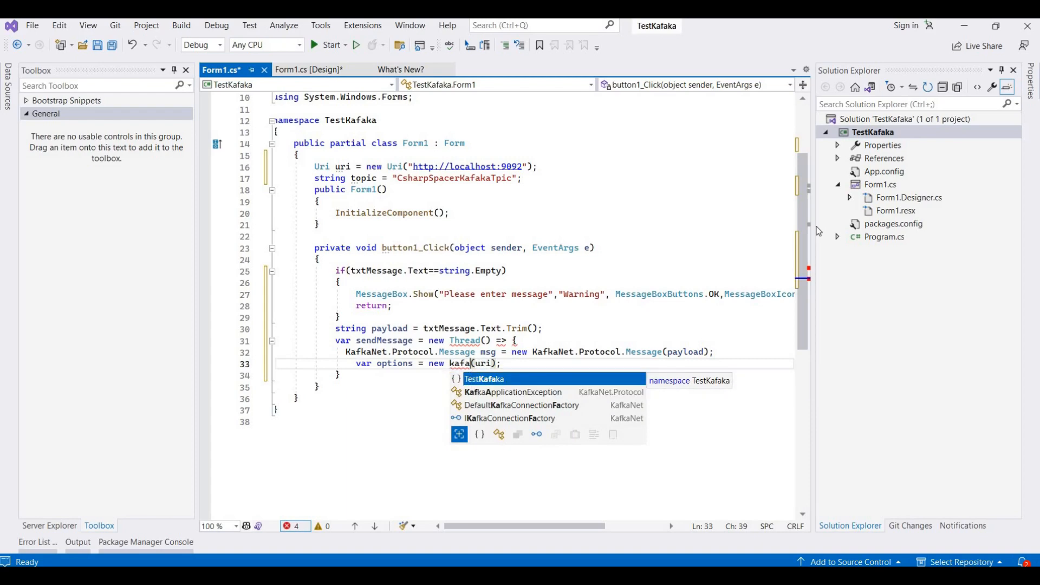
text(kaOptions)
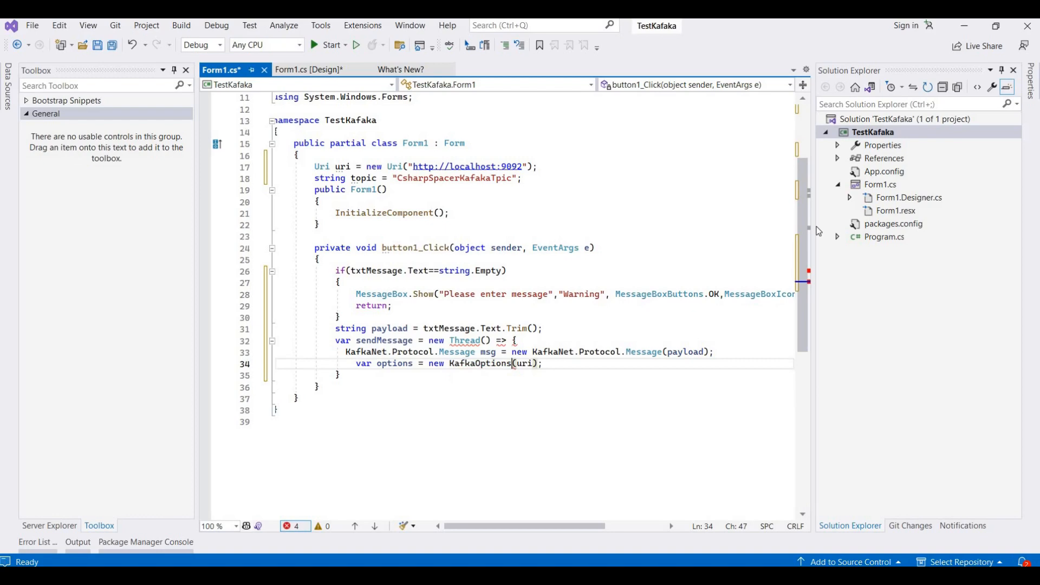
click(587, 363)
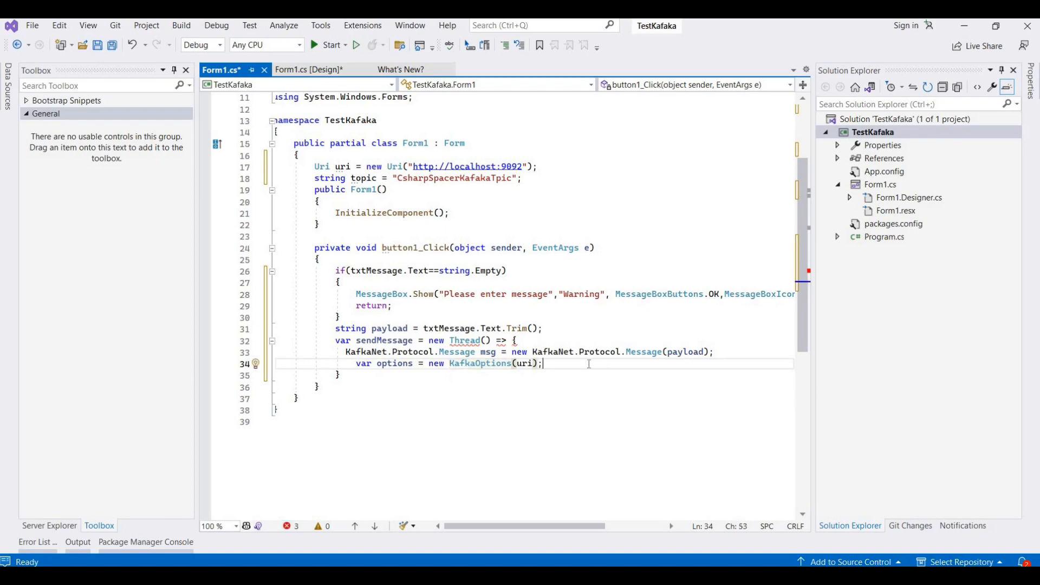
key(Return)
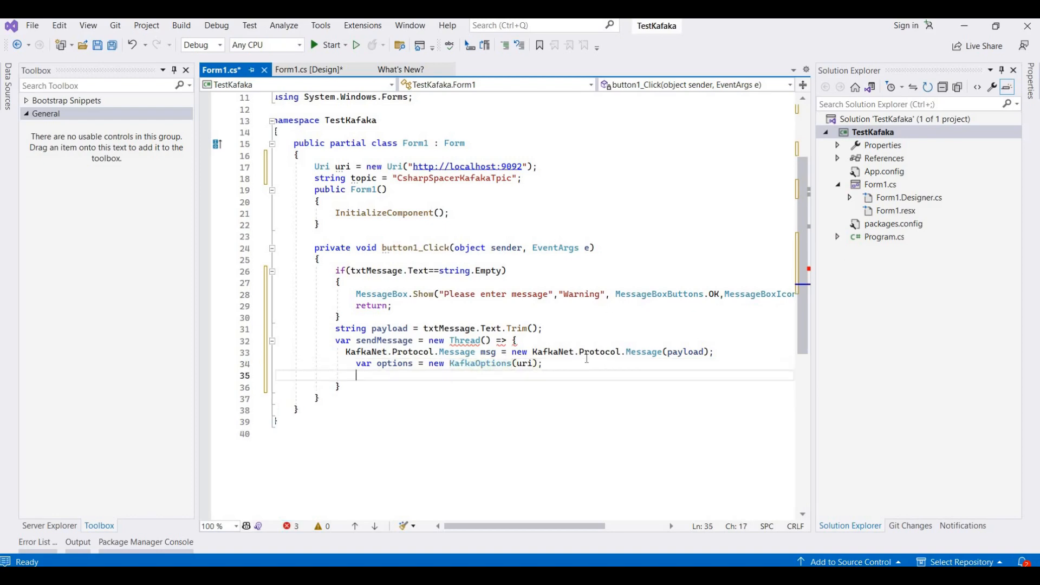
Add BrokerRouter router, Producer client, and client.SendMessageAsync(topic, new List { msg }).Wait()
text(var router = new BrokerRouter(options);)
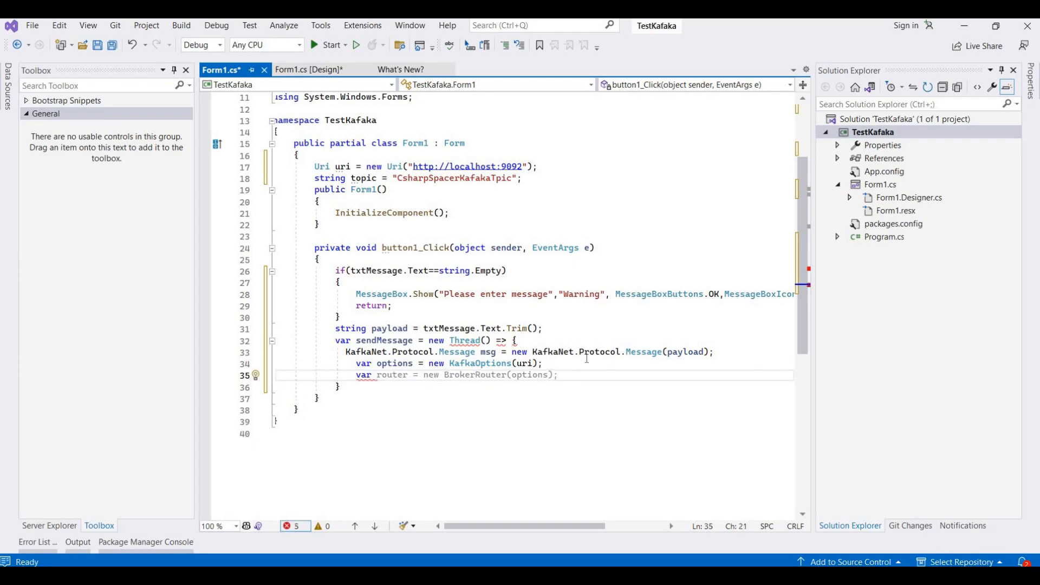
mouse_move(587, 363)
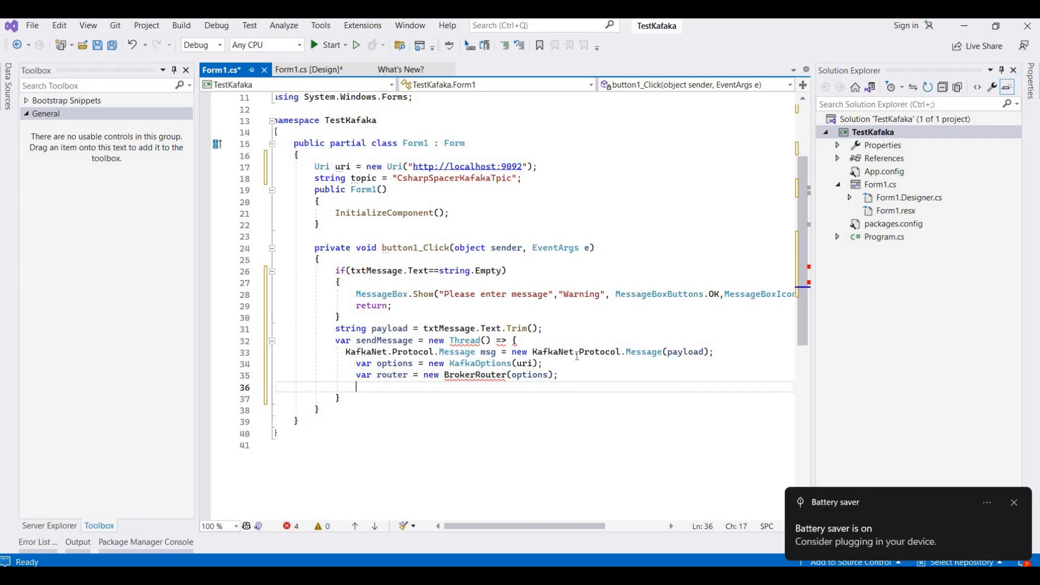
text(var client = new Producer(router);)
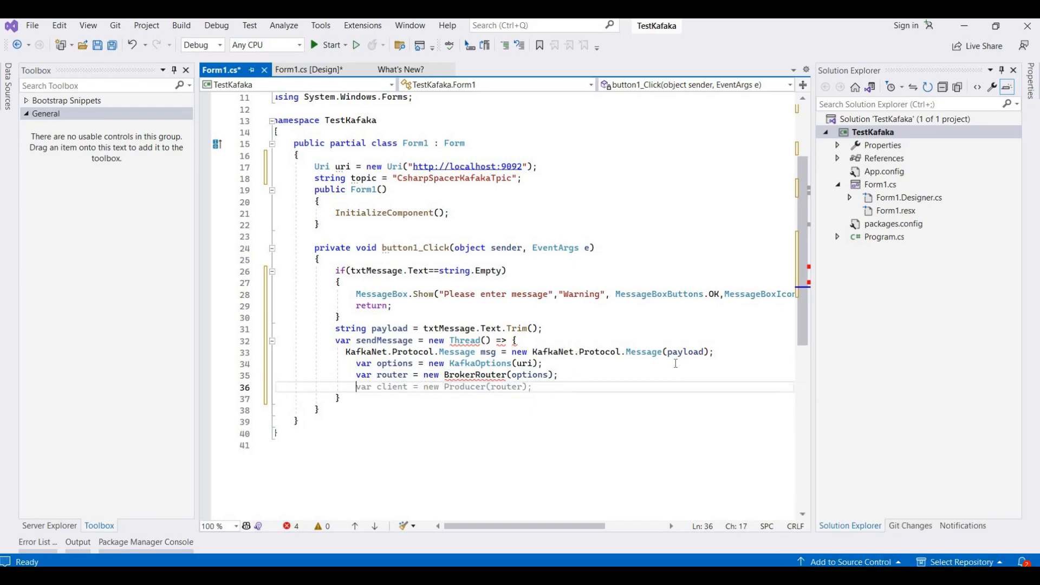
click(610, 387)
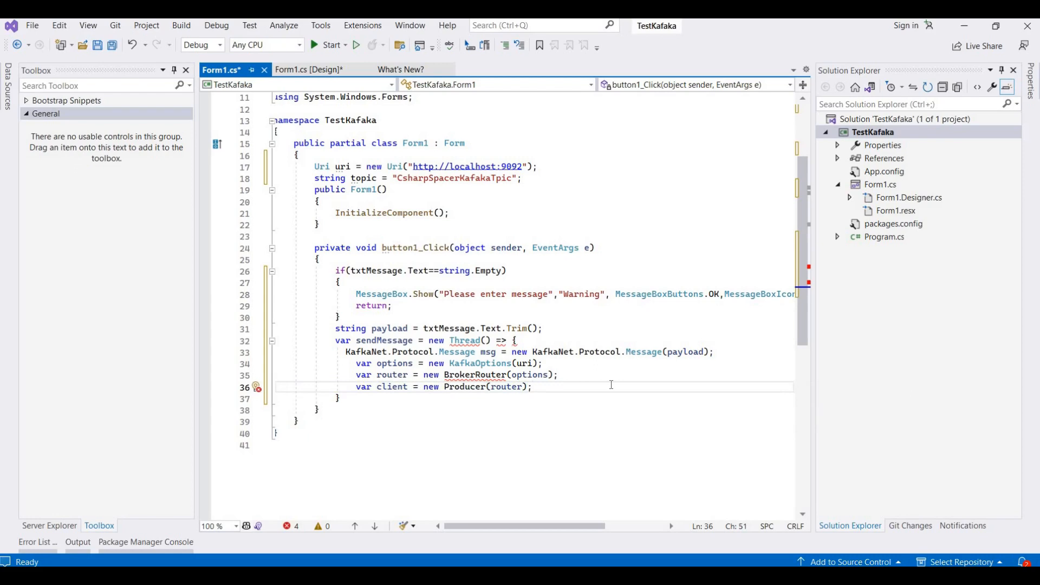
key(enter)
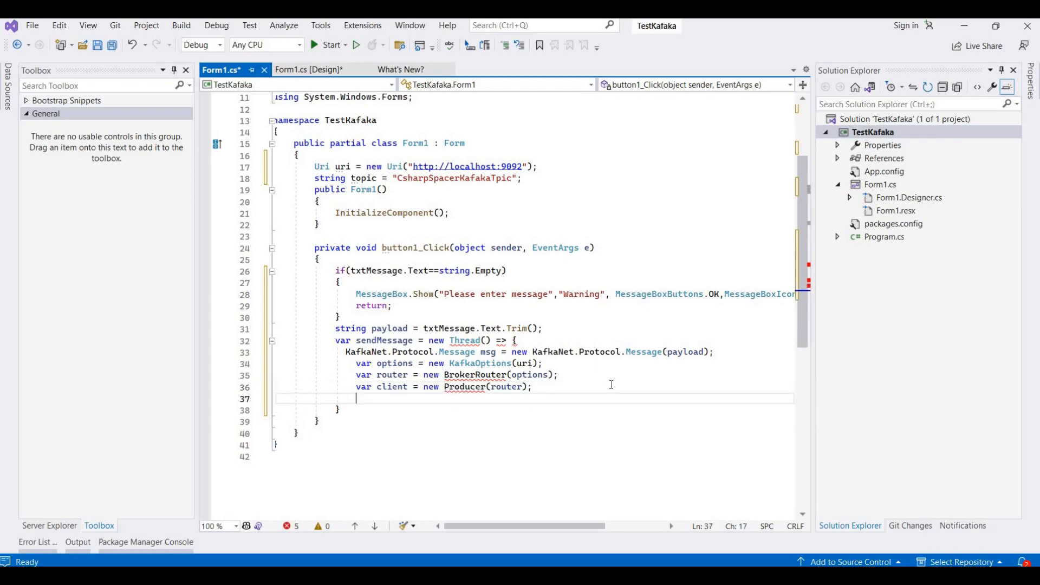
text(client.SendMessageAsync(topic, new List<KafkaNet.Protocol.Message> { msg }).Wait();)
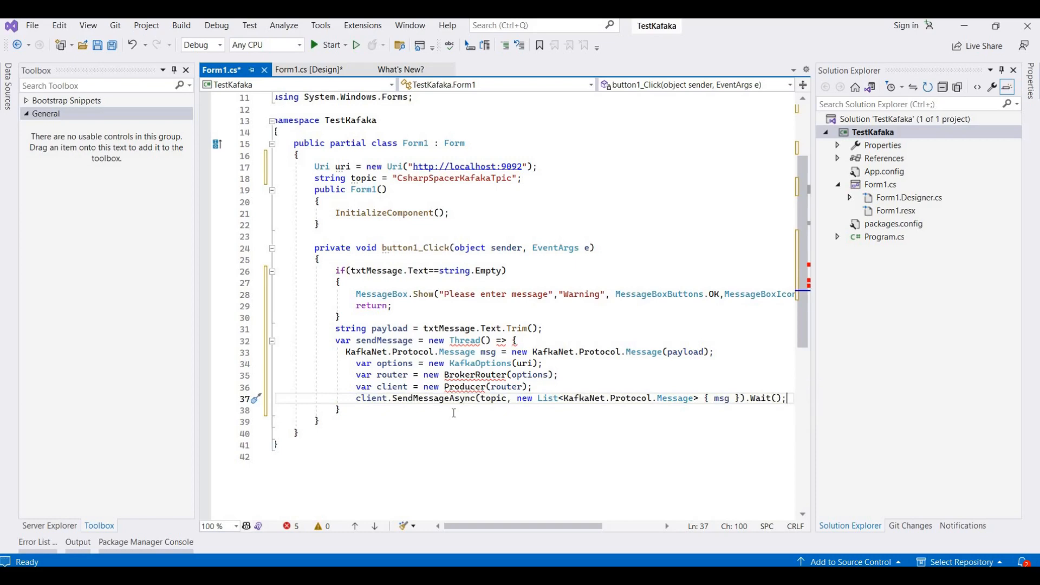
mouse_move(579, 410)
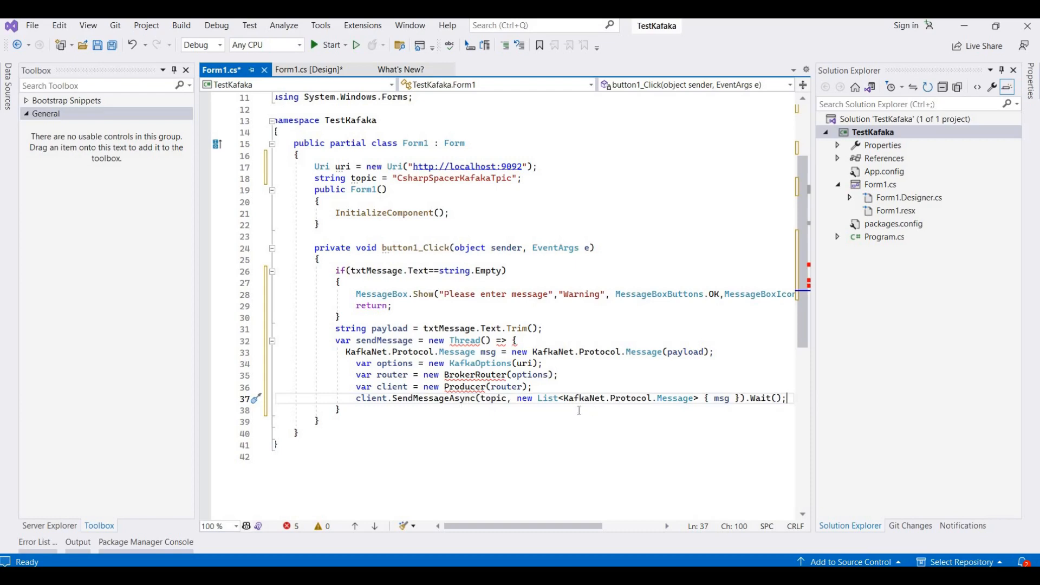
mouse_move(493, 397)
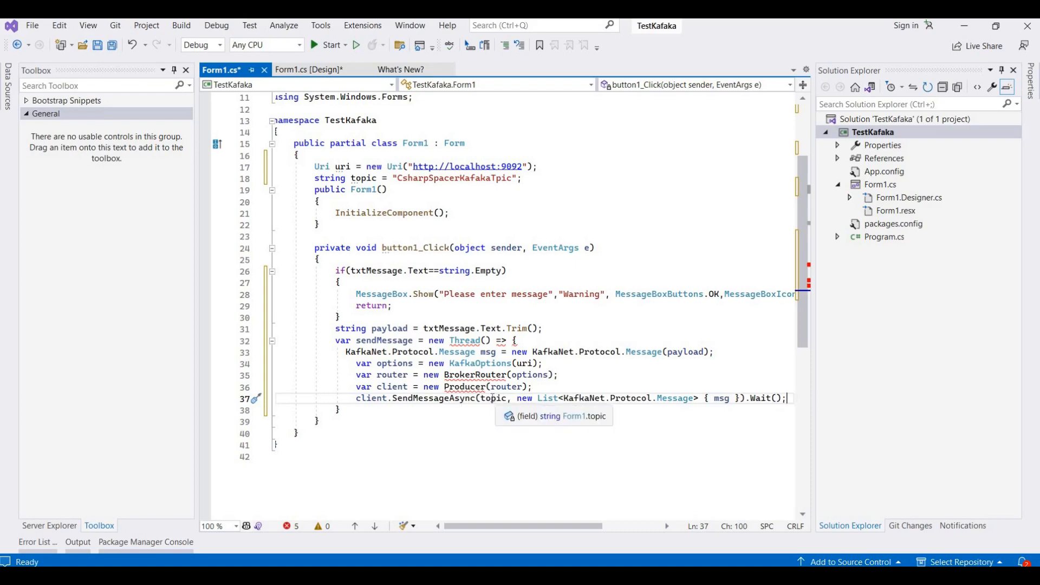
mouse_move(547, 399)
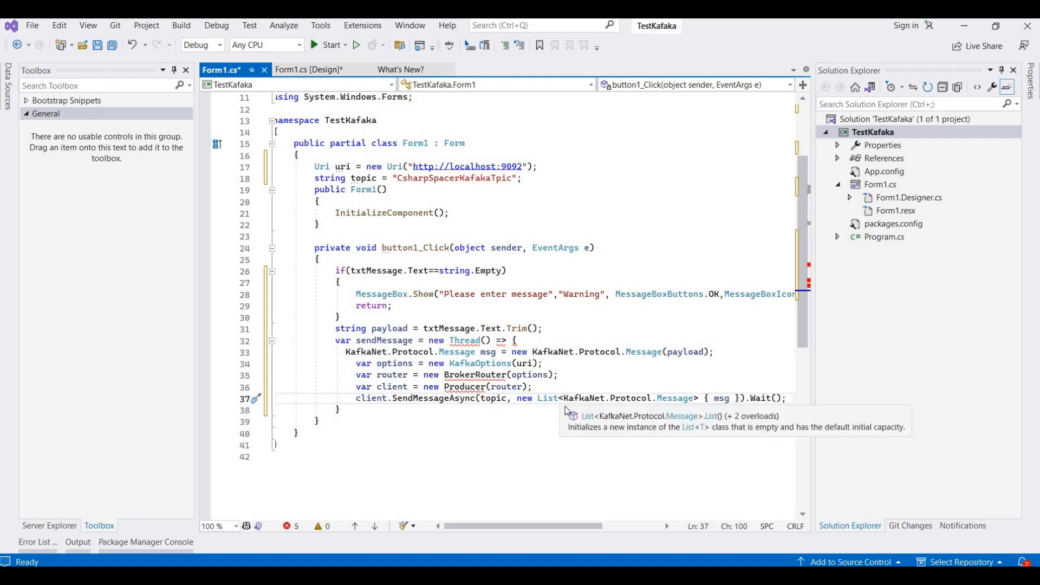
mouse_move(667, 410)
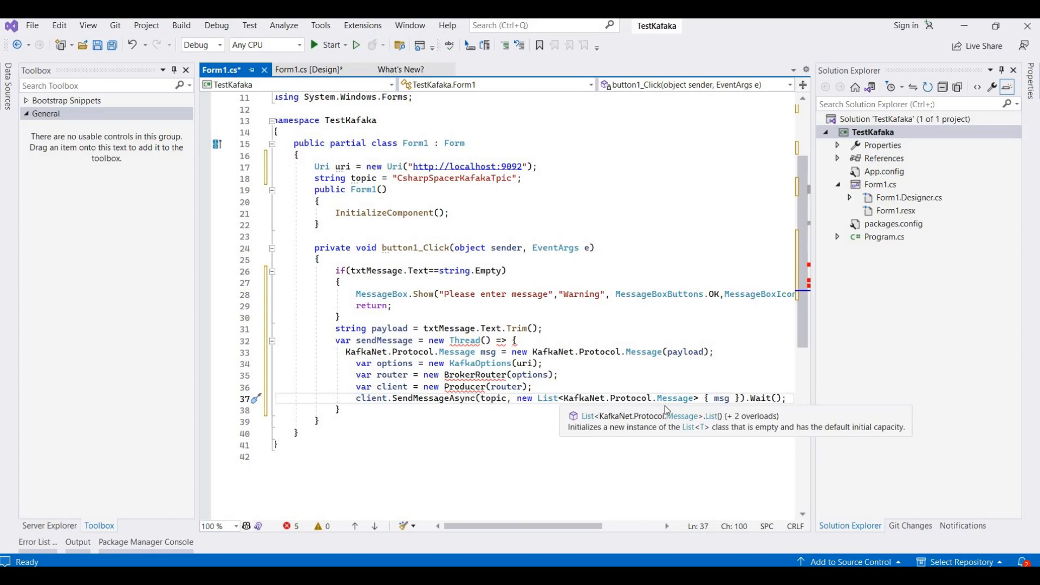
click(749, 398)
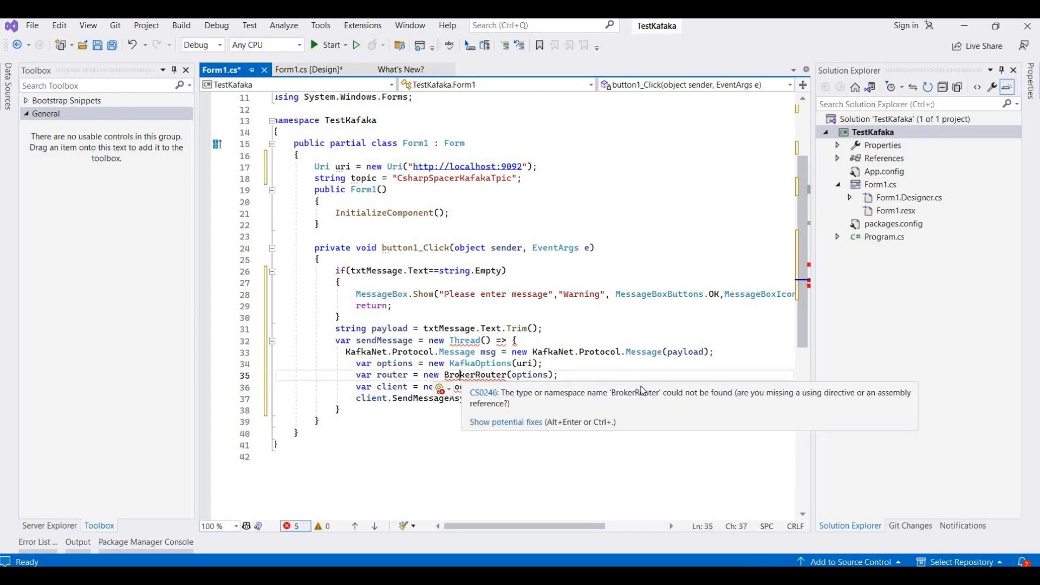
Import the BrokerRouter namespace, close the thread lambda, and call sendMessage.Start()
click(505, 422)
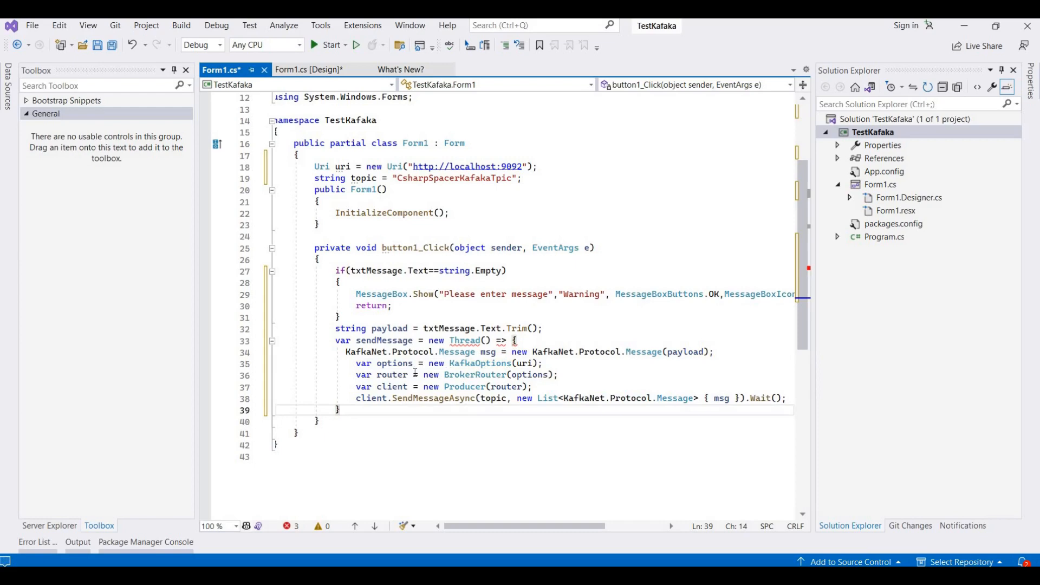
text();)
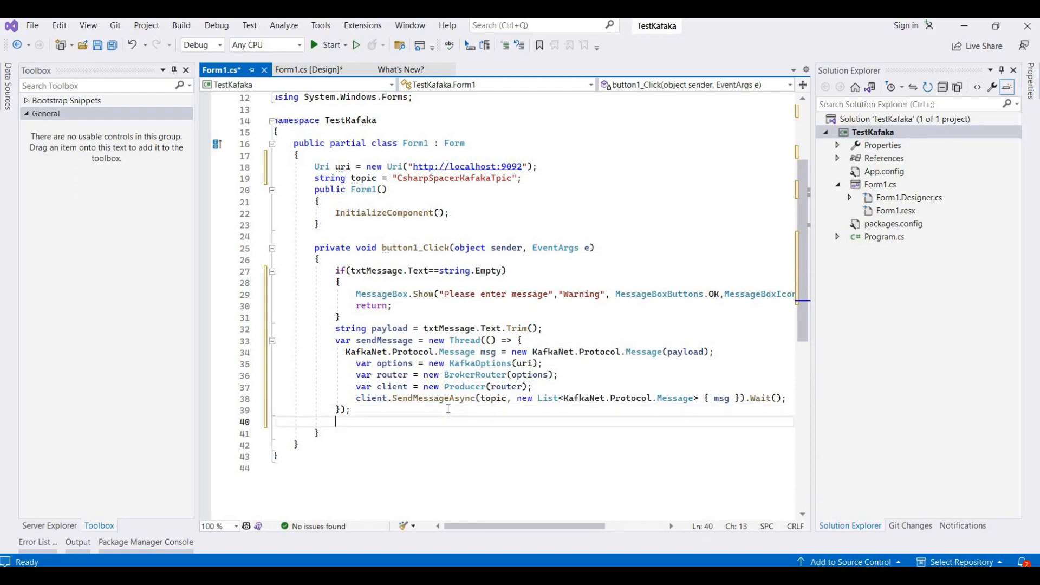
text(sendMessage.Start();)
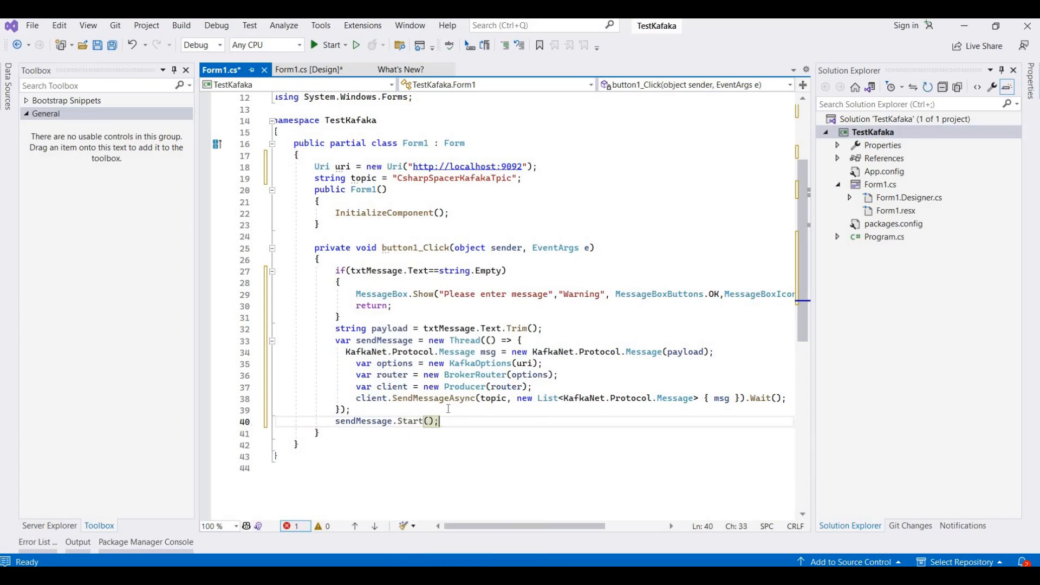
Add this.Clear() after sendMessage.Start(), correcting the autocompleted Close to Clear
text(txtMessage.Text = string.Empty;)
text(this.cl)
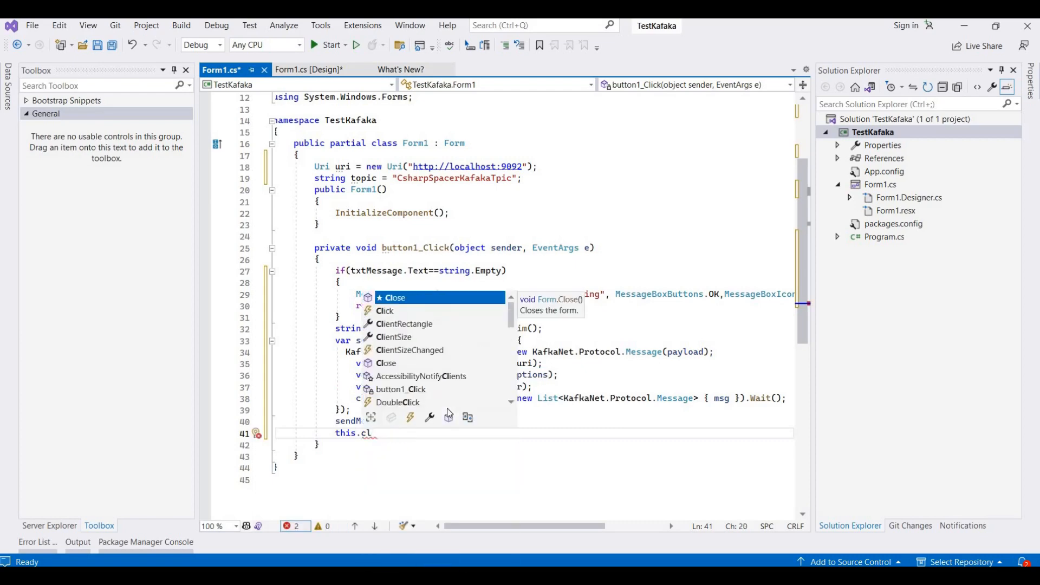
text(ear)
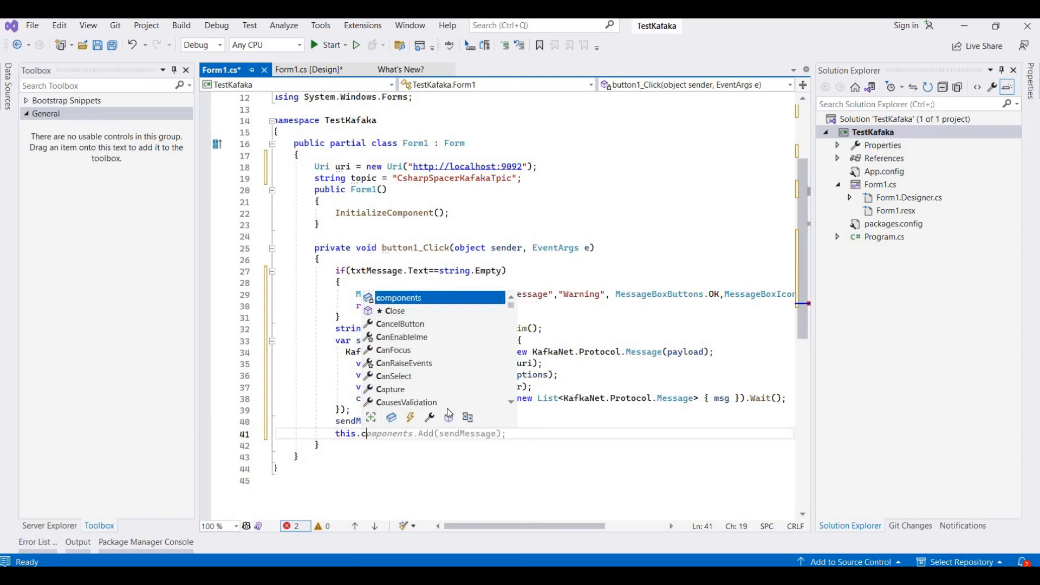
text(Clear)
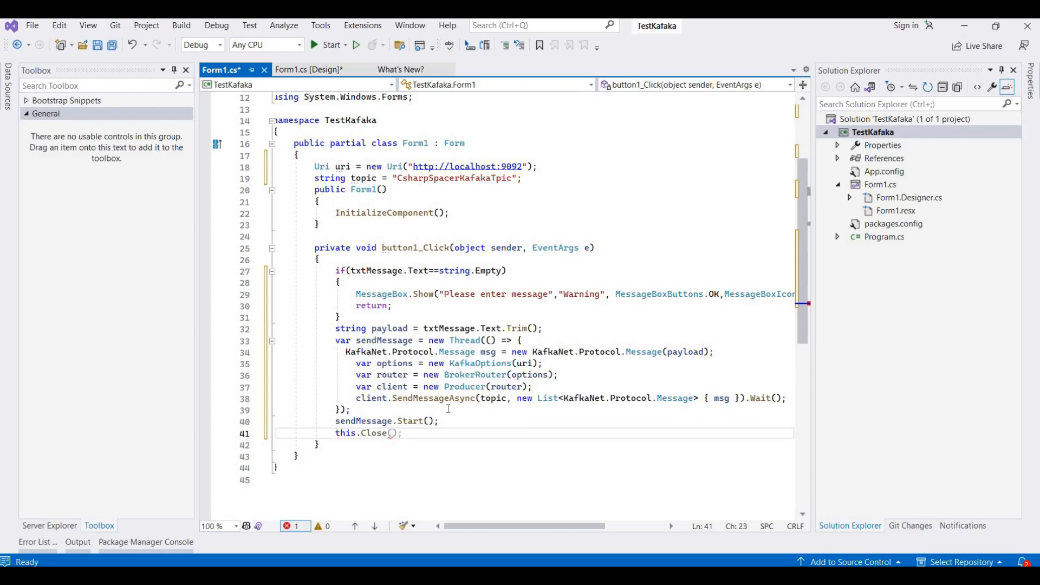
click(383, 433)
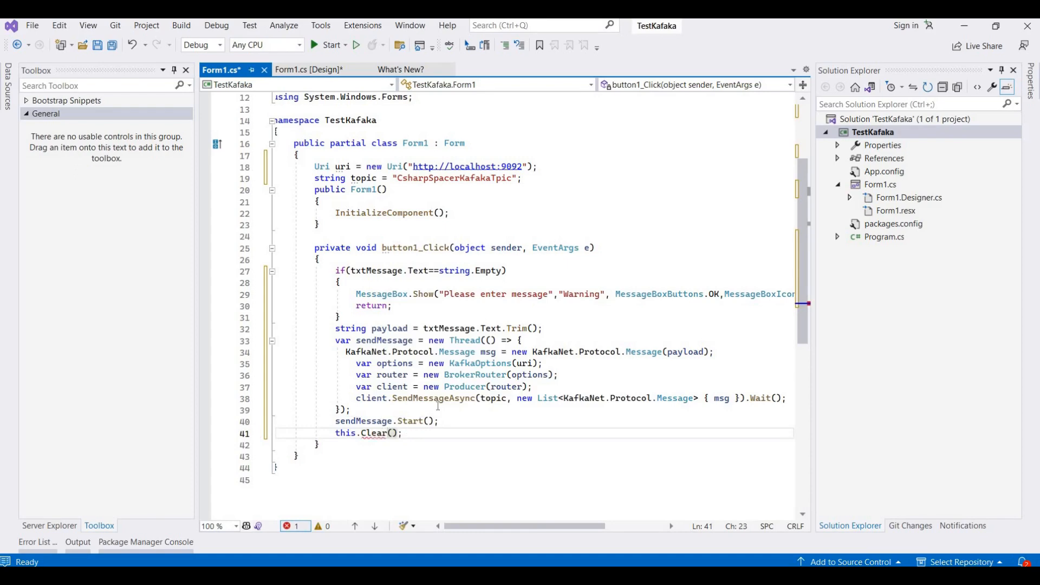
click(396, 433)
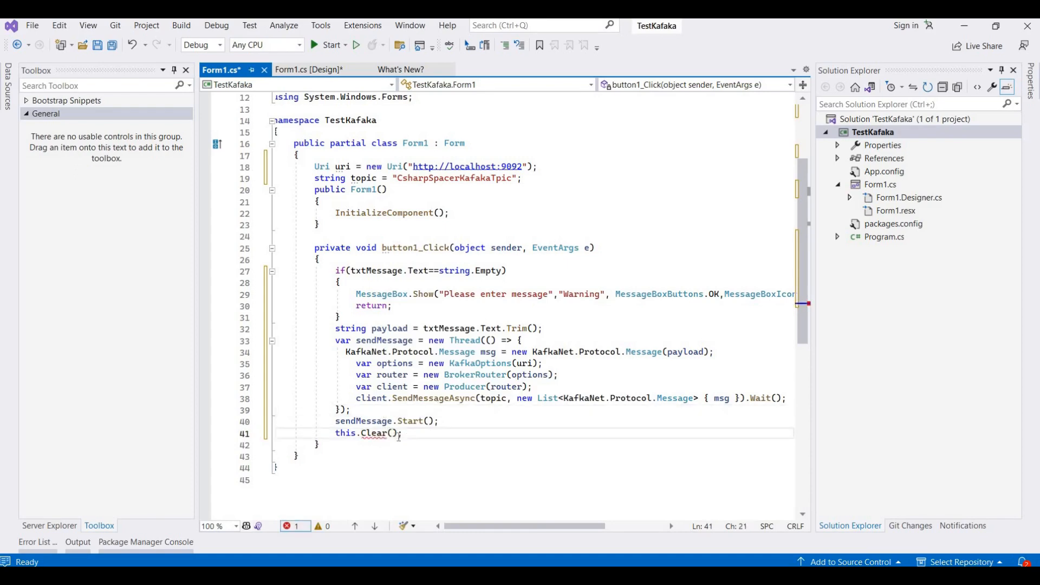
click(255, 433)
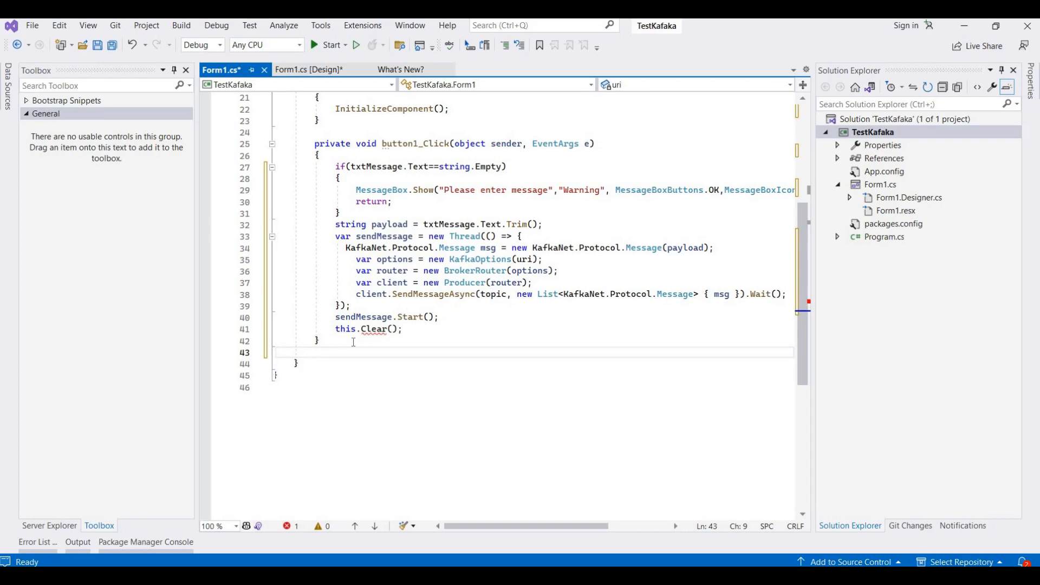
Write a void Clear() method that empties txtMessage.Text and focuses txtMessage
text(void)
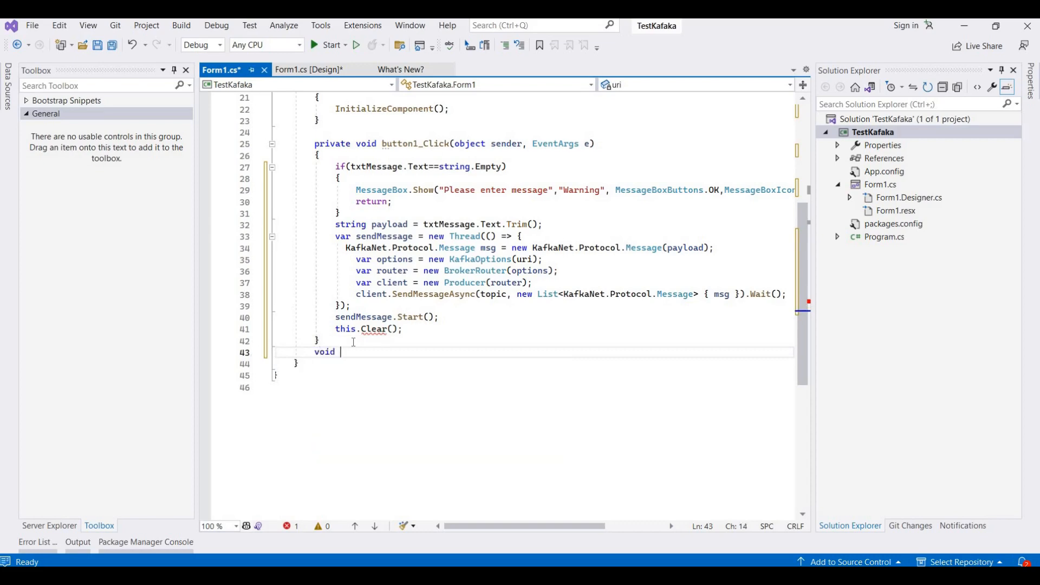
text(Clear())
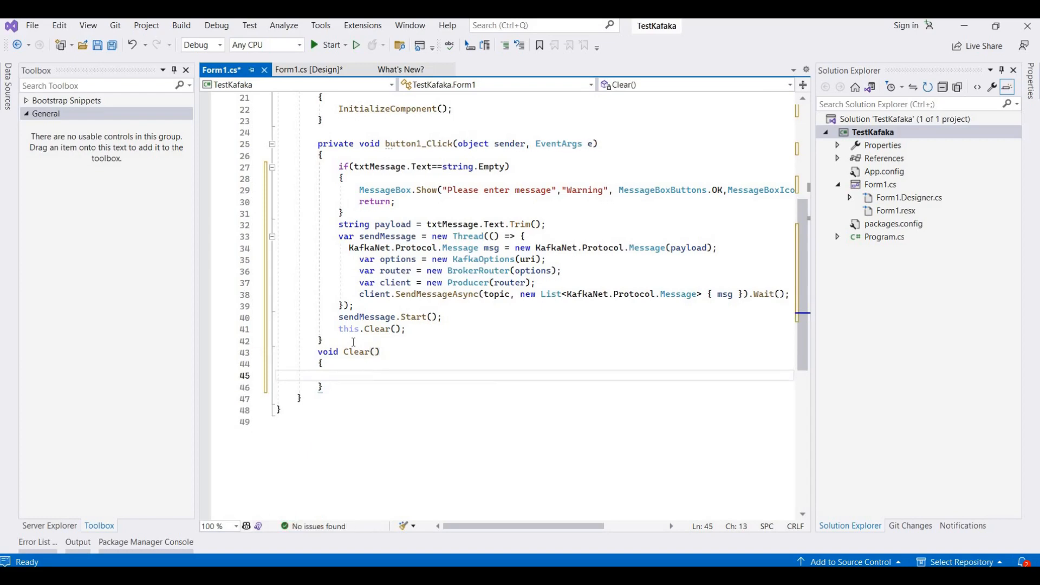
click(339, 375)
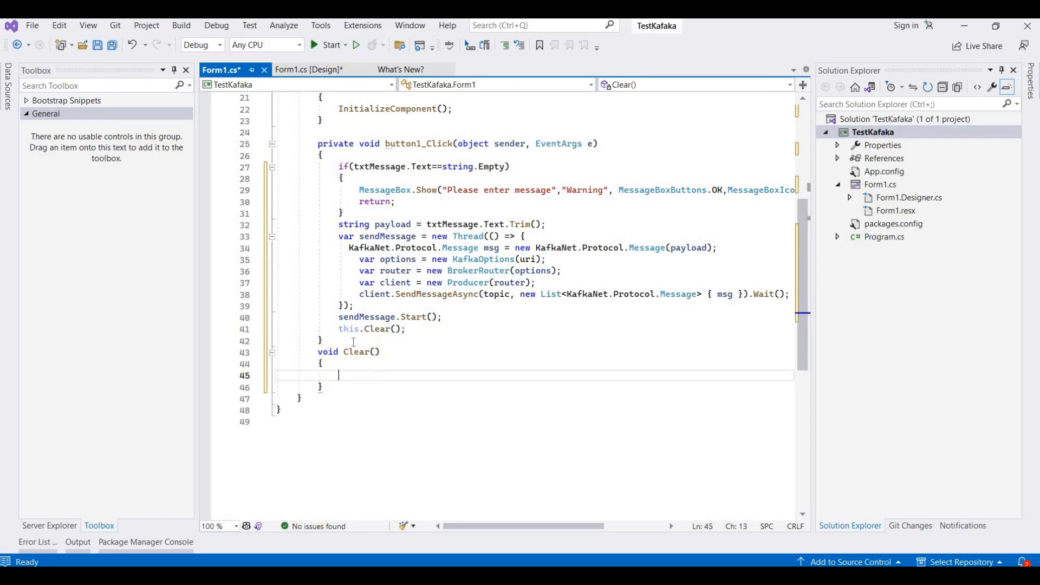
text(this.)
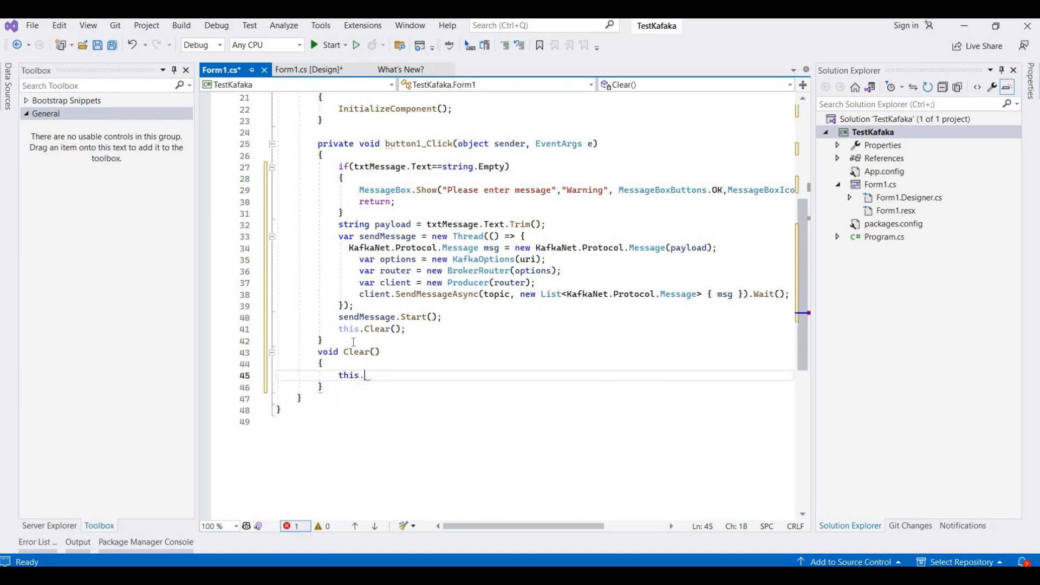
text(Close)
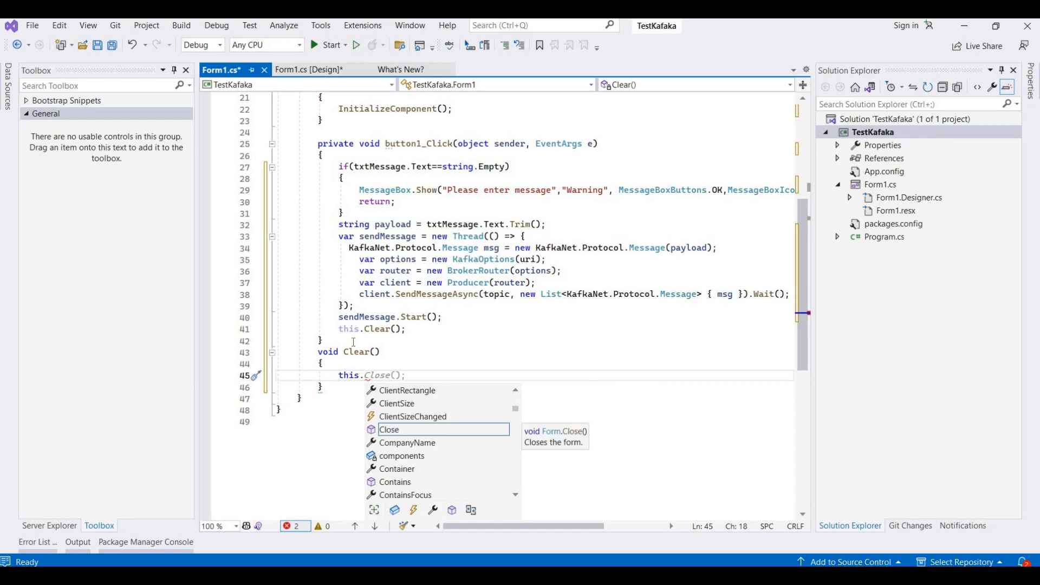
text(txtMessage.Text)
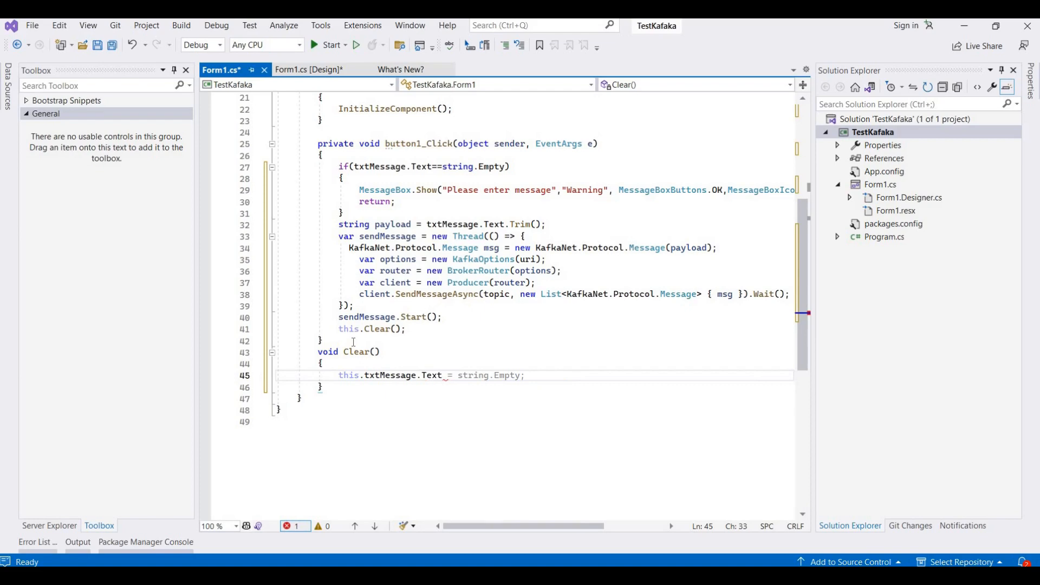
key(enter)
text(this.txtMessage.Focus();)
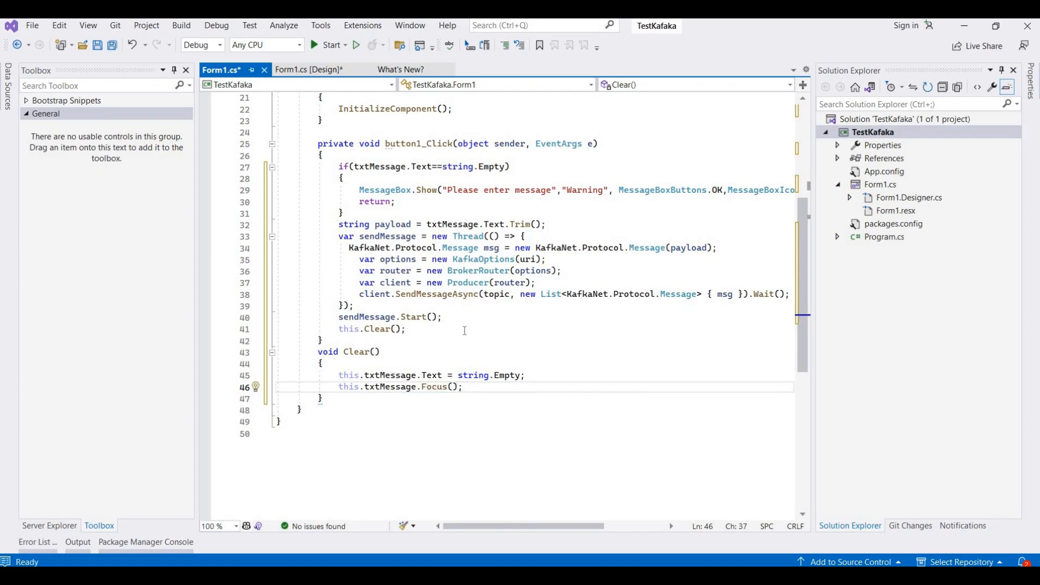
mouse_move(323, 158)
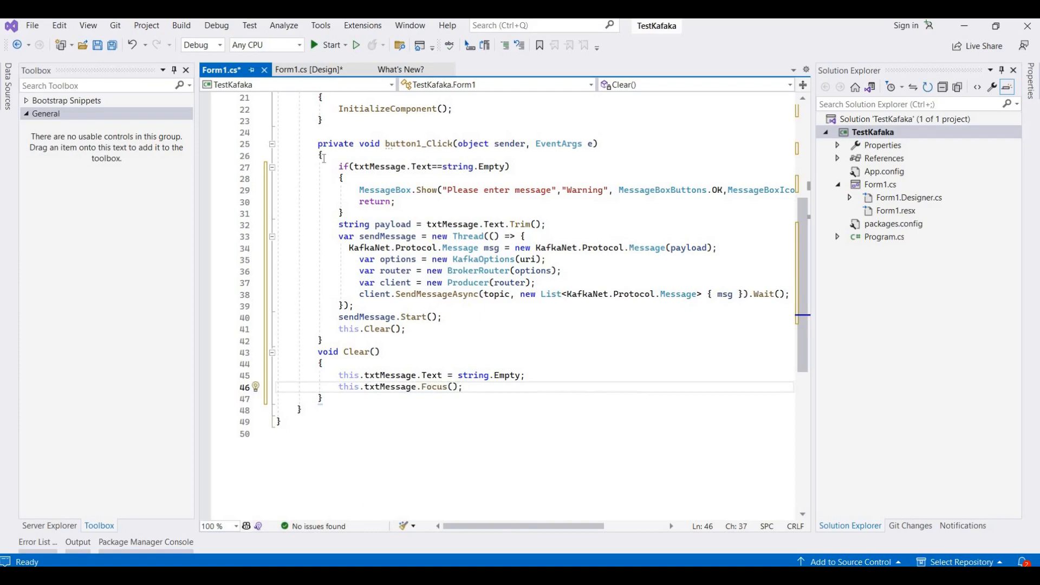
Call Clear() from the button2_Click handler, then bring up the Kafka folder
click(303, 69)
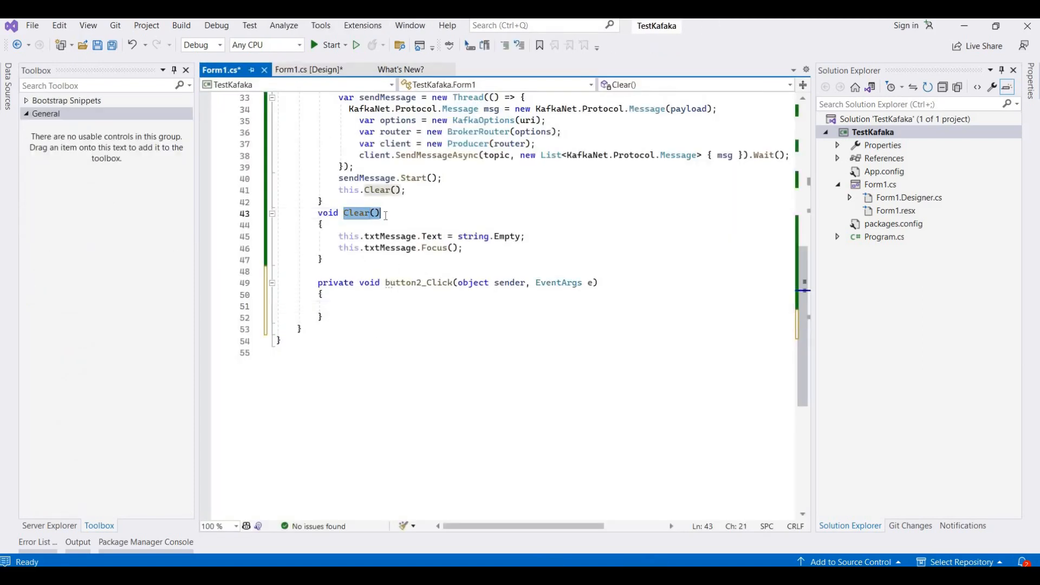
text(Clear();)
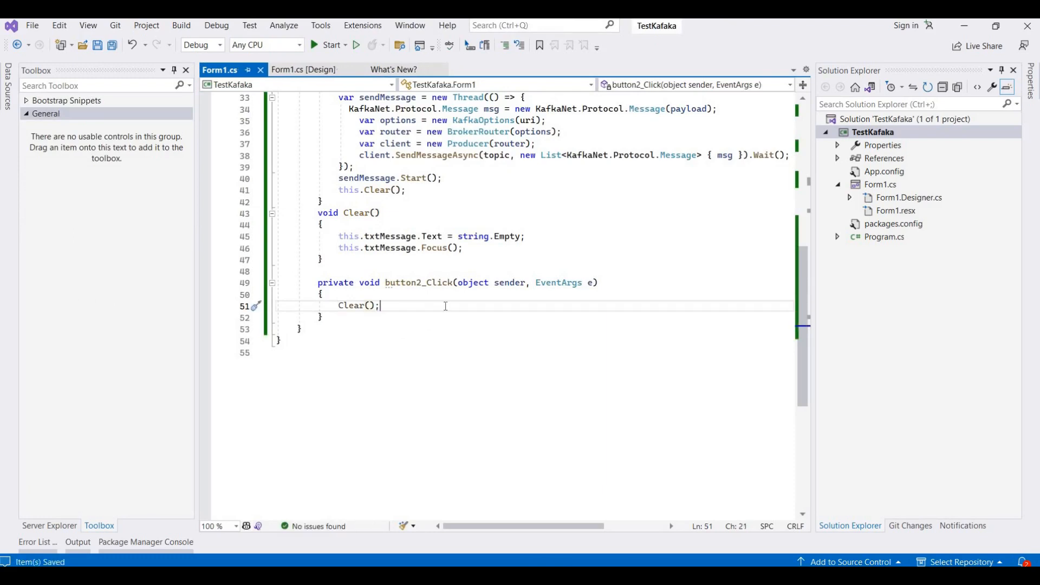
scroll(up, 3)
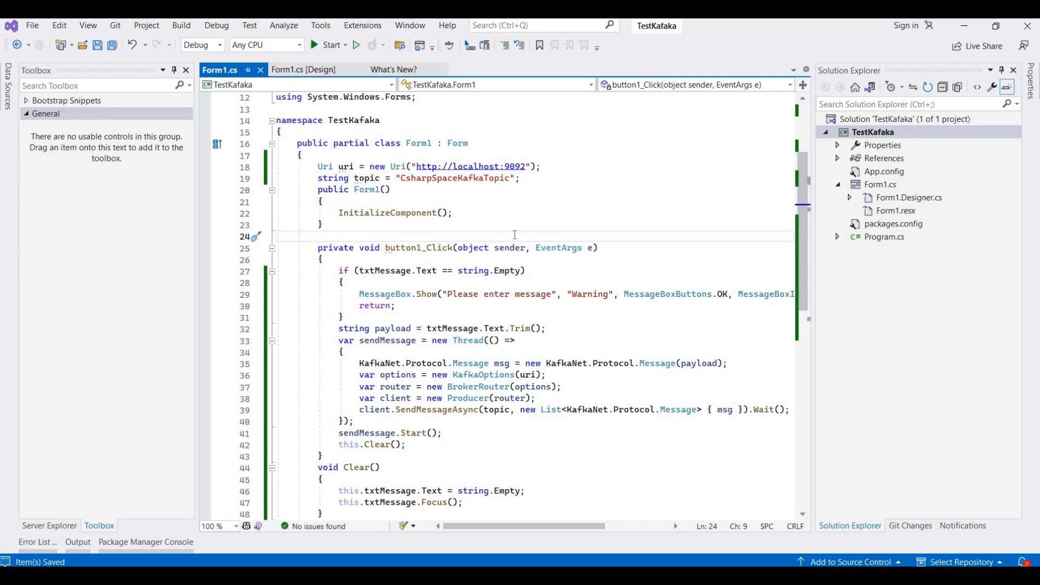
click(396, 306)
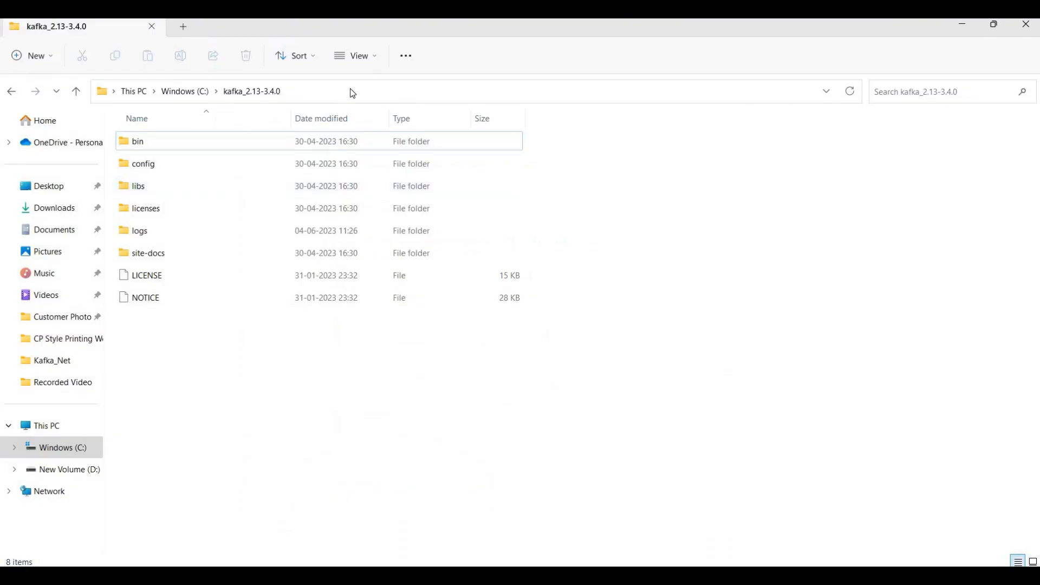
Run zookeeper-server-start.bat with zookeeper.properties from a command prompt in the Kafka folder
text(cmd)
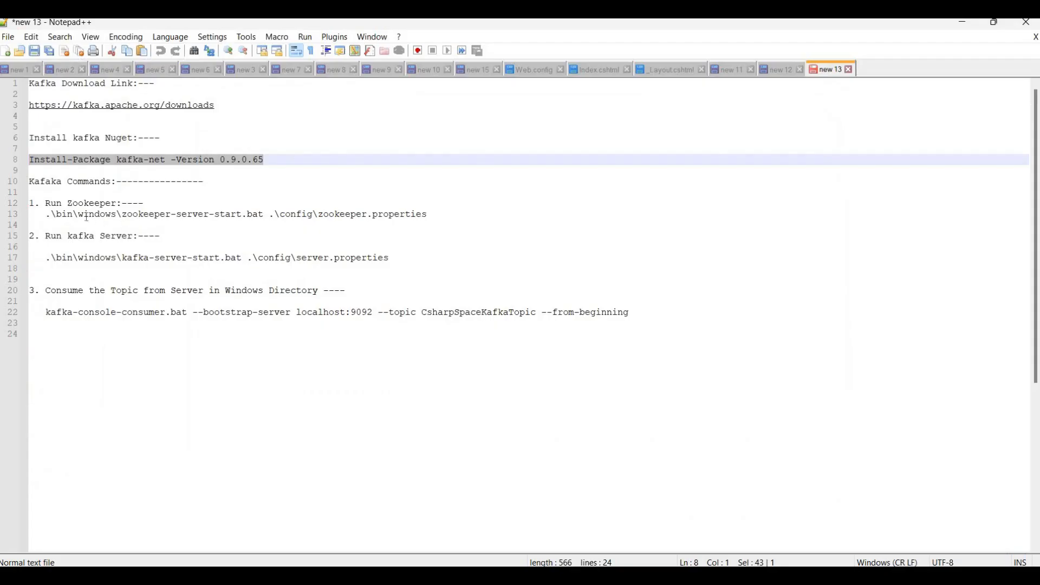
click(54, 204)
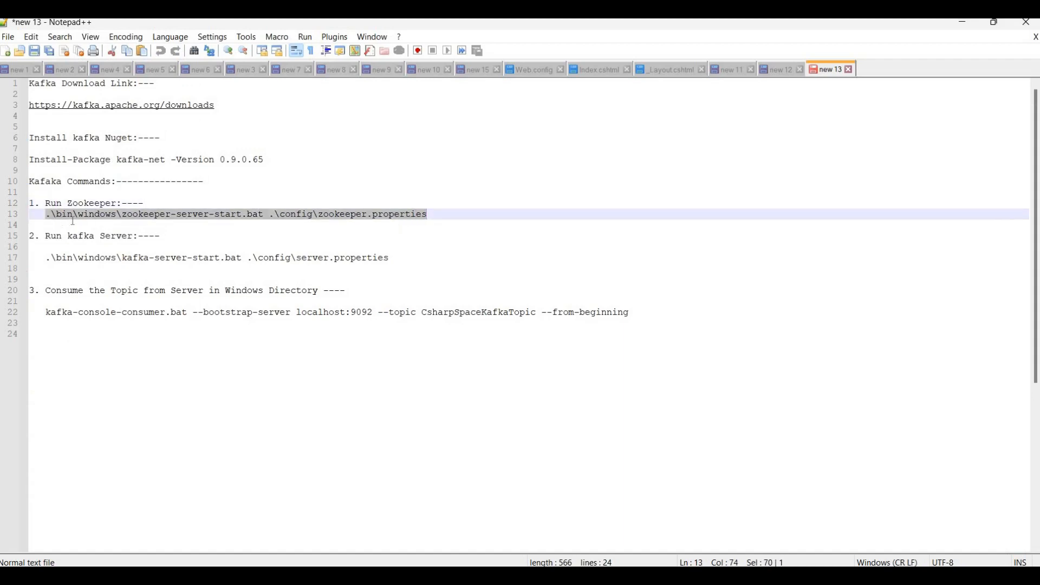
mouse_move(295, 227)
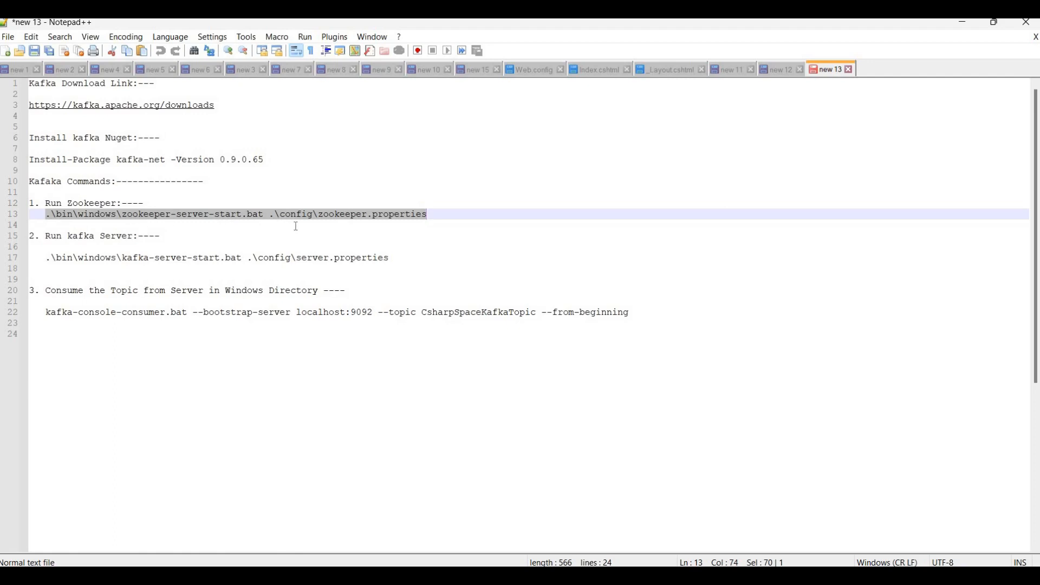
mouse_move(748, 161)
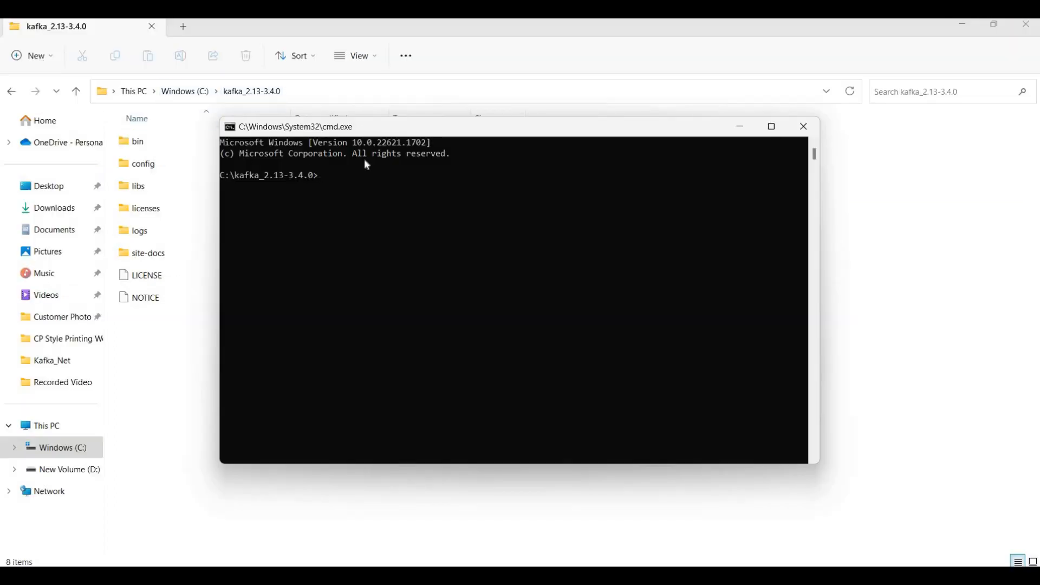
text(.\bin\windows\zookeeper-server-start.bat .\config\zookeeper.properties)
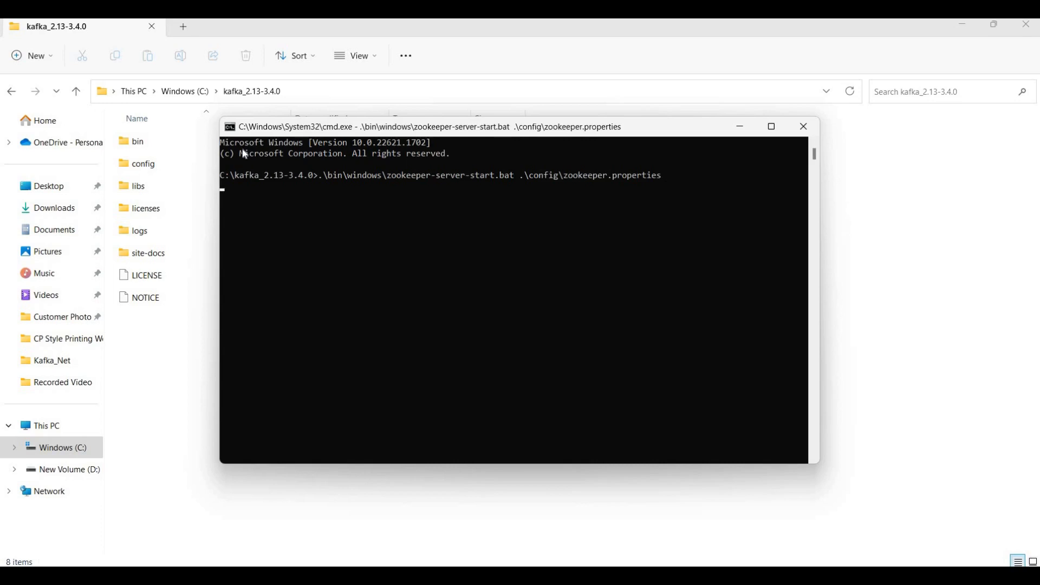
mouse_move(345, 237)
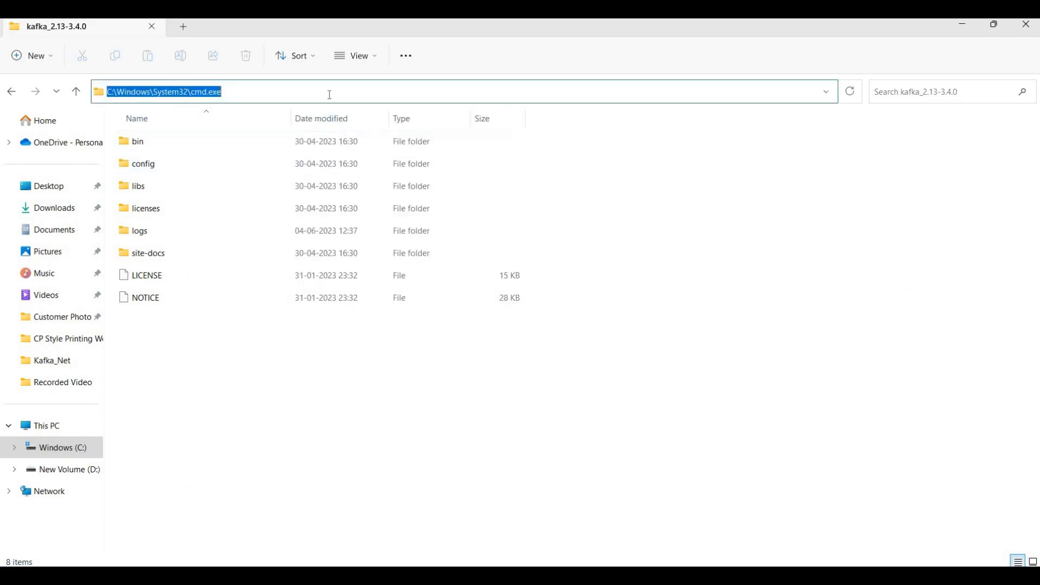
key(Return)
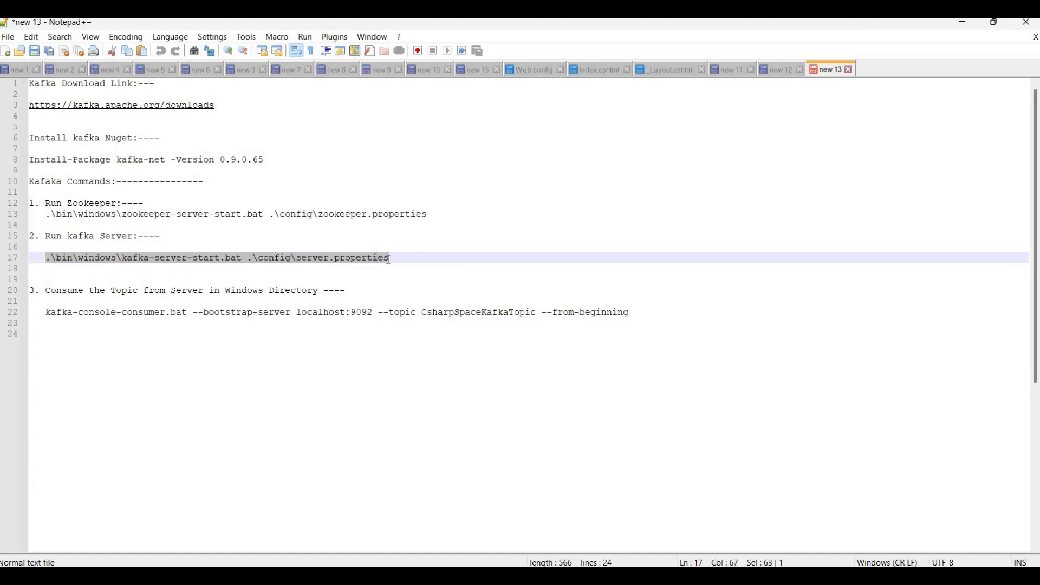
mouse_move(296, 280)
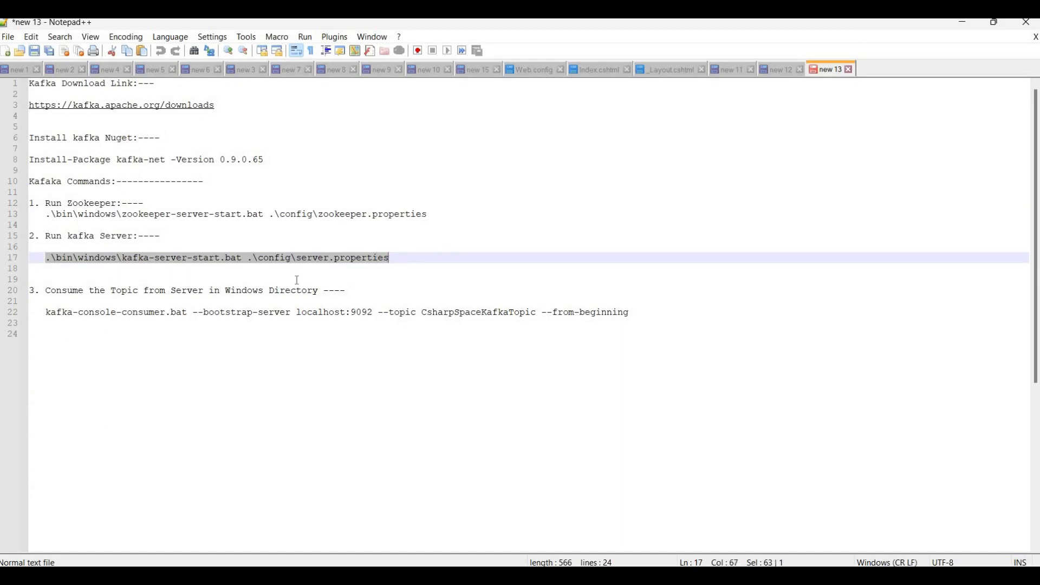
mouse_move(419, 271)
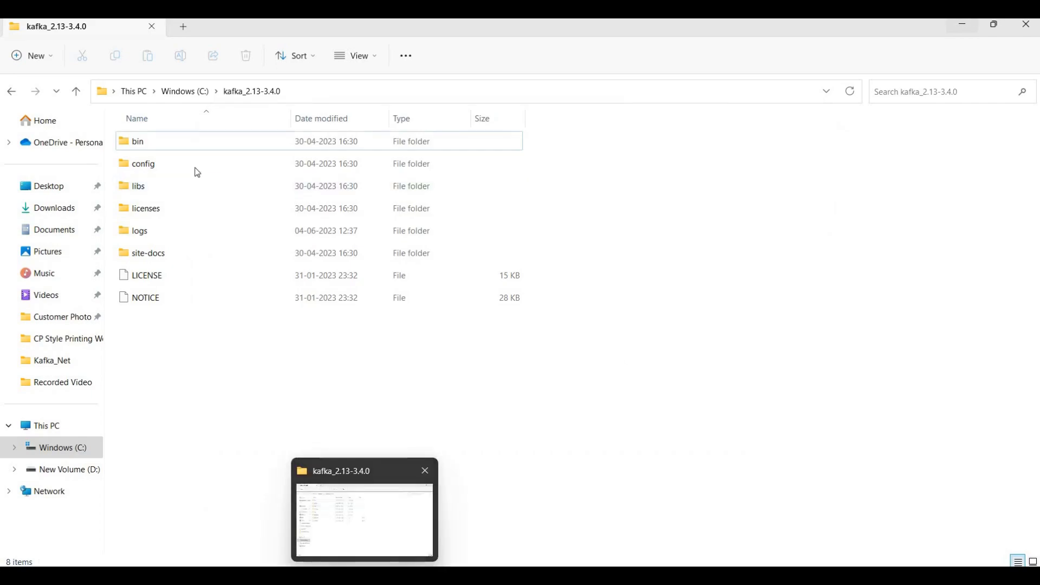
Select the kafka-server-start.bat command on line 17 of the notes
double_click(136, 141)
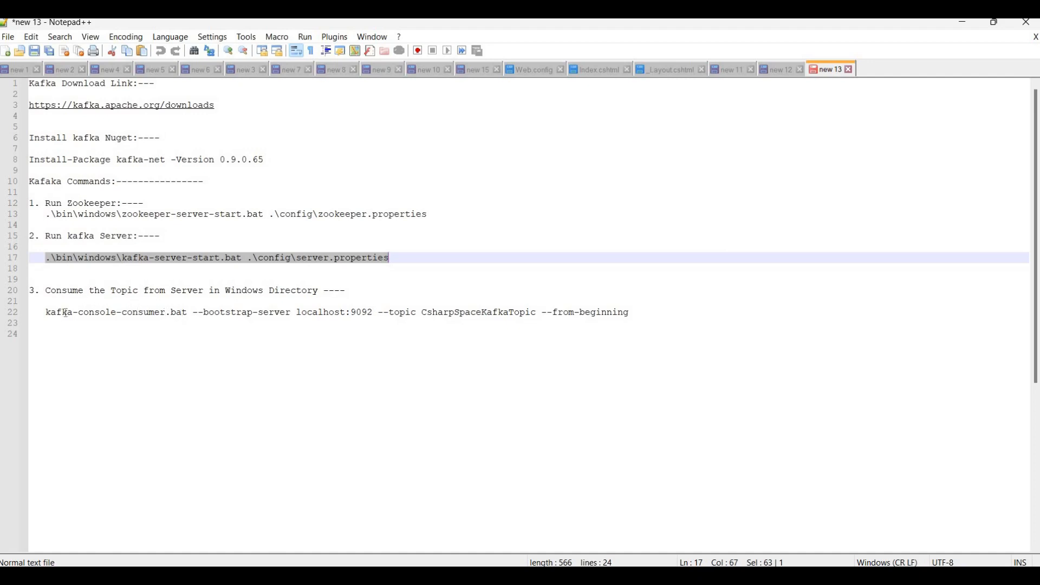
mouse_move(520, 323)
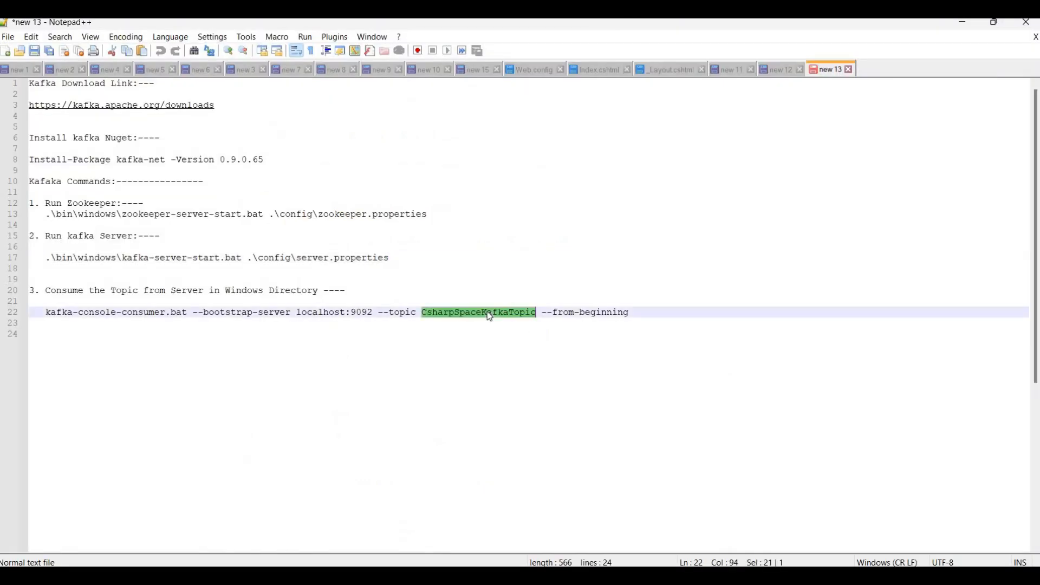
Select the topic name CsharpSpaceKafkaTopic in the consumer command
click(630, 312)
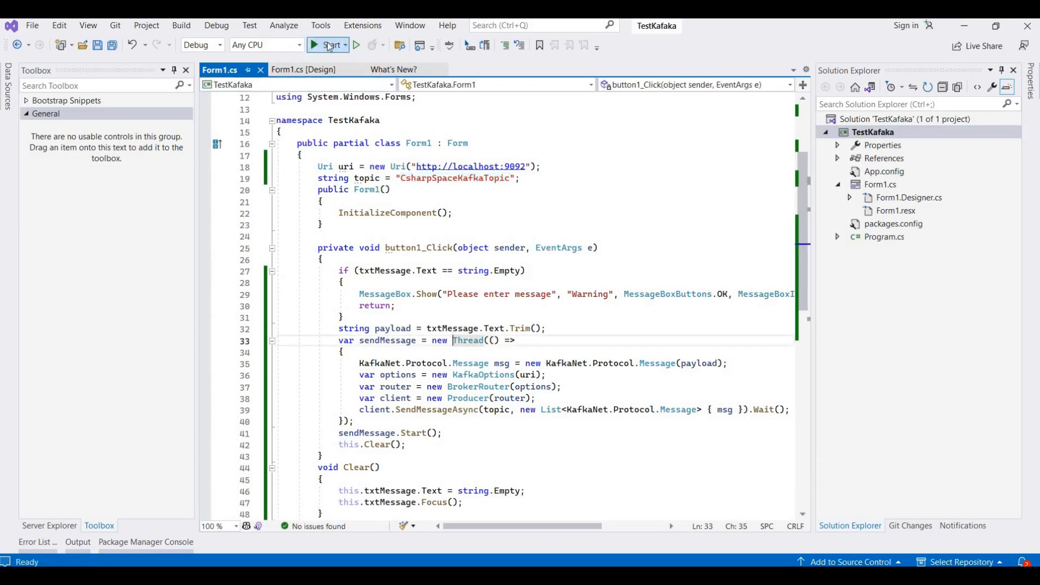
Start the TestKafka project under the debugger from the toolbar
click(328, 45)
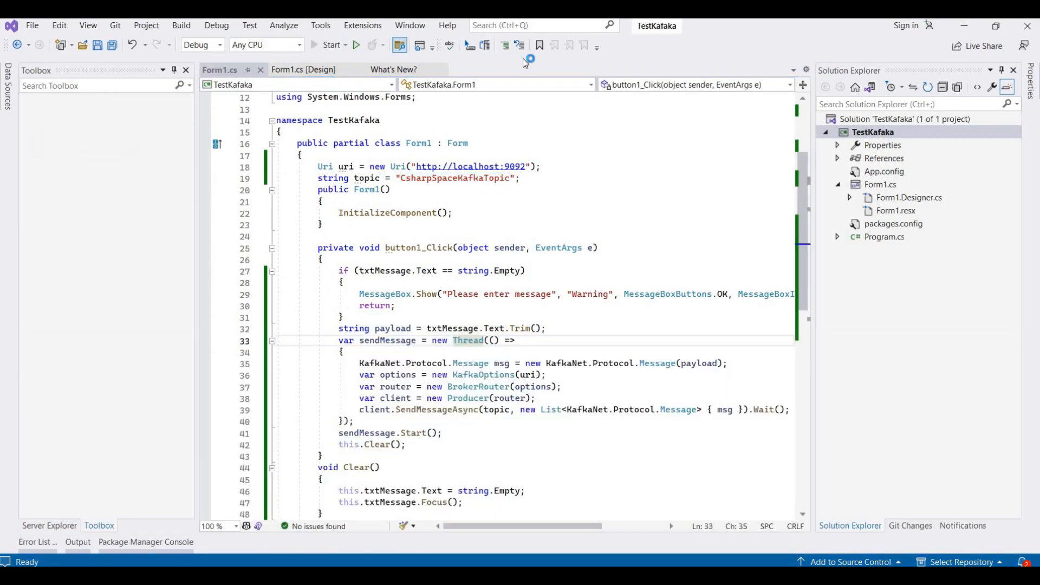
click(330, 45)
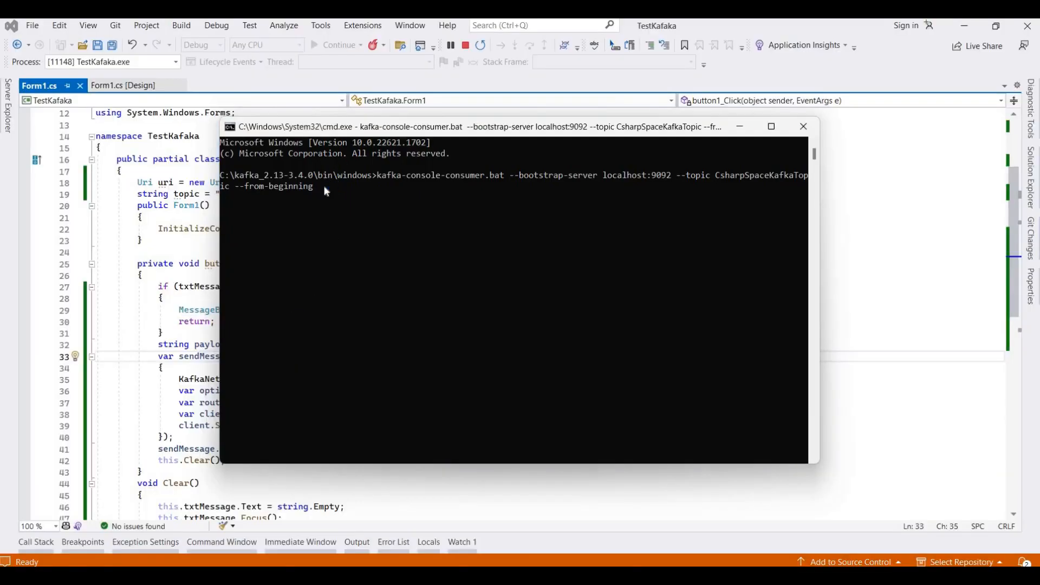
mouse_move(876, 231)
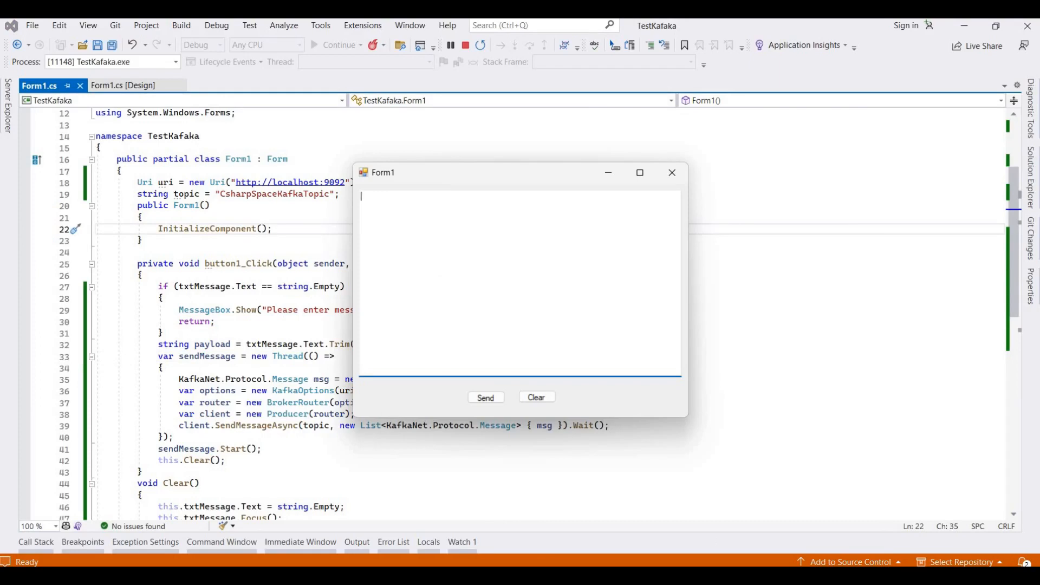
Send 'Hi CsharpSpace' from the form, then place the consumer window beside it
text(Hi Ca)
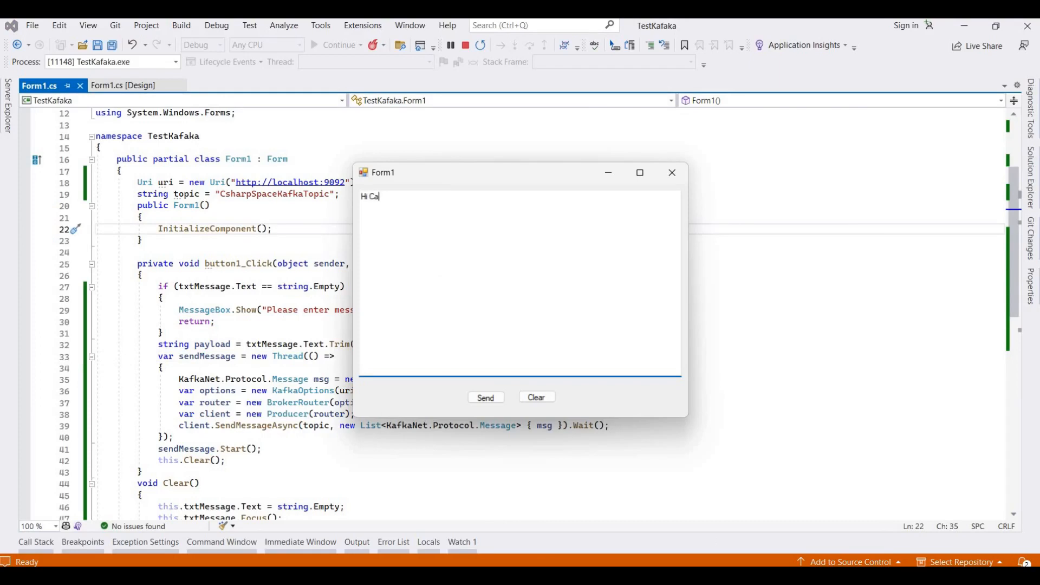
text(sharp)
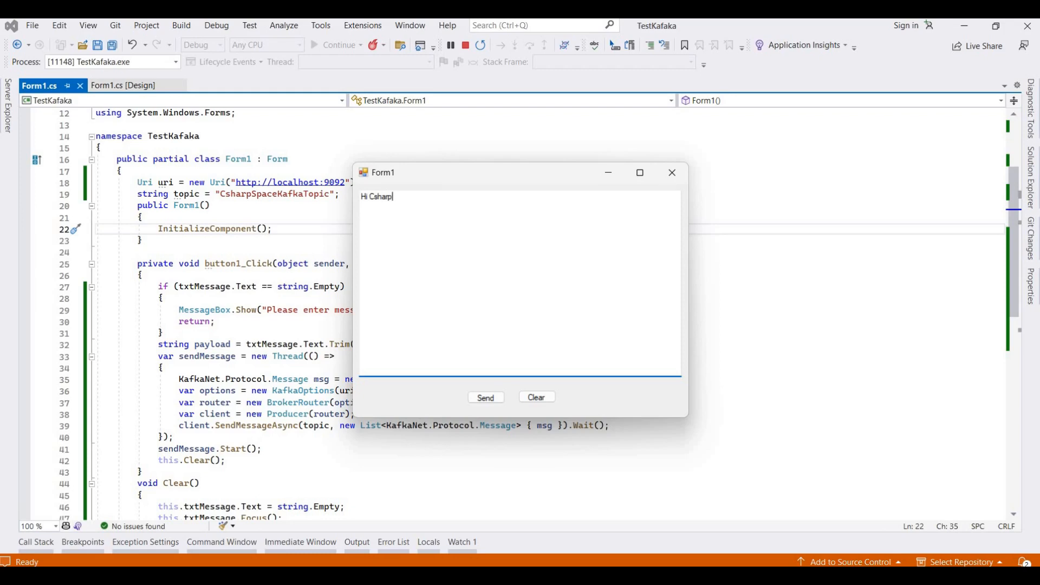
text(Space)
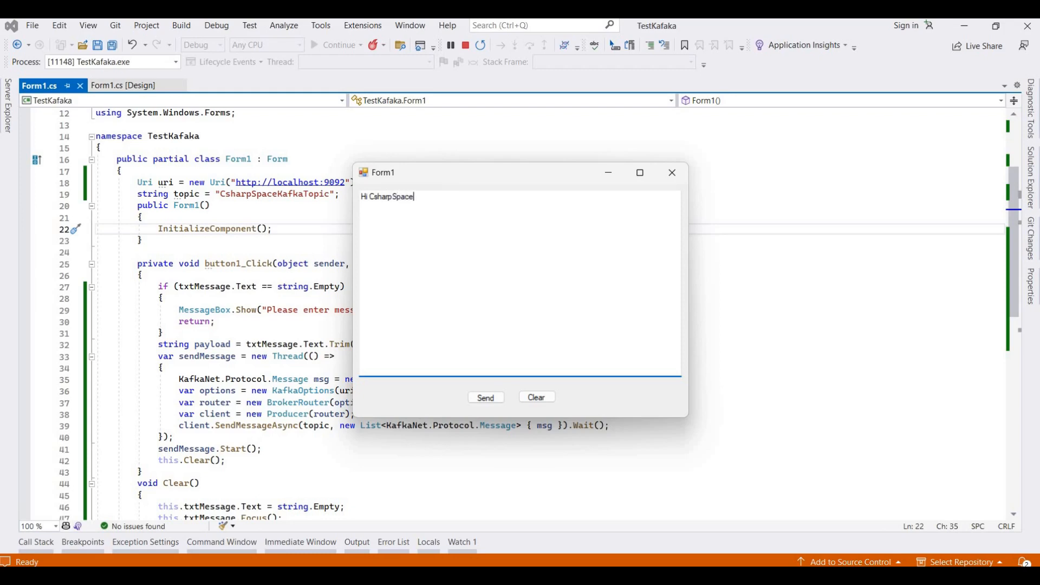
click(535, 398)
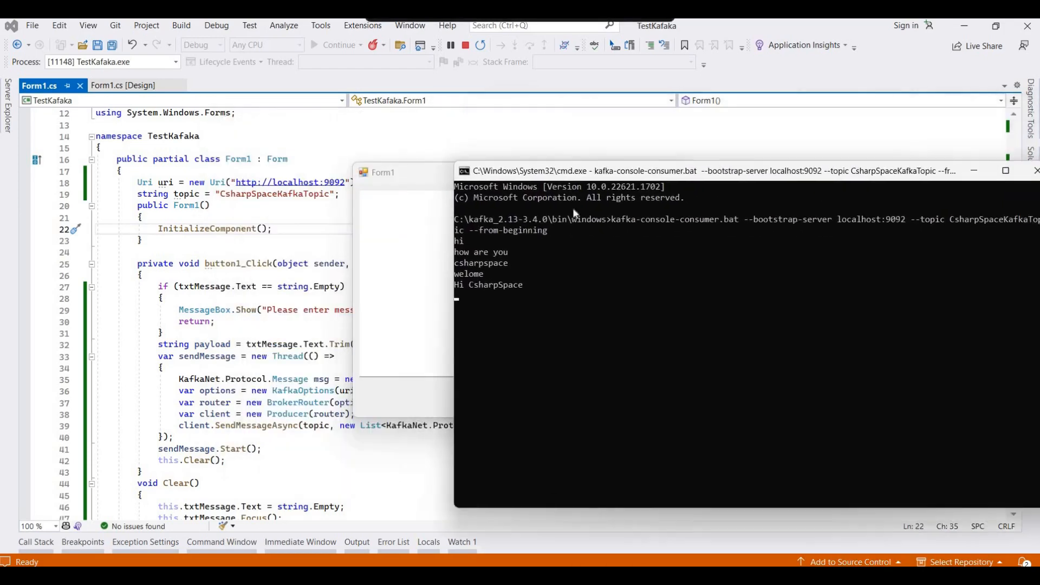
drag(663, 171, 524, 231)
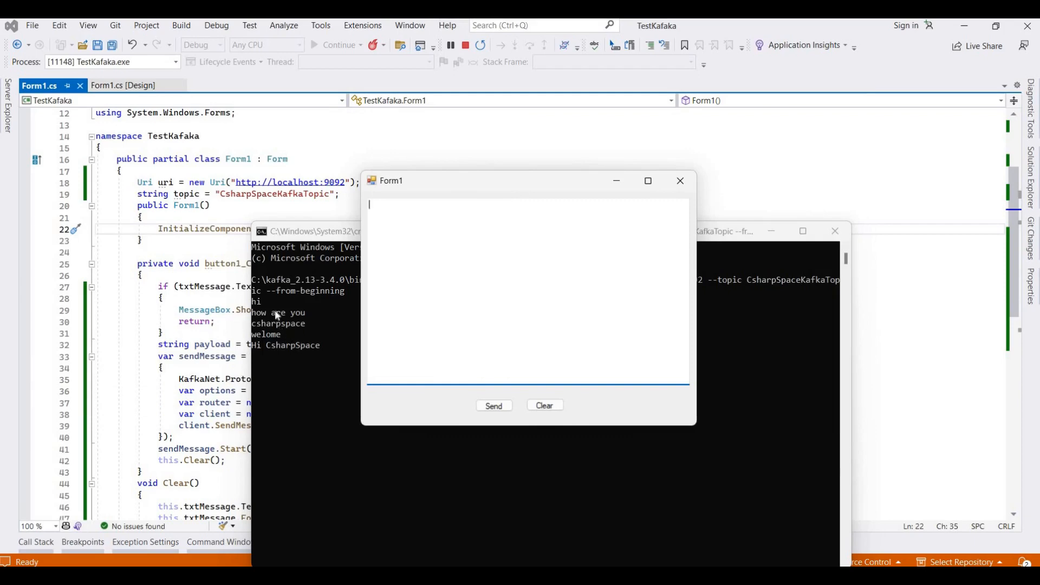
mouse_move(297, 325)
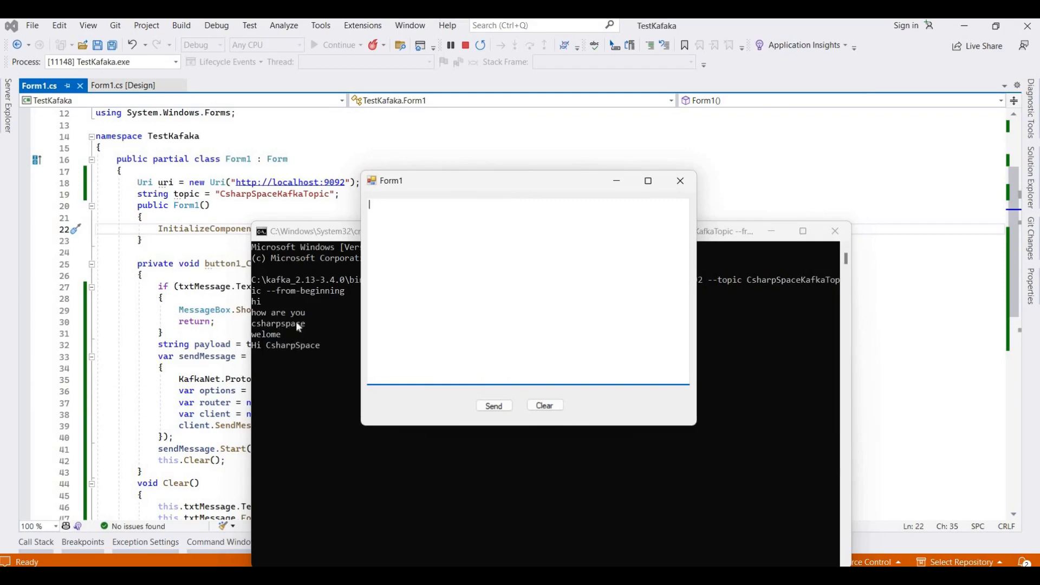
mouse_move(411, 240)
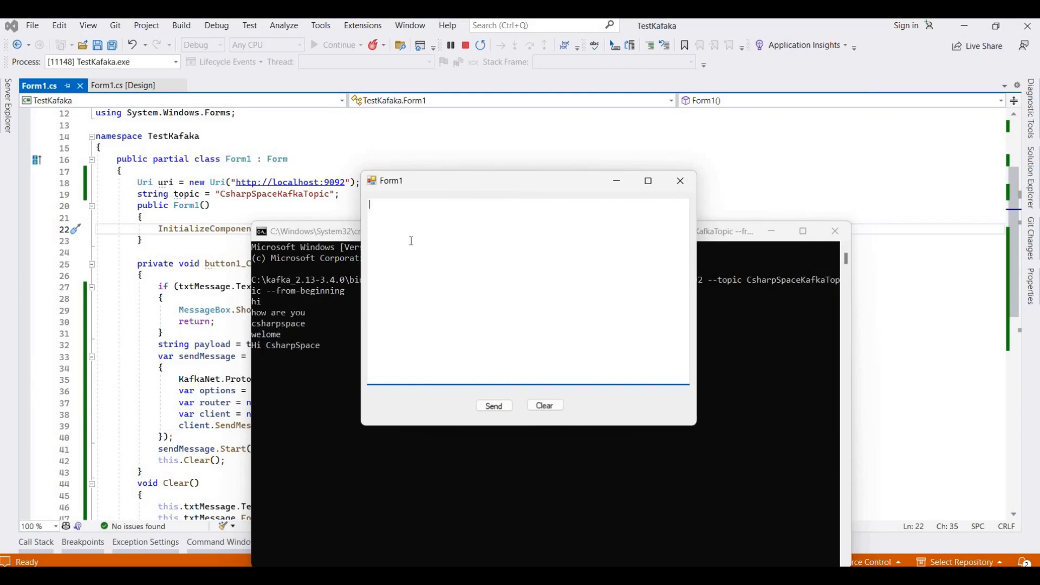
text(Welcome to C)
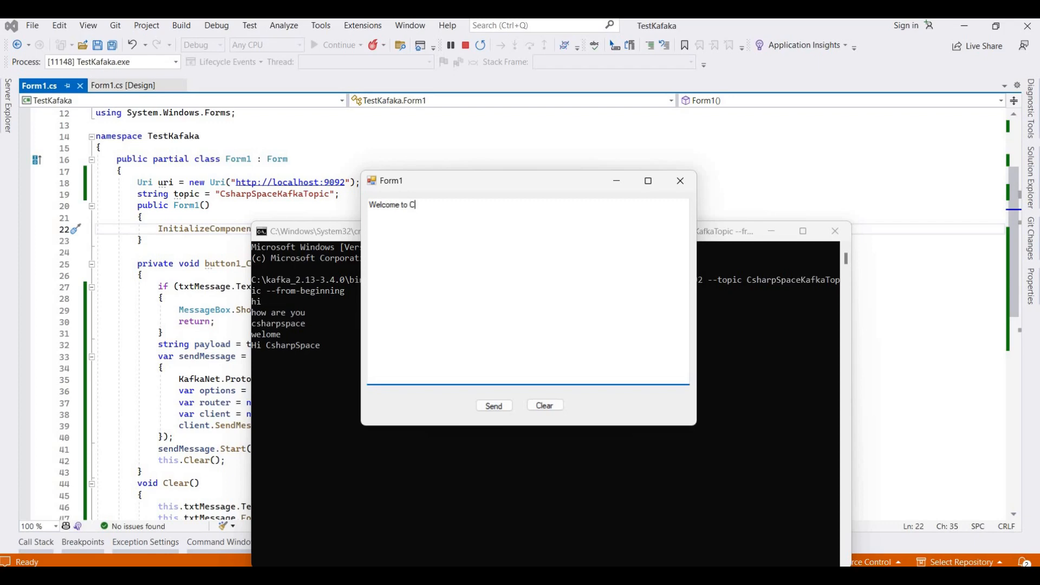
Send the message 'Welcome to CsharpSpace' from the form
text(sha)
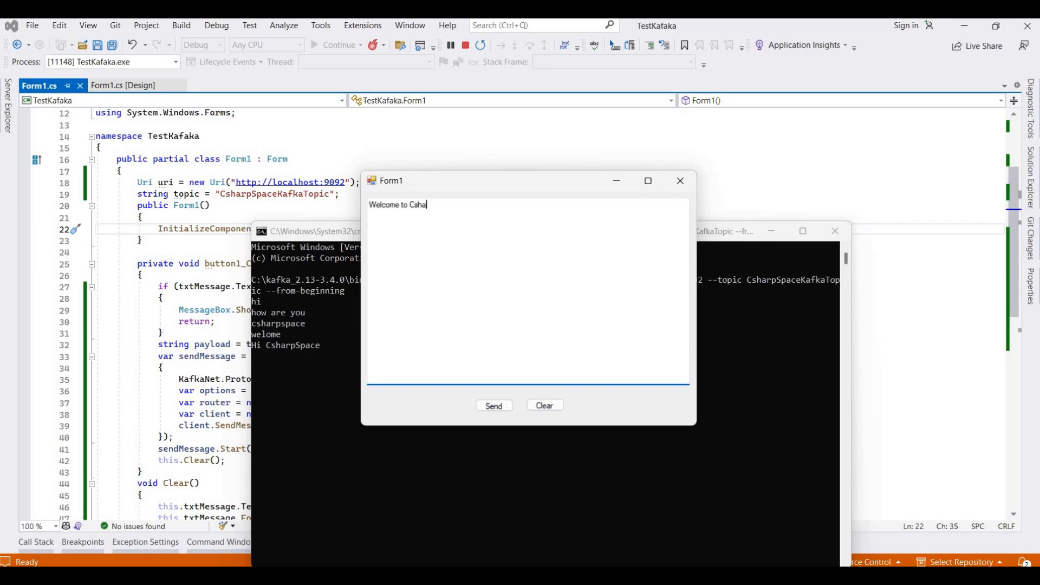
text(rpSpace)
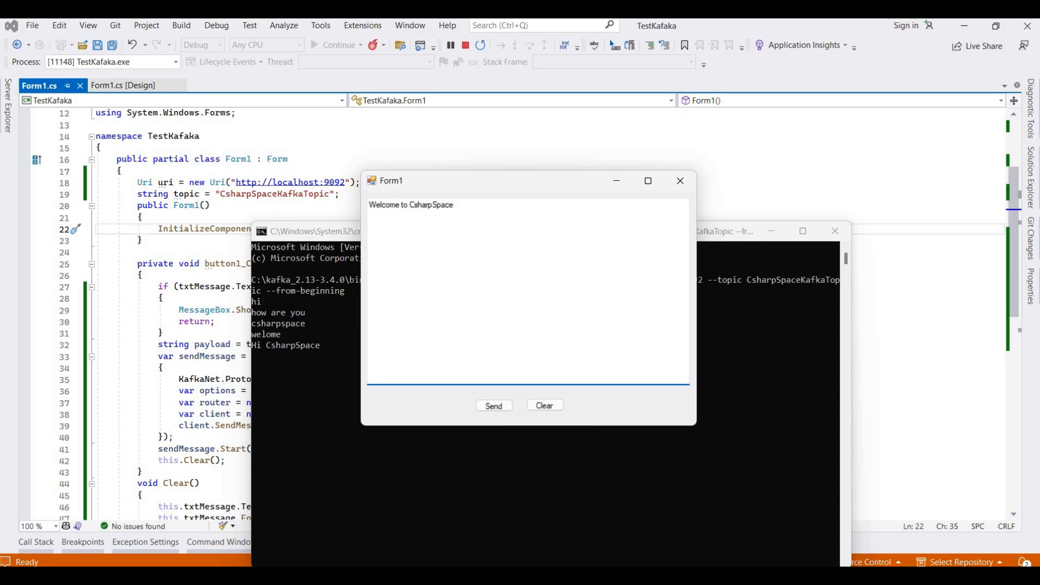
click(494, 405)
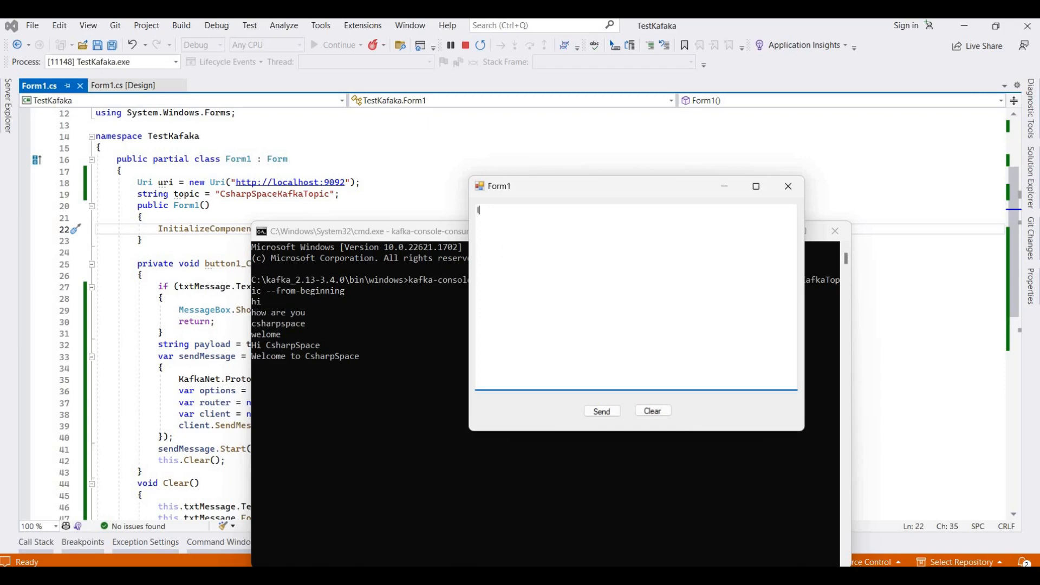
Send 'India' and then 'how are you', fixing the typo first
text(India)
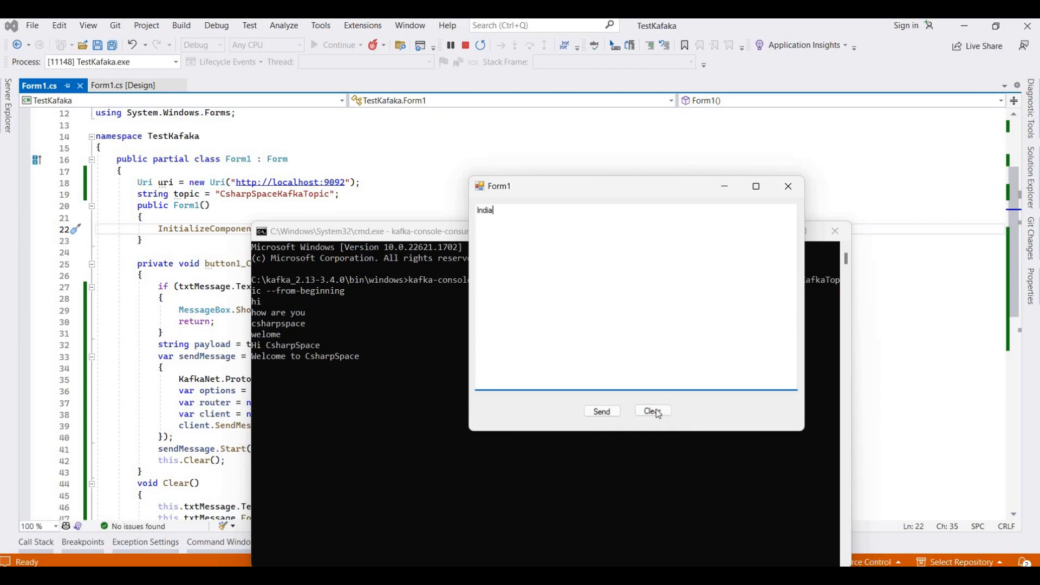
click(600, 410)
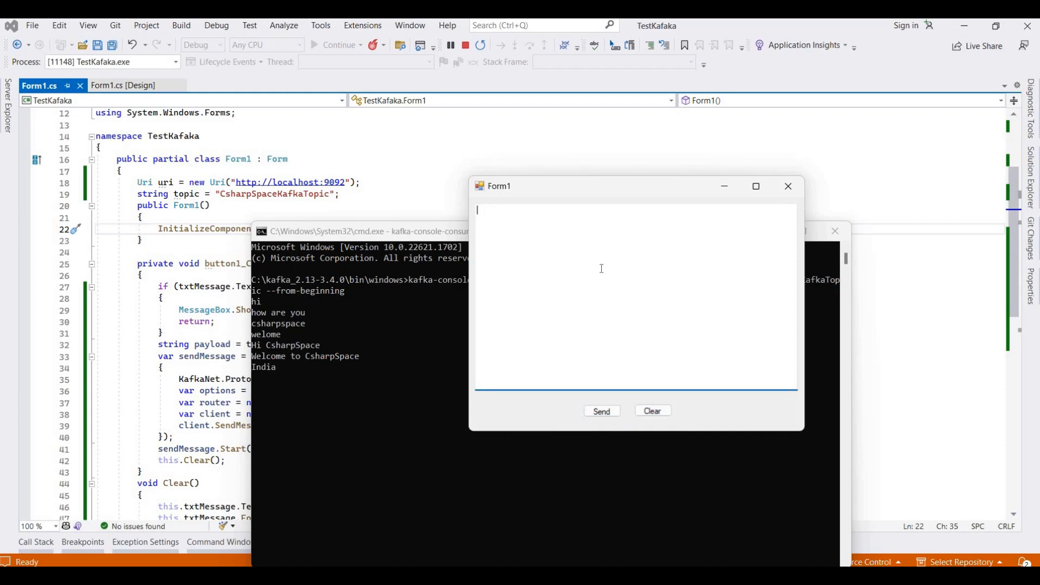
text(how are yu)
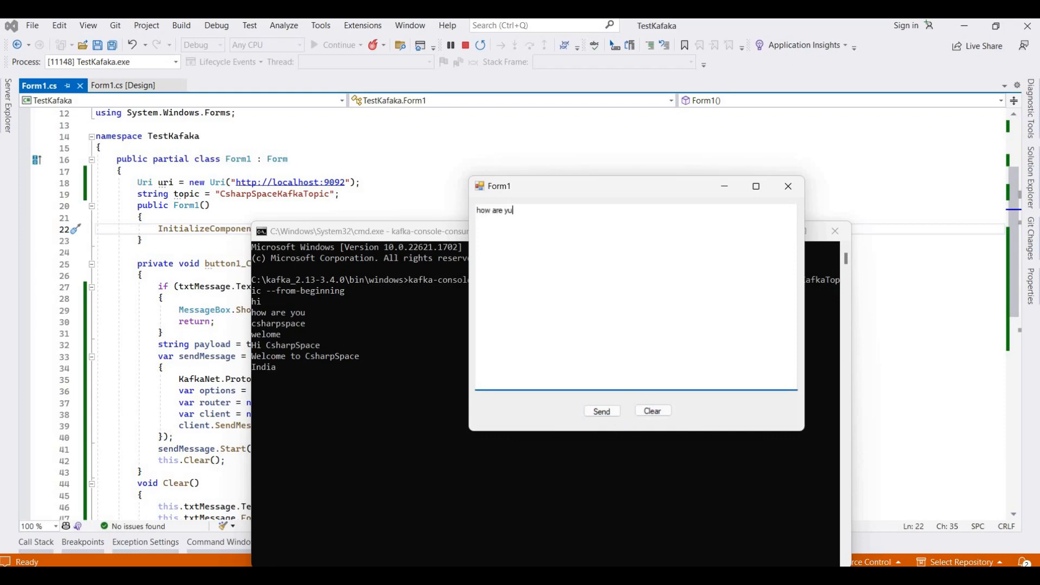
key(Backspace)
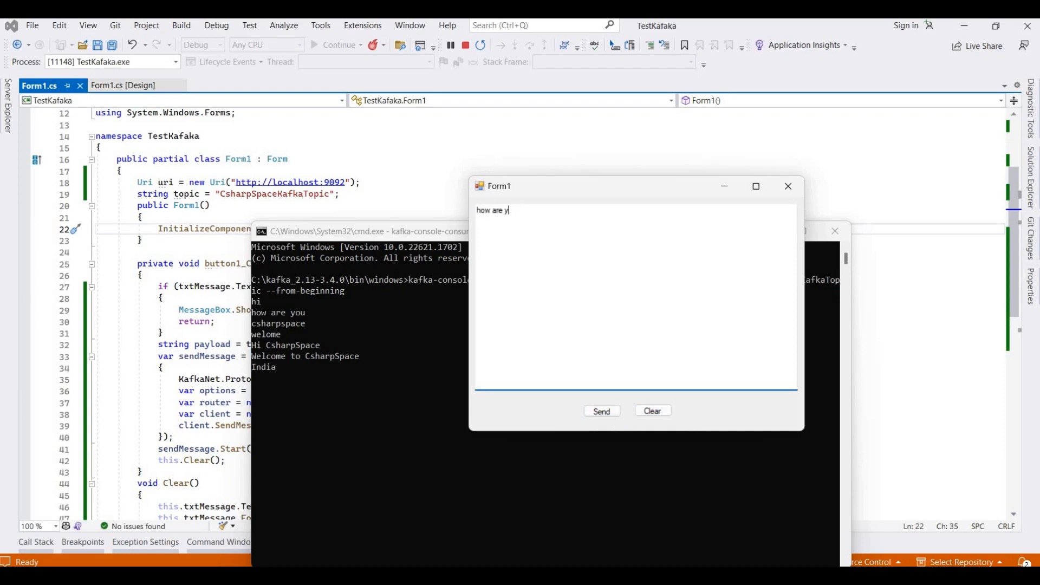
click(600, 411)
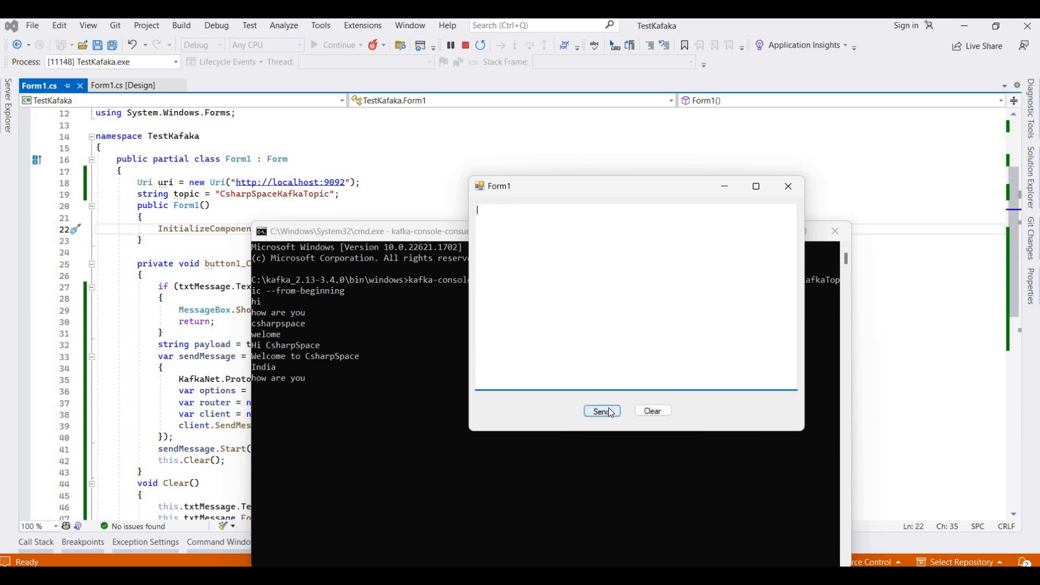
mouse_move(344, 323)
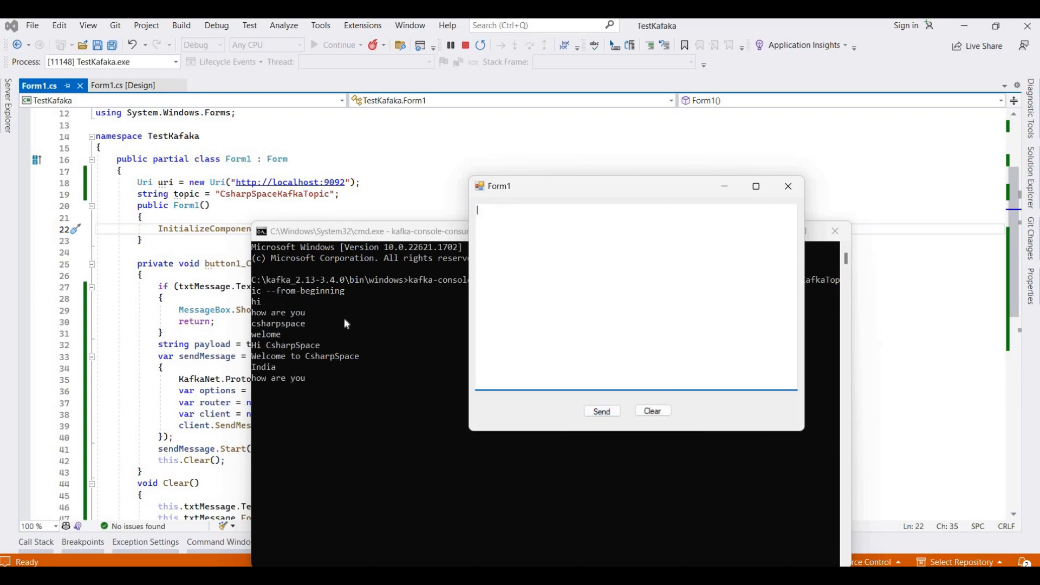
mouse_move(332, 369)
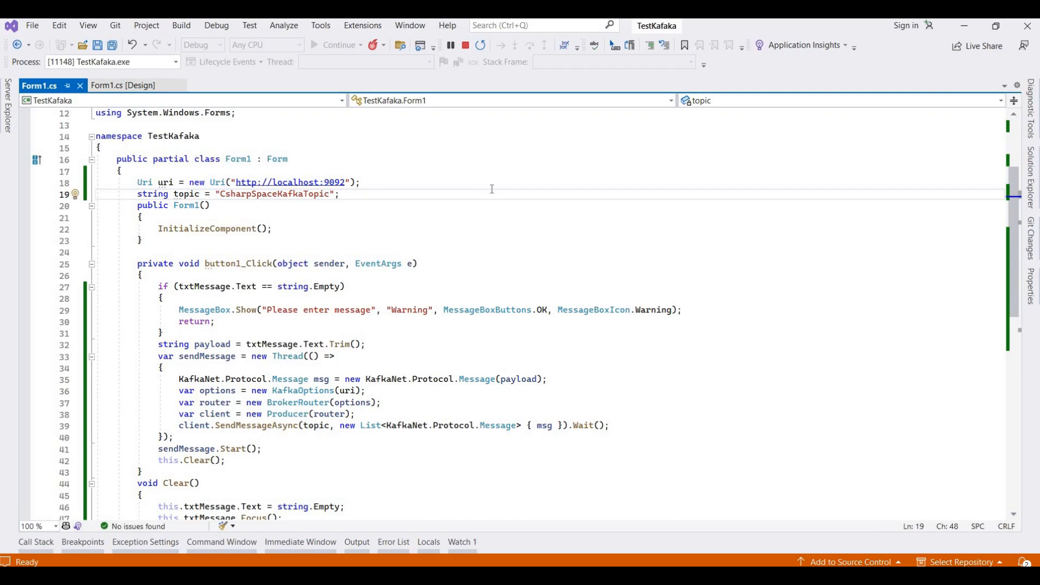
Return to Form1.cs and review the topic declaration and Send handler
click(340, 193)
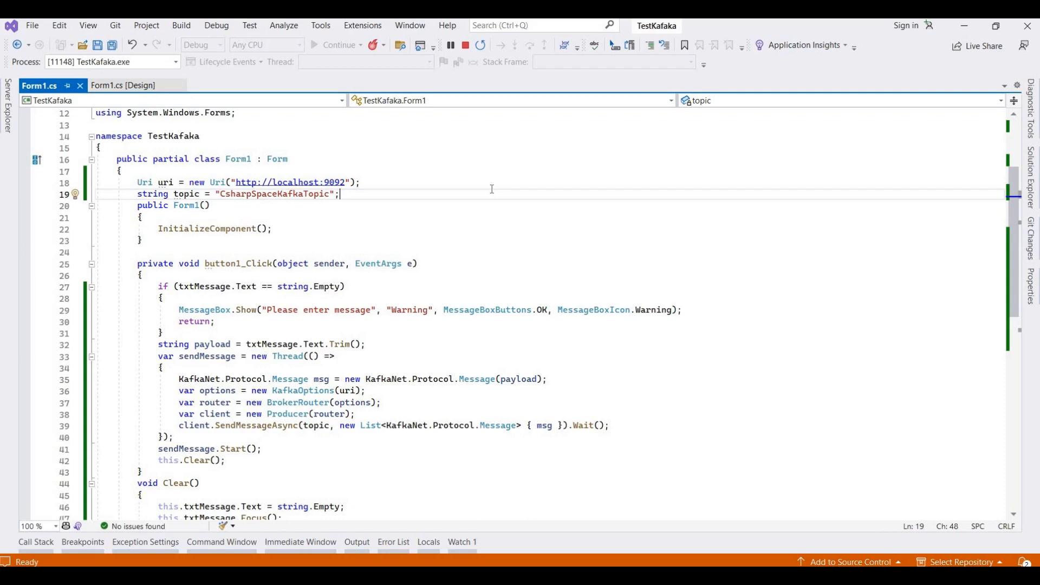
scroll(down, 3)
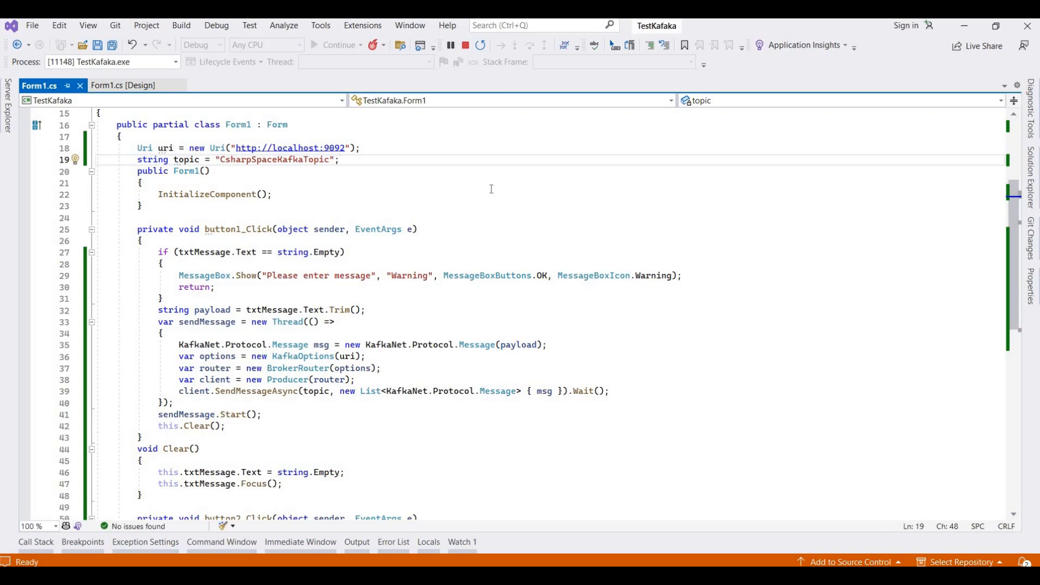
click(340, 159)
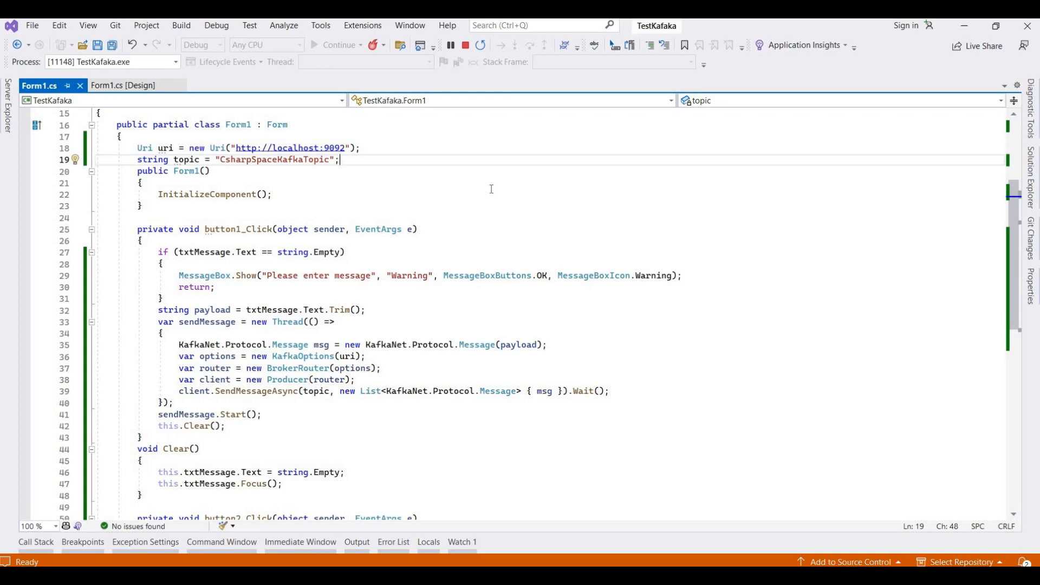
mouse_move(542, 186)
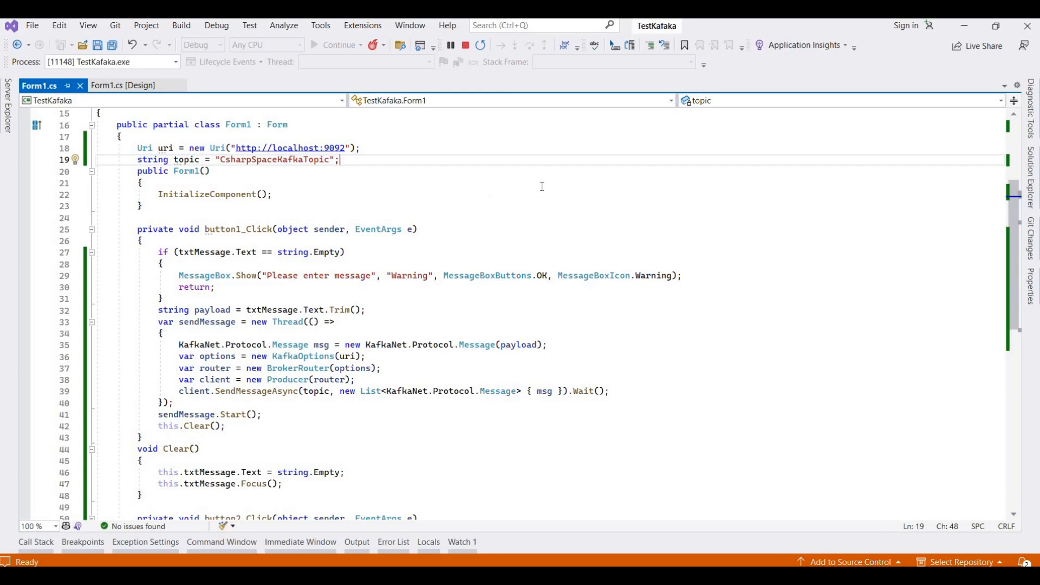